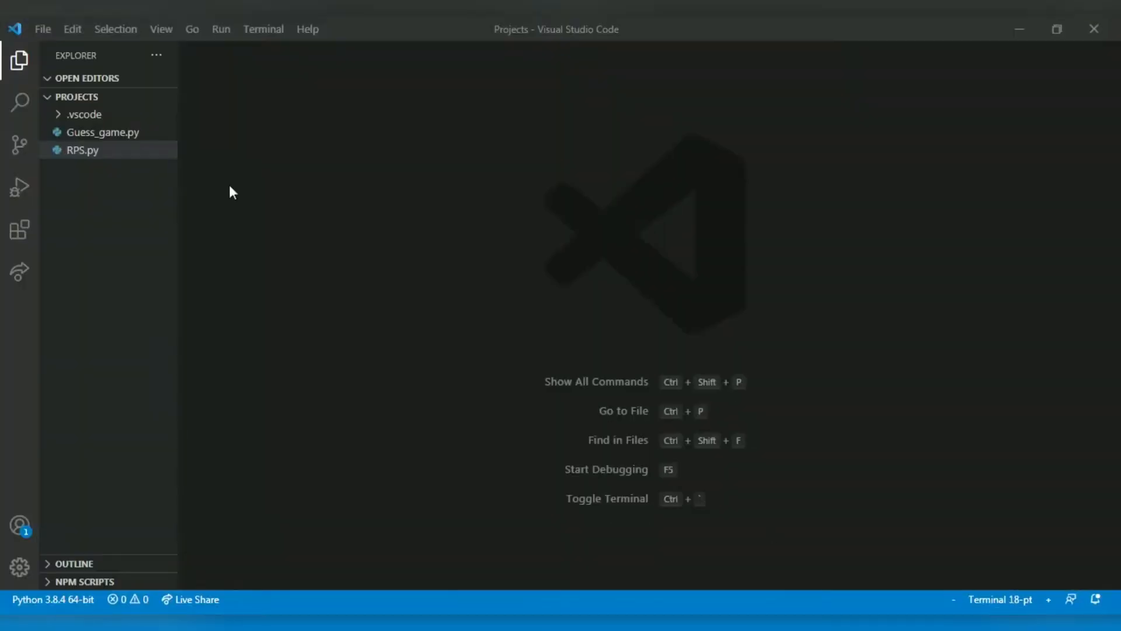
# - Create a new file named BSA.py in the Projects folder
pyautogui.click(98, 97)
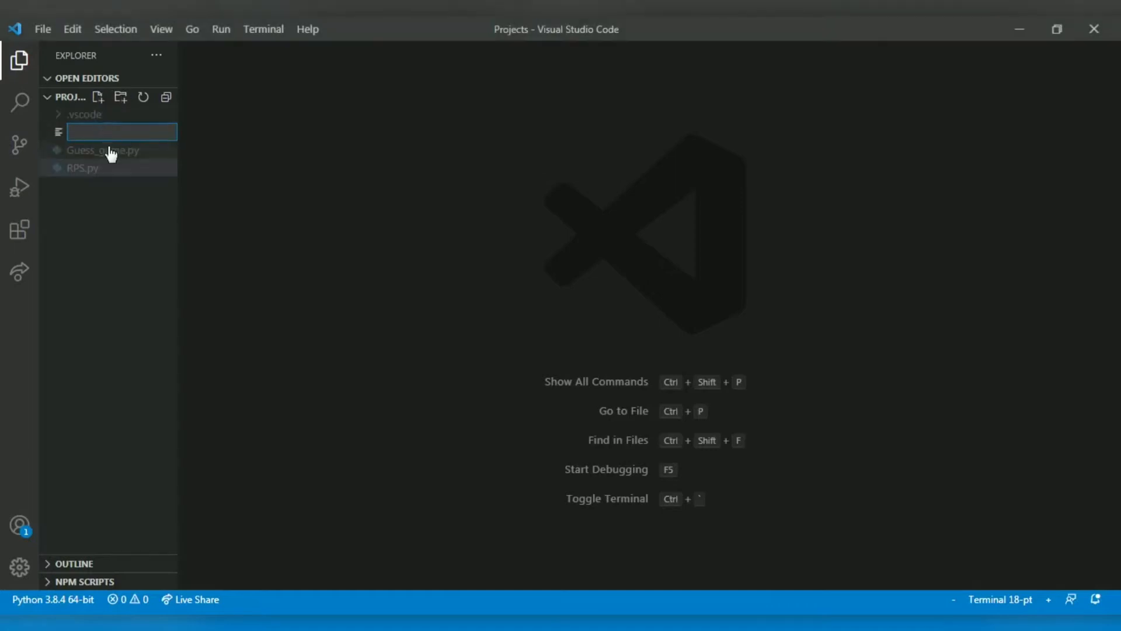
pyautogui.write('B')
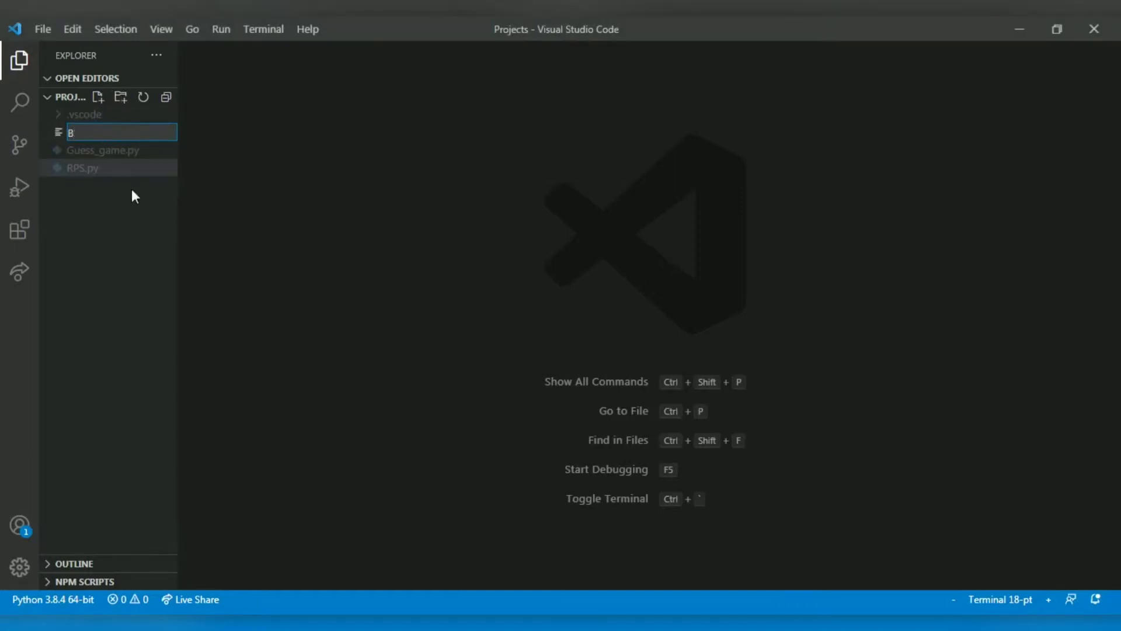
pyautogui.write('SA.py')
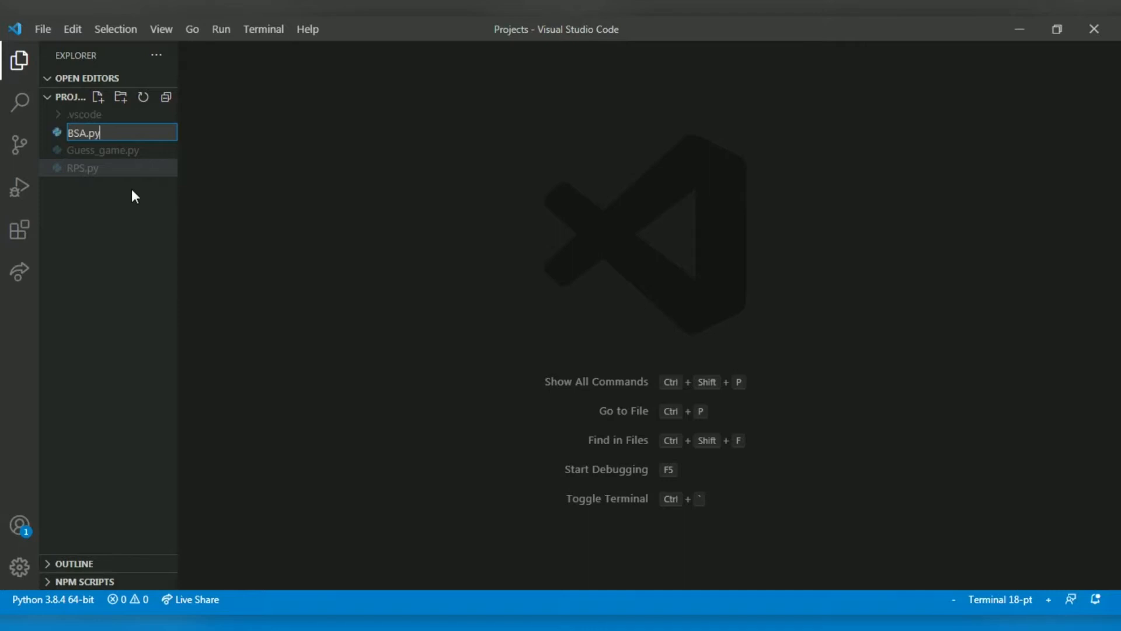
pyautogui.press('Enter')
pyautogui.write('def')
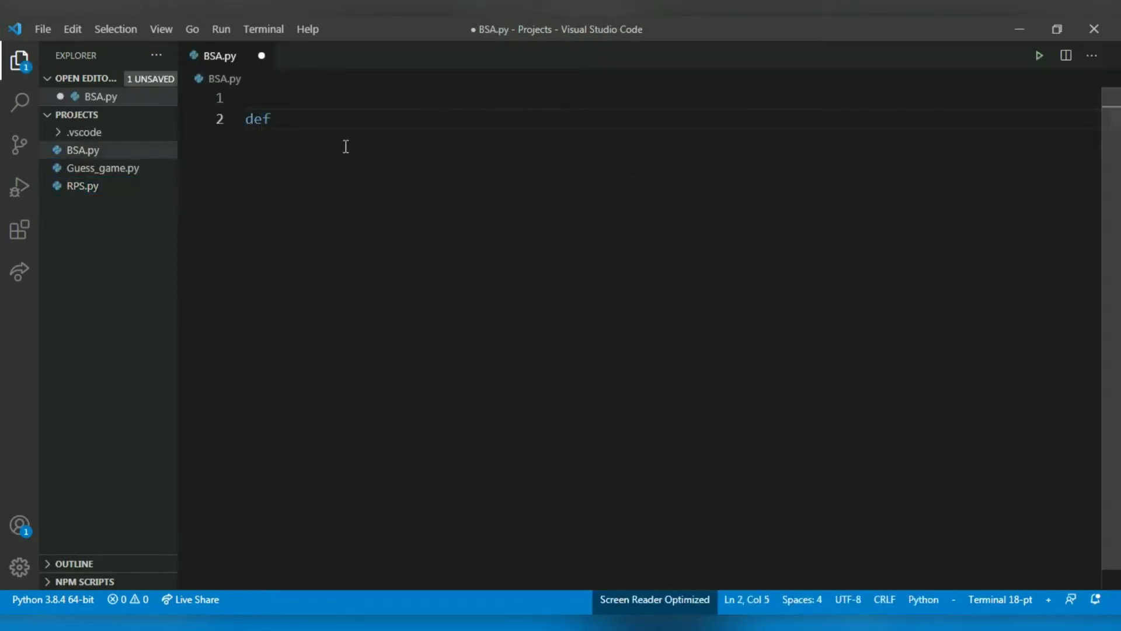
# - Write the header def binary_seacrh(a_list,item): with the editor's pass placeholder body
pyautogui.write('binary')
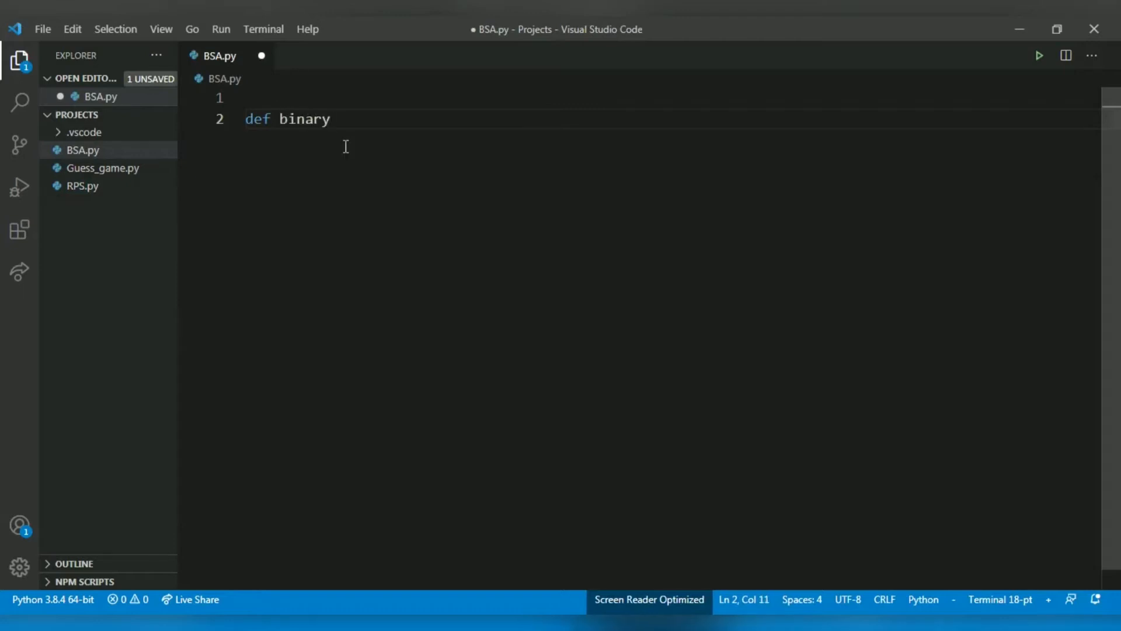
pyautogui.write('_seac')
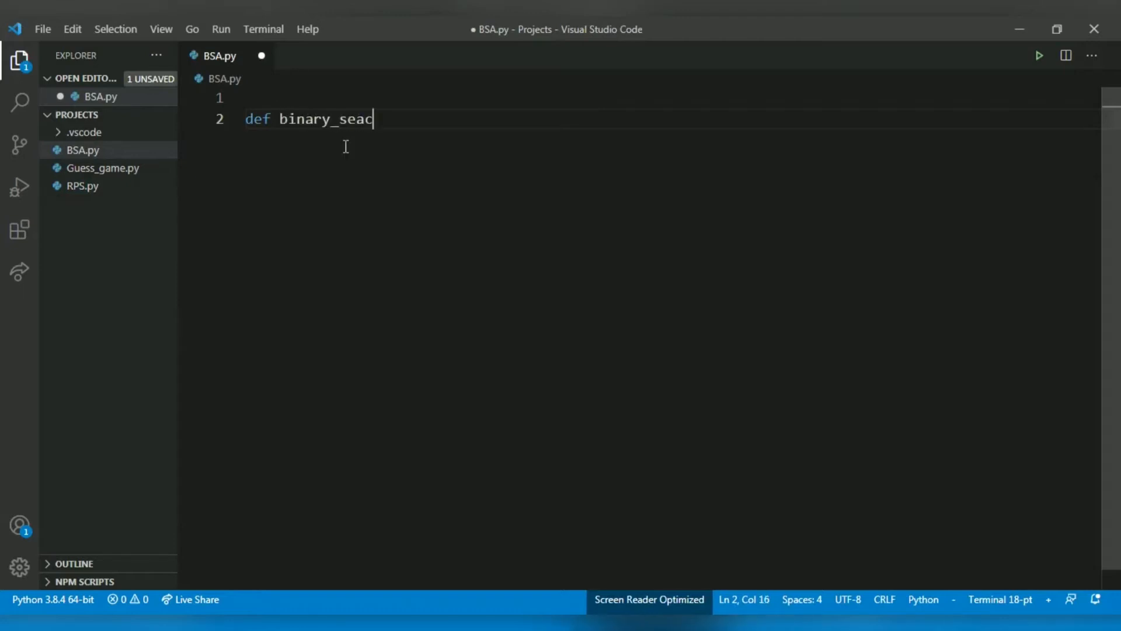
pyautogui.write('rh()')
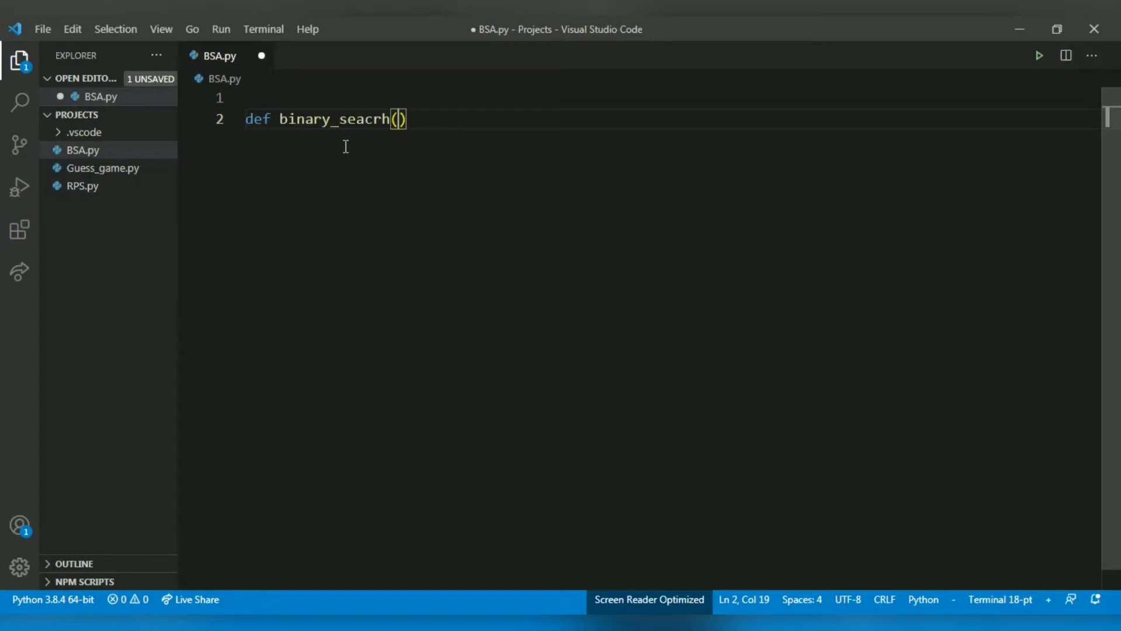
pyautogui.write('a_list')
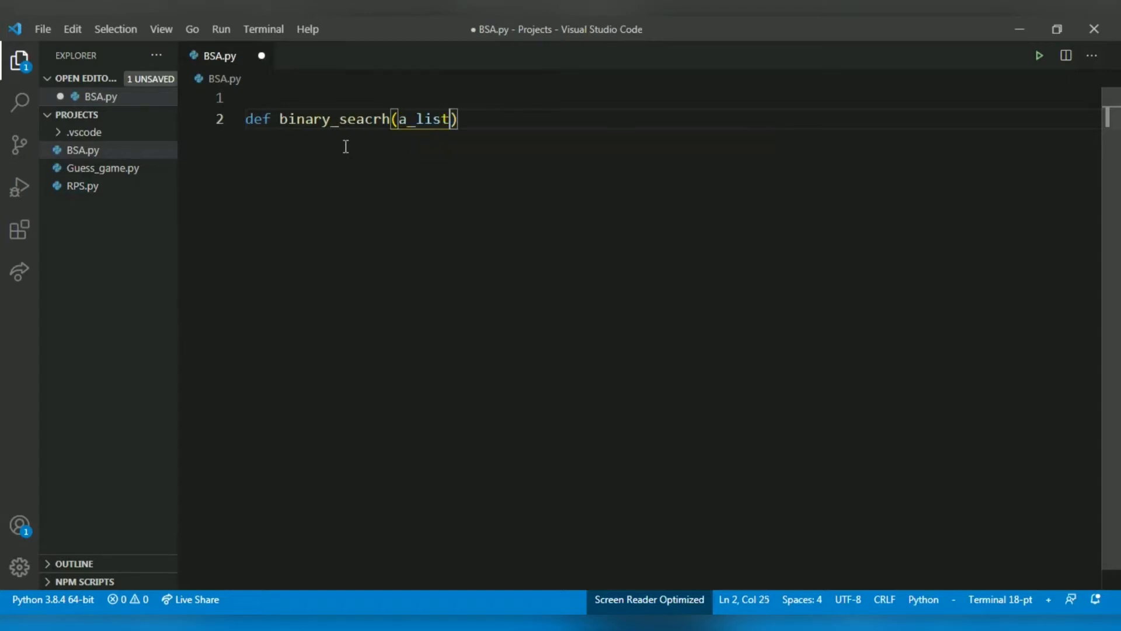
pyautogui.write(',')
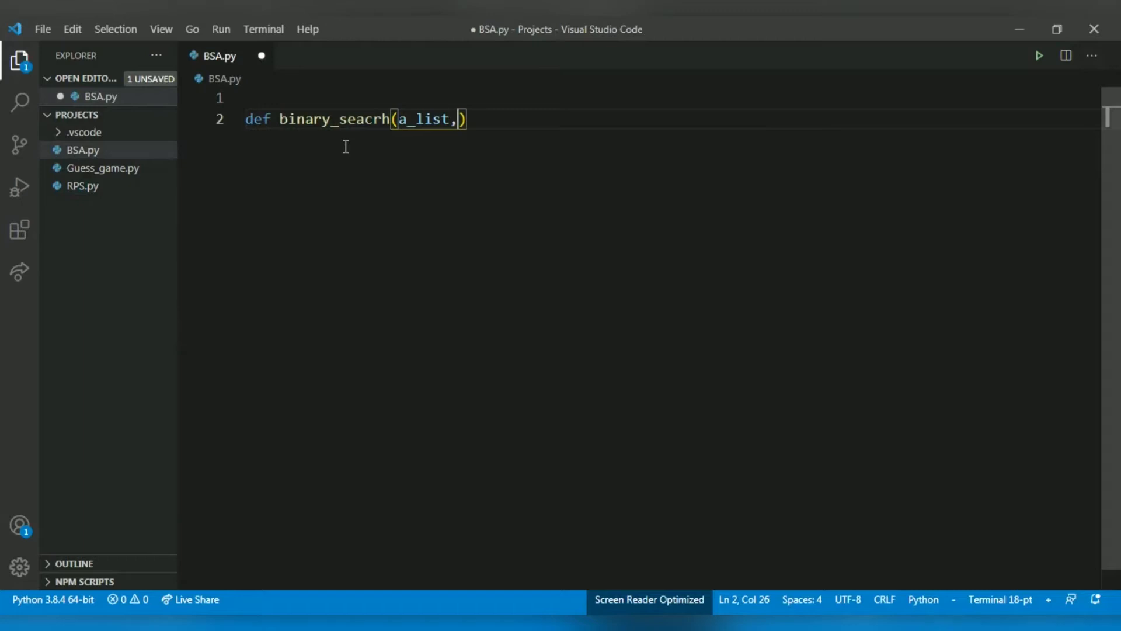
pyautogui.write('item')
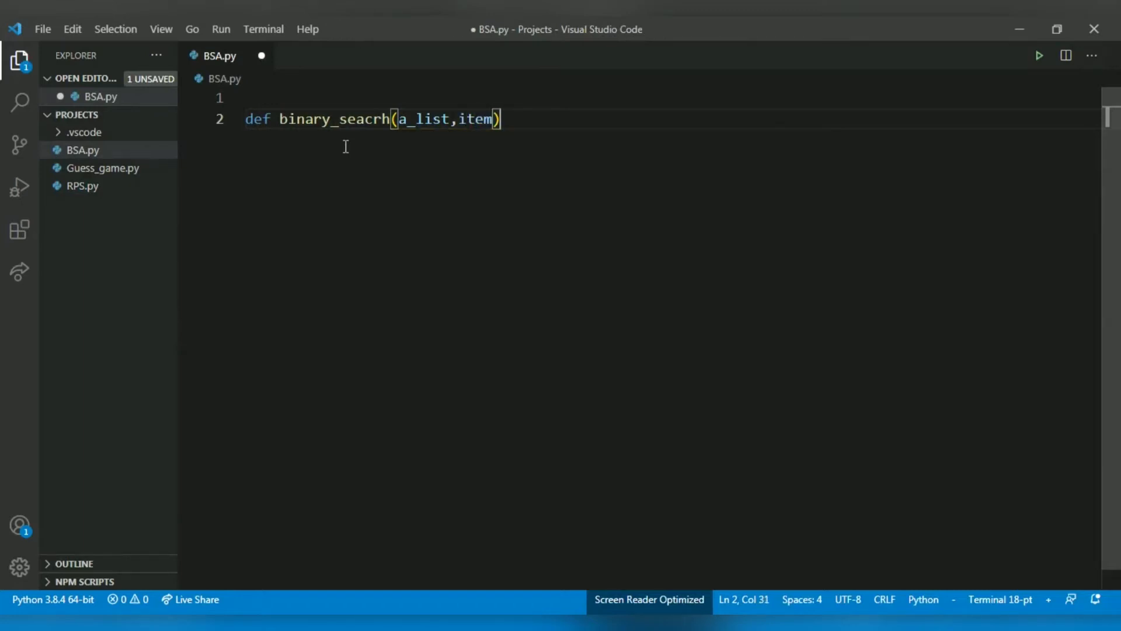
pyautogui.write(':')
pyautogui.write('if')
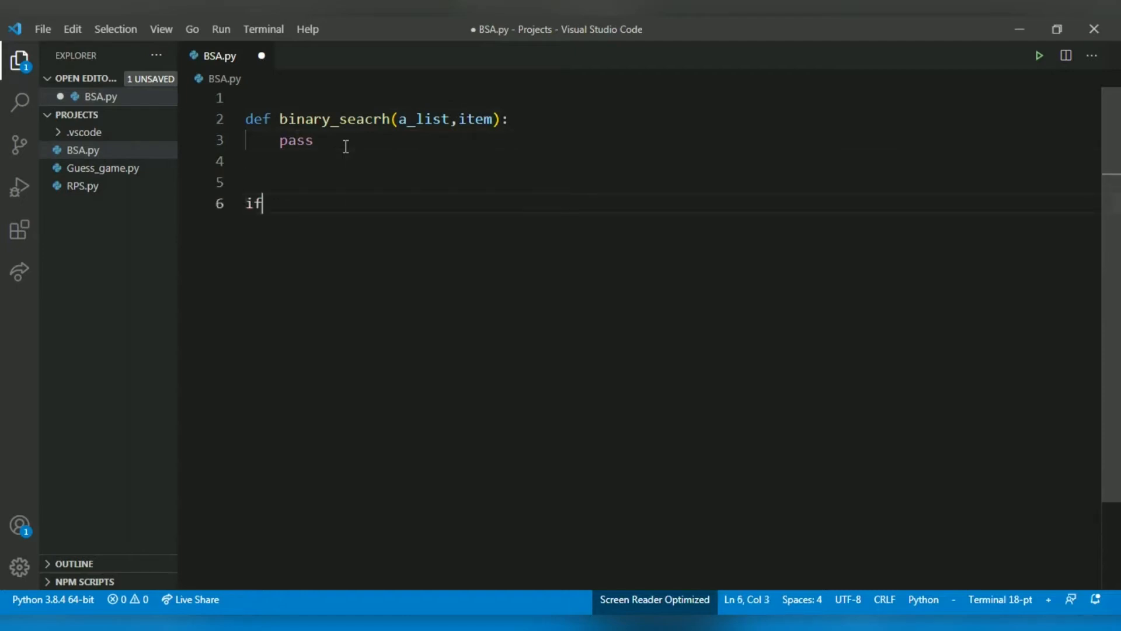
# - Write the guard line if __name__ = "__main__": below the function
pyautogui.write('__name__ +')
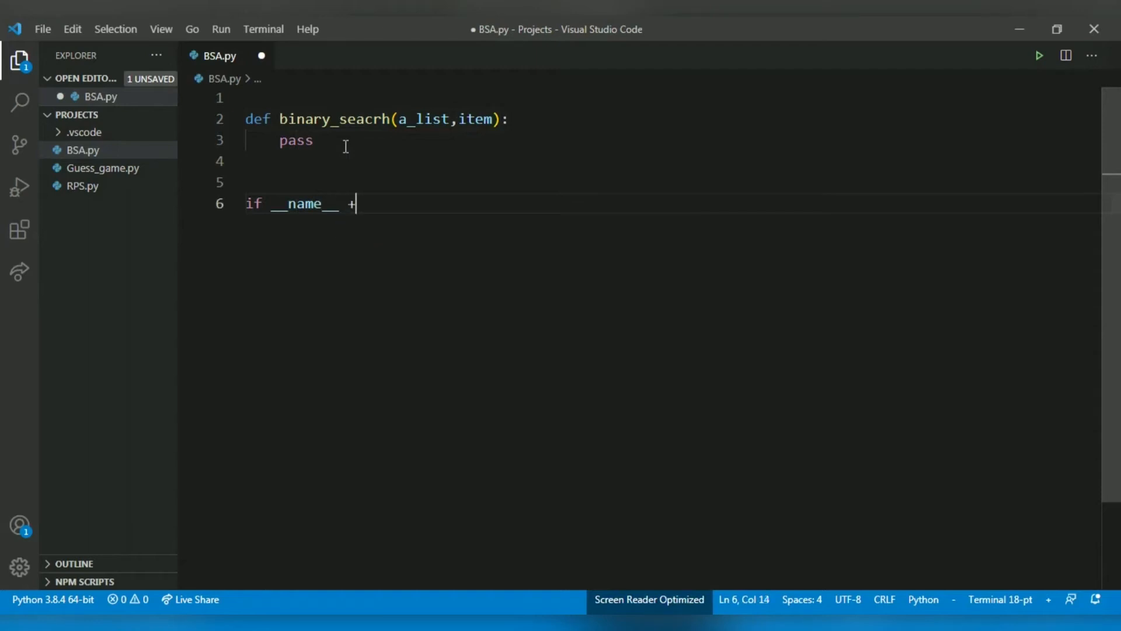
pyautogui.write('= ""')
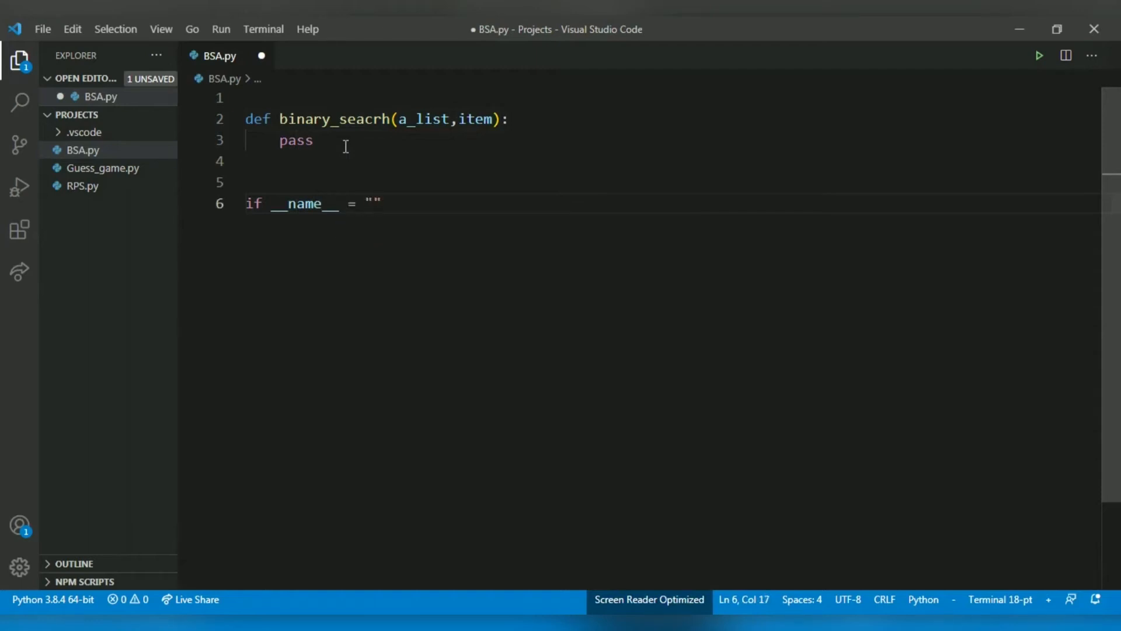
pyautogui.write('__main__')
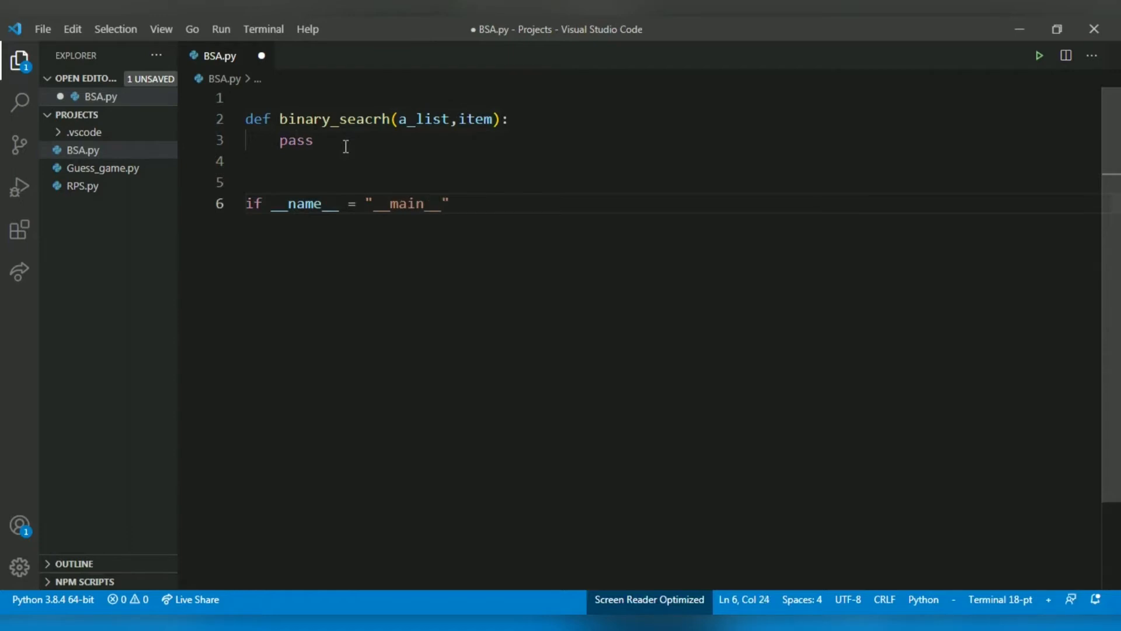
pyautogui.write(':')
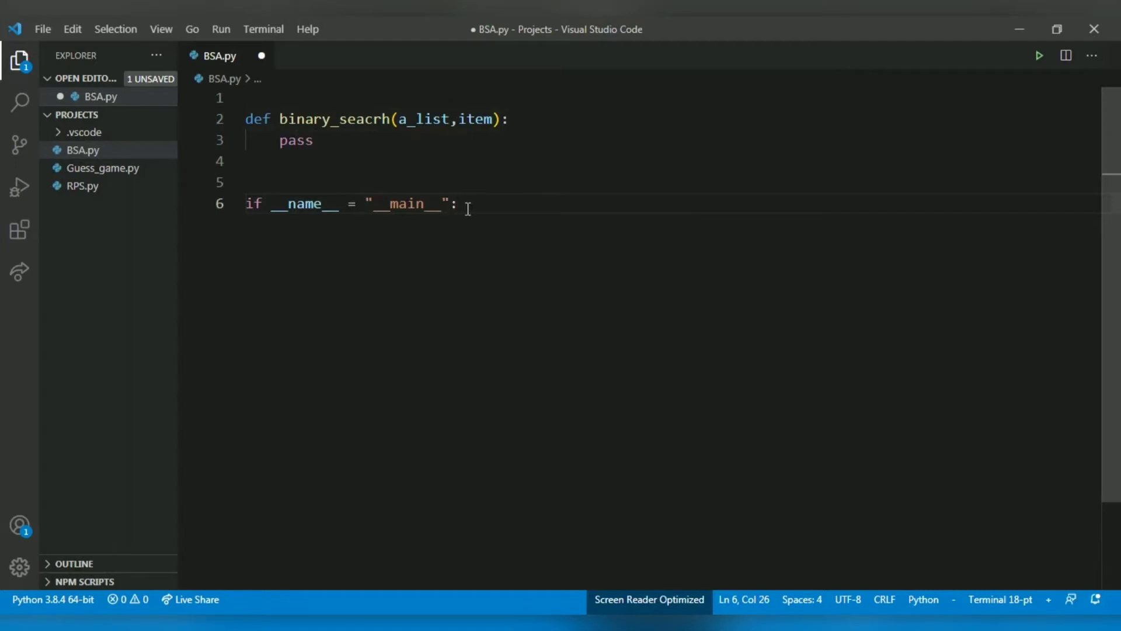
pyautogui.moveTo(379, 232)
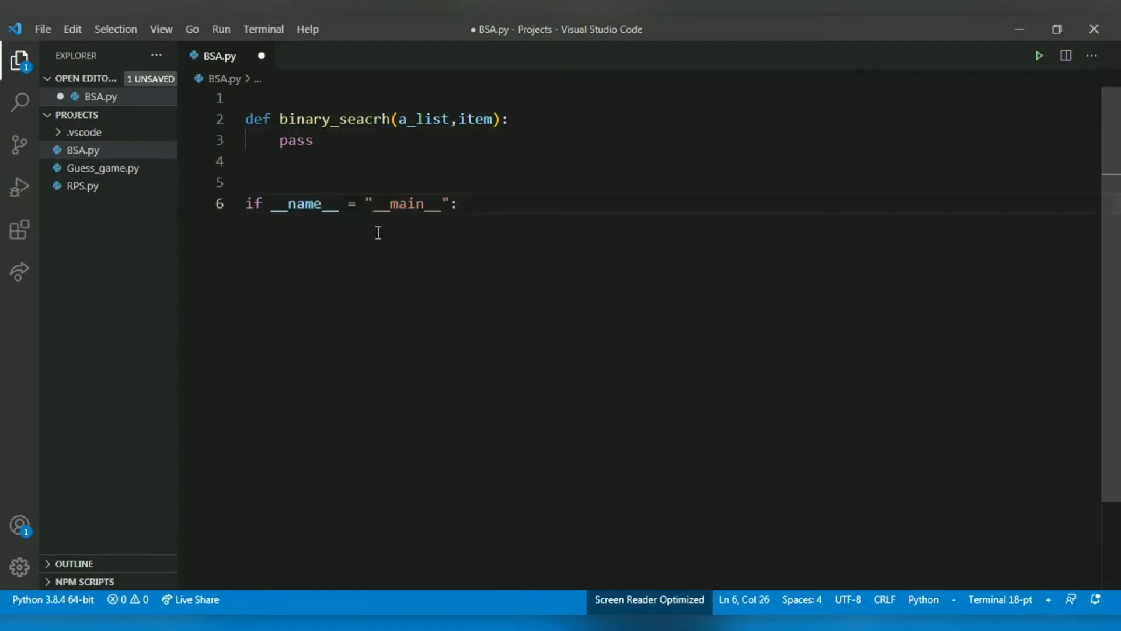
# - Select the whole guard line with the mouse and Shift+Home, then deselect it
pyautogui.moveTo(320, 140); pyautogui.dragTo(457, 203)
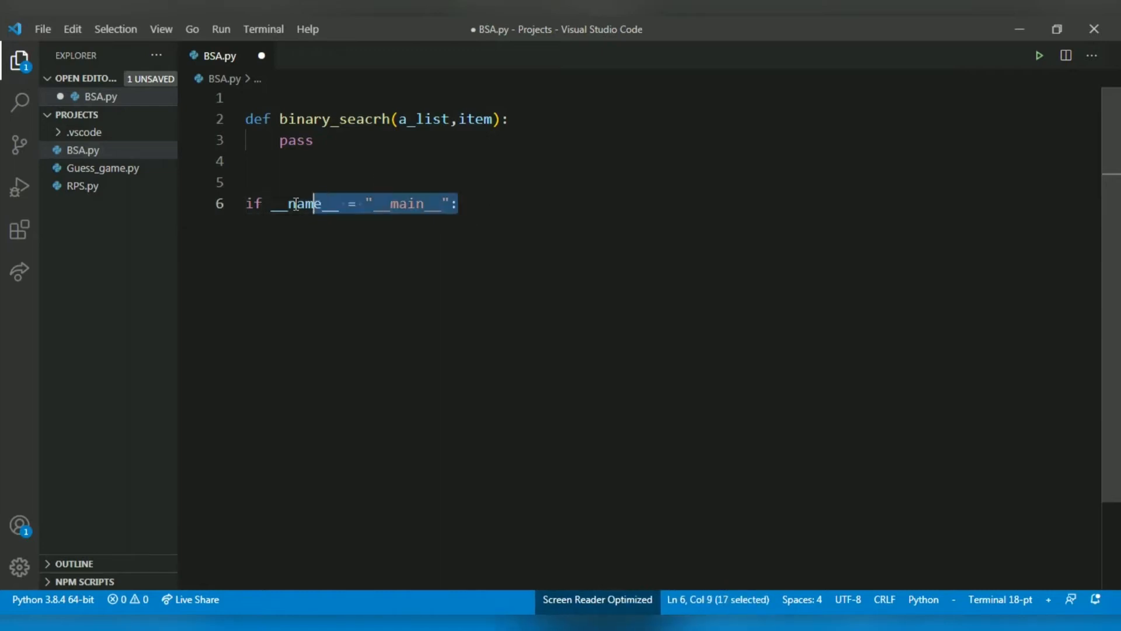
pyautogui.press('Home')
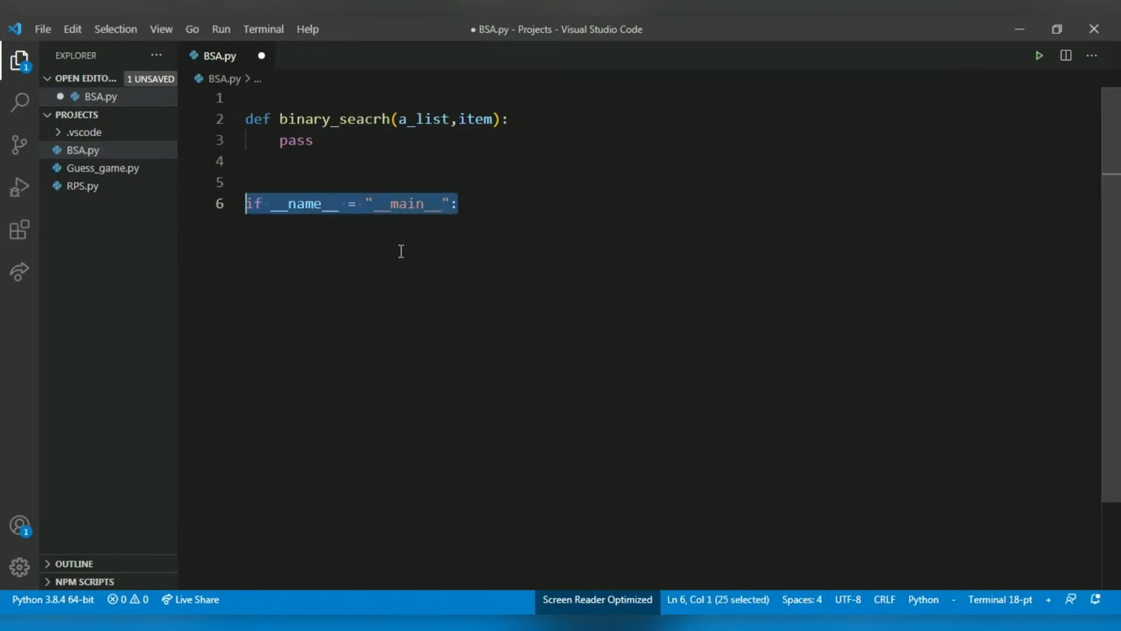
pyautogui.click(472, 203)
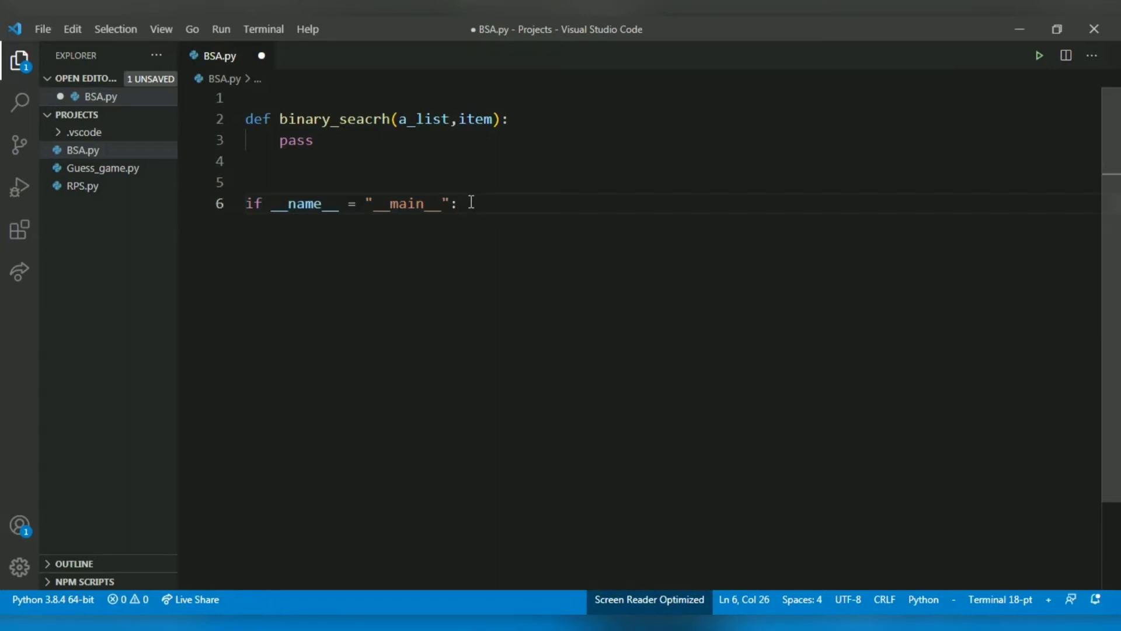
pyautogui.moveTo(507, 222)
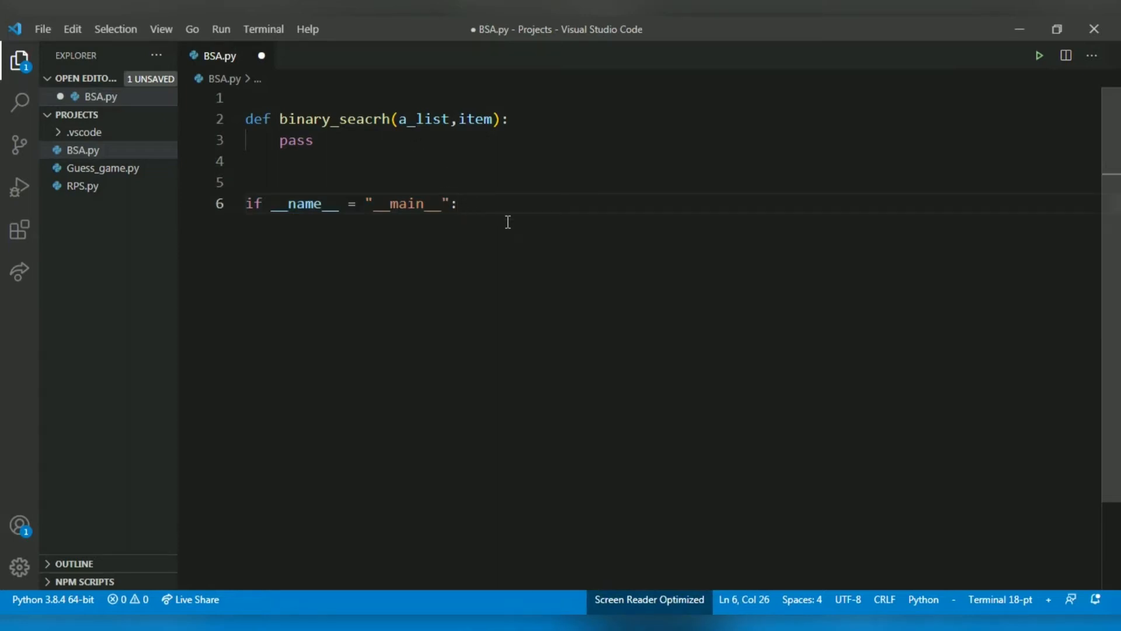
# - Start the call binary_seacrh([2,3,7,9, under the guard, removing a mistyped 0
pyautogui.write('bi')
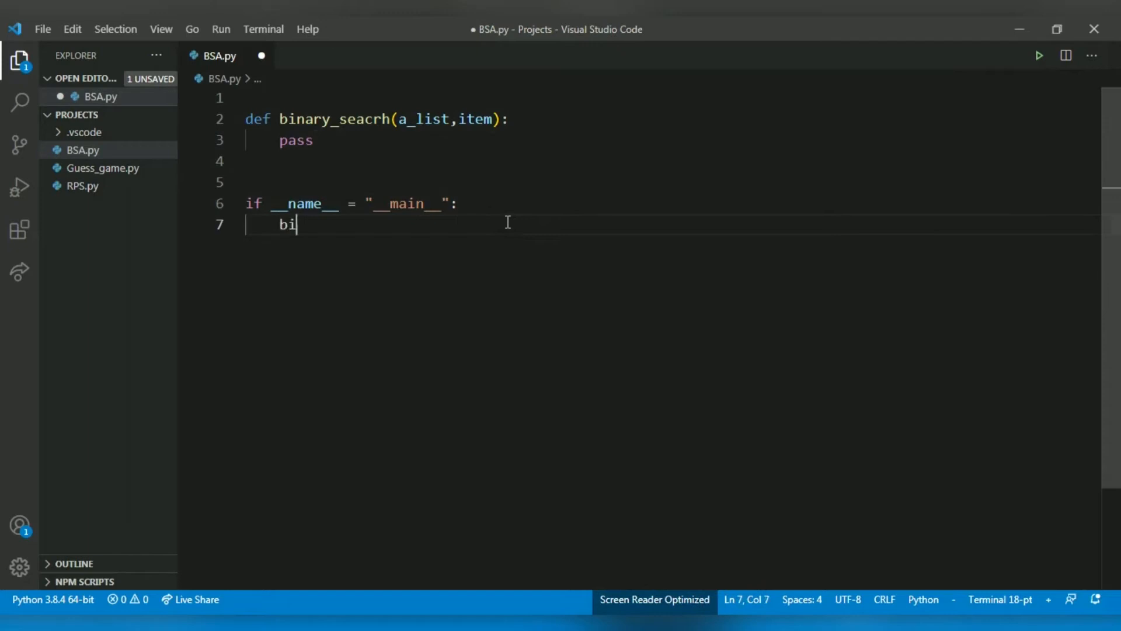
pyautogui.write('nary_seacrh([')
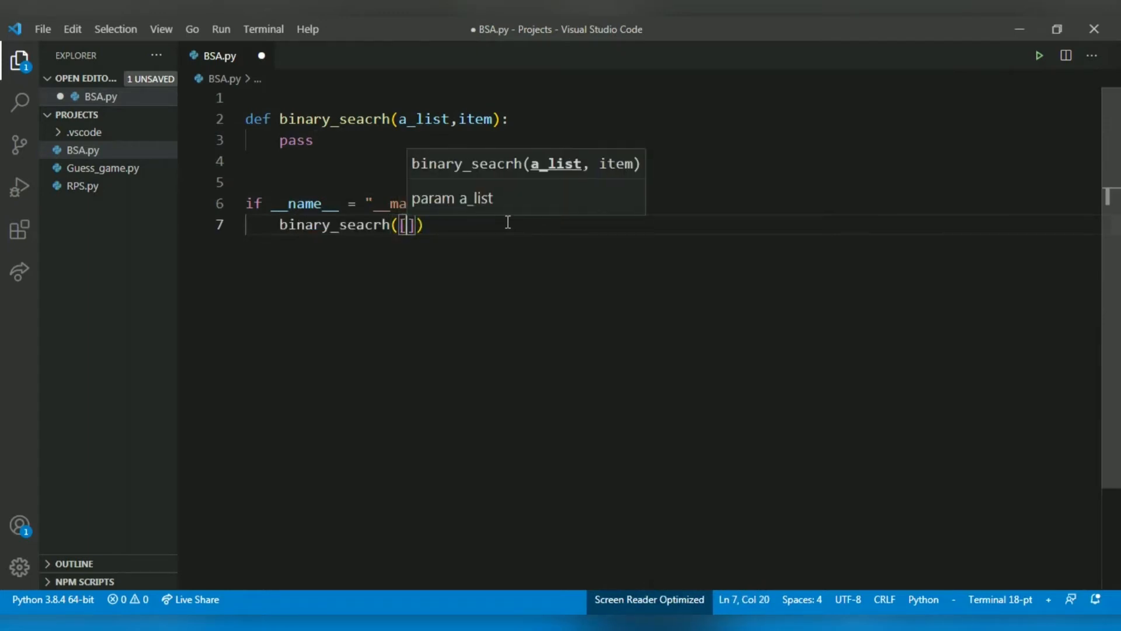
pyautogui.moveTo(609, 392)
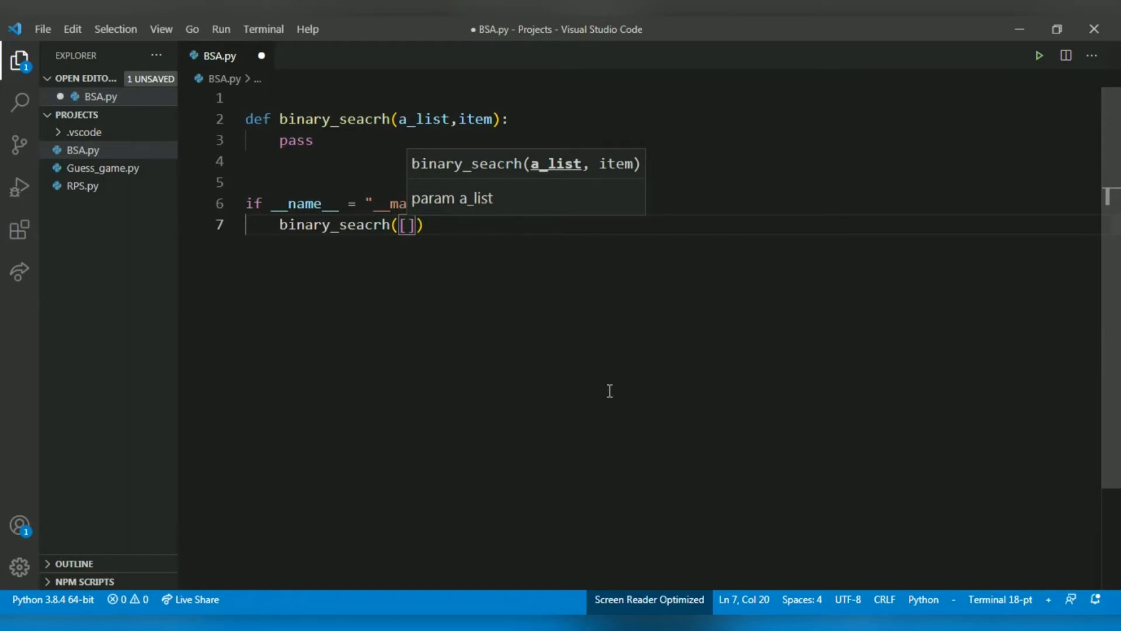
pyautogui.write('2,3,')
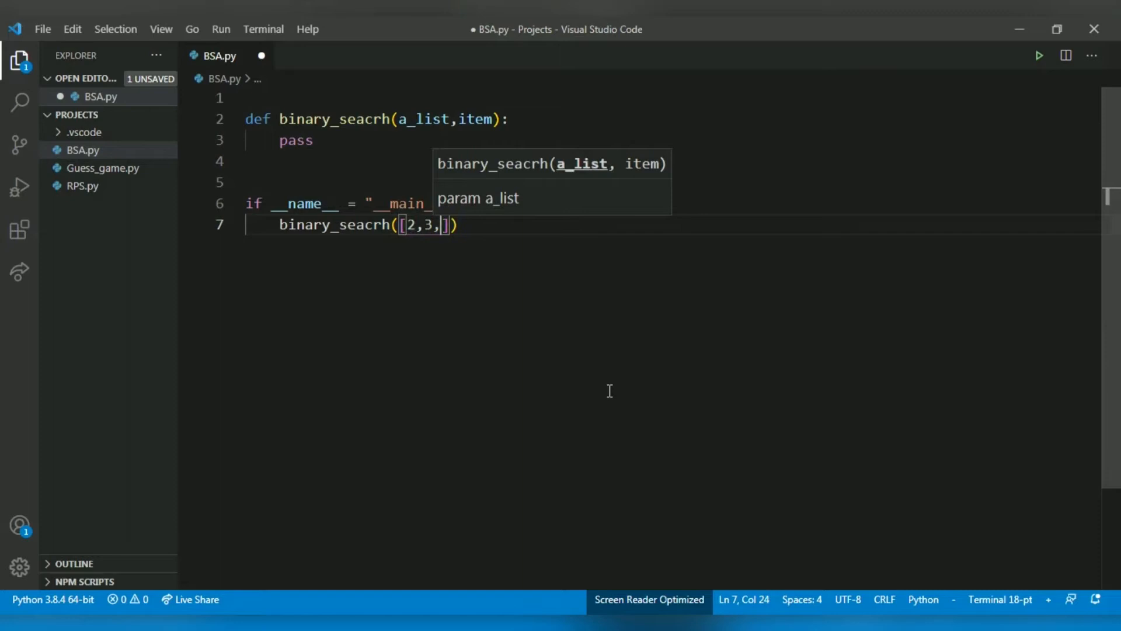
pyautogui.write('7,')
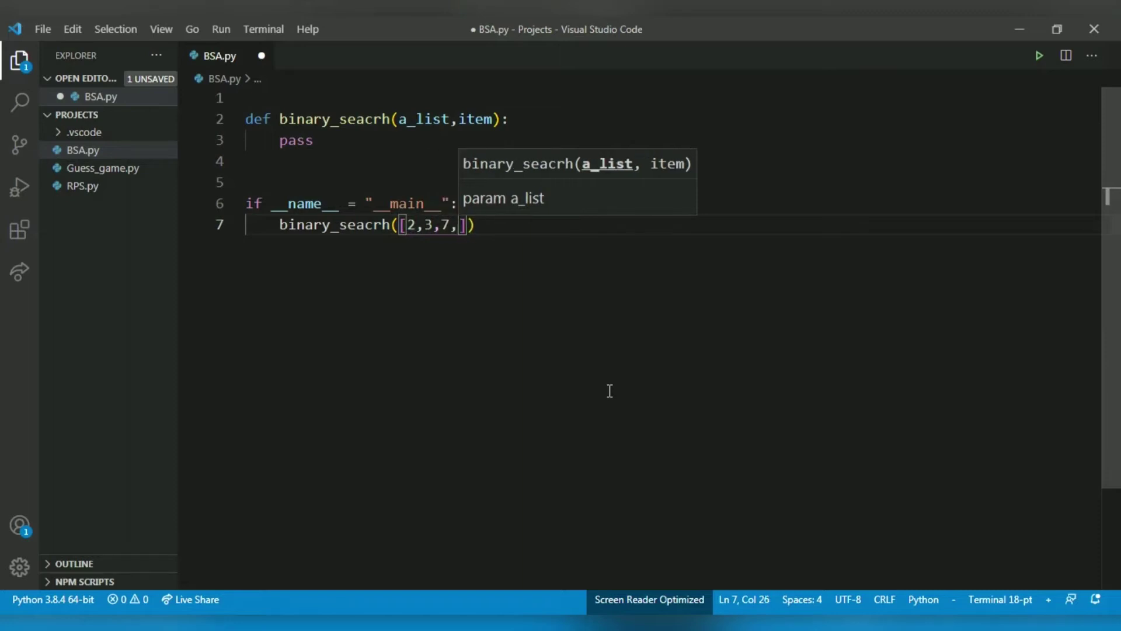
pyautogui.write('9,0')
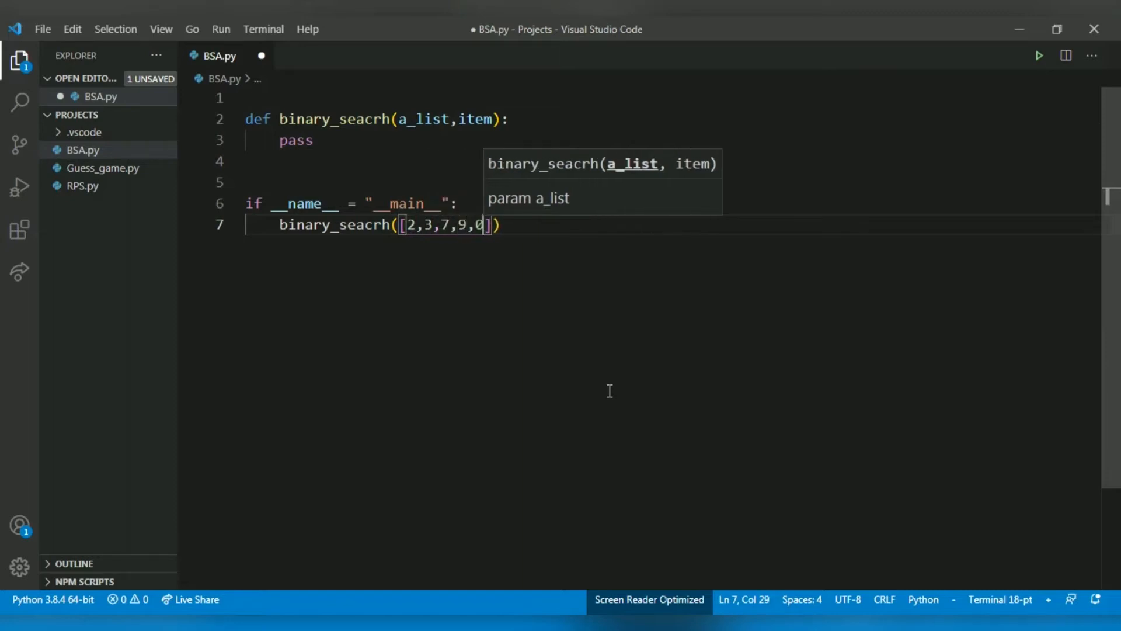
pyautogui.press('Backspace')
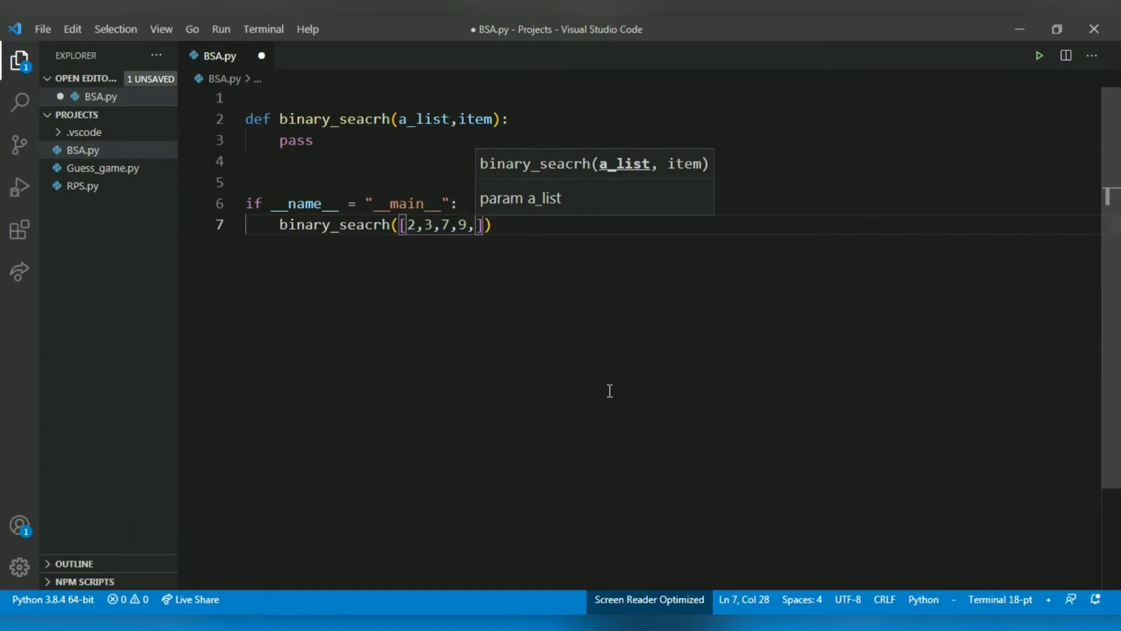
# - Finish the call as binary_seacrh([2,3,7,9,50,57,79,550],7) and select the pass placeholder
pyautogui.write('50,')
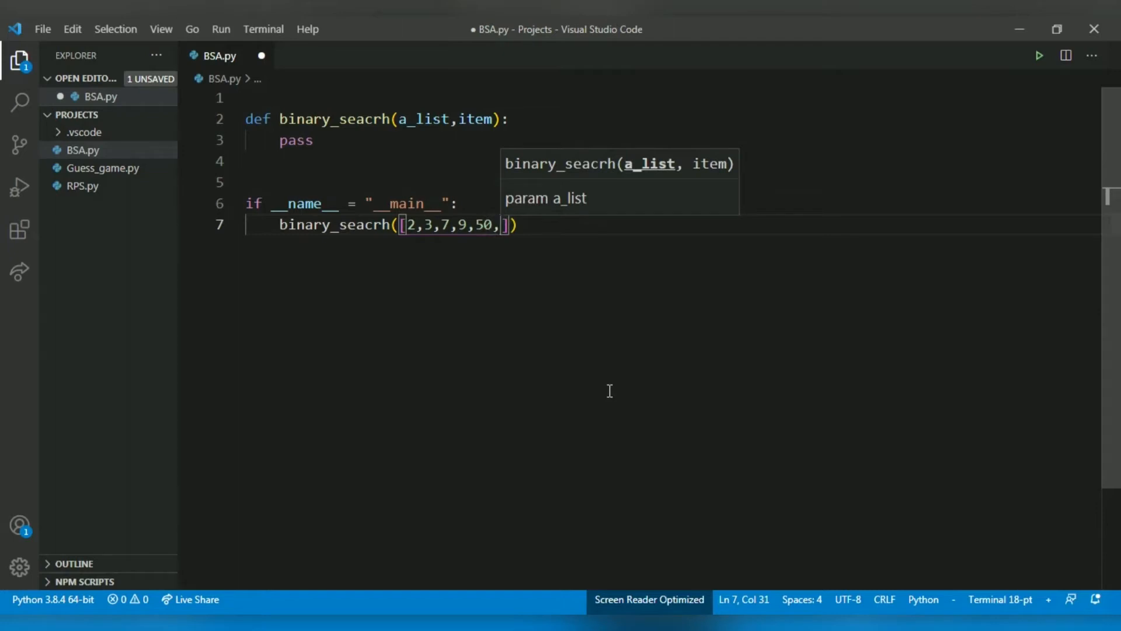
pyautogui.write('57,')
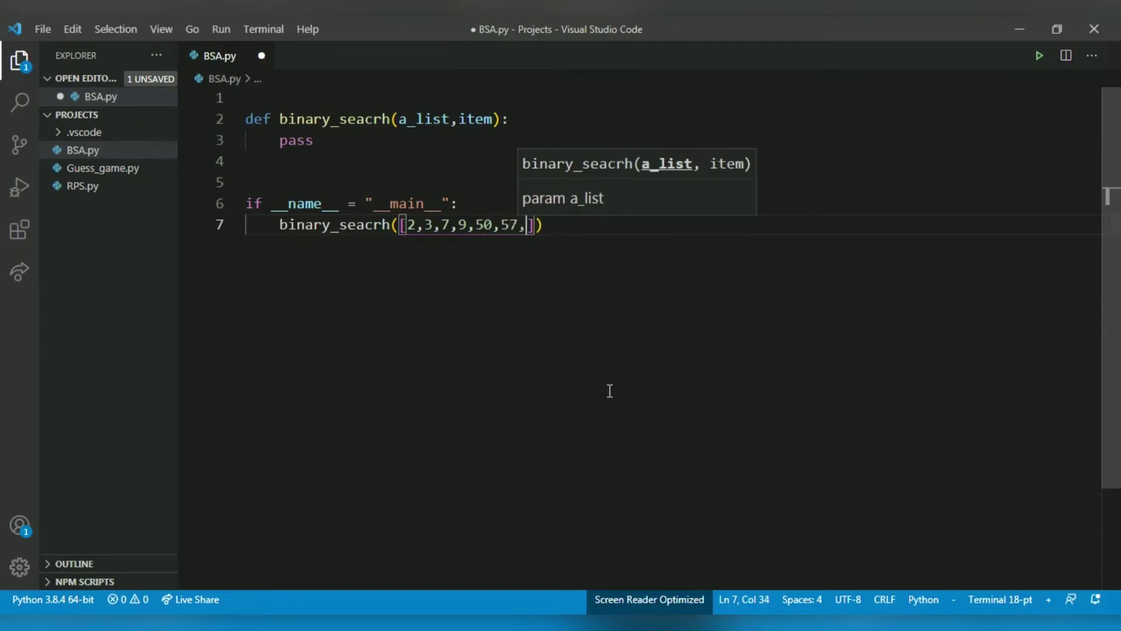
pyautogui.write('79')
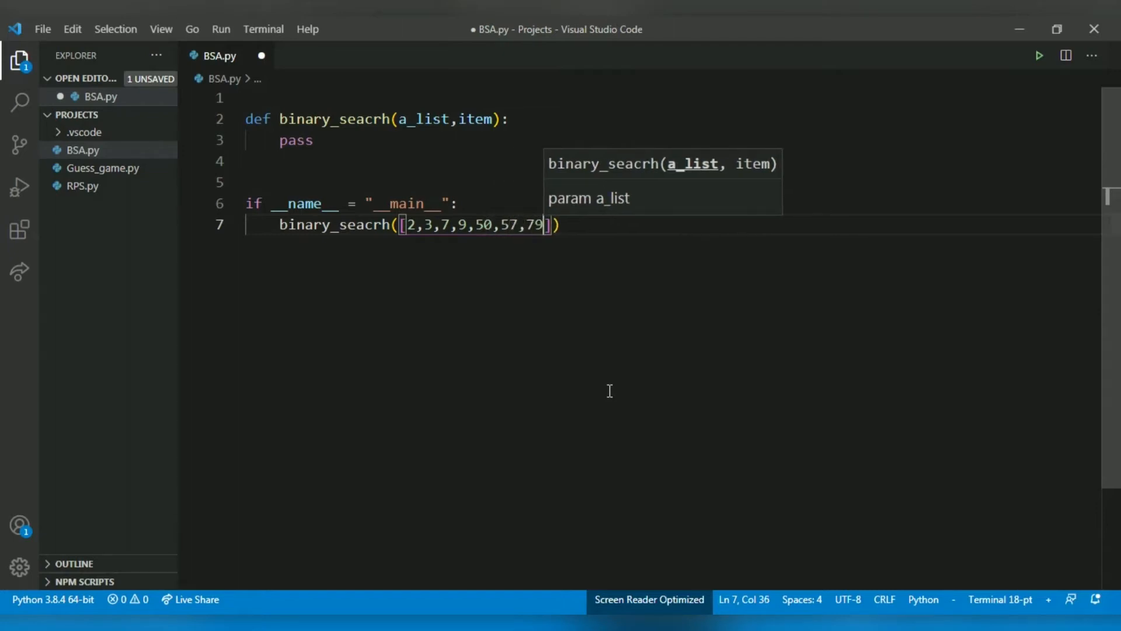
pyautogui.write(',5')
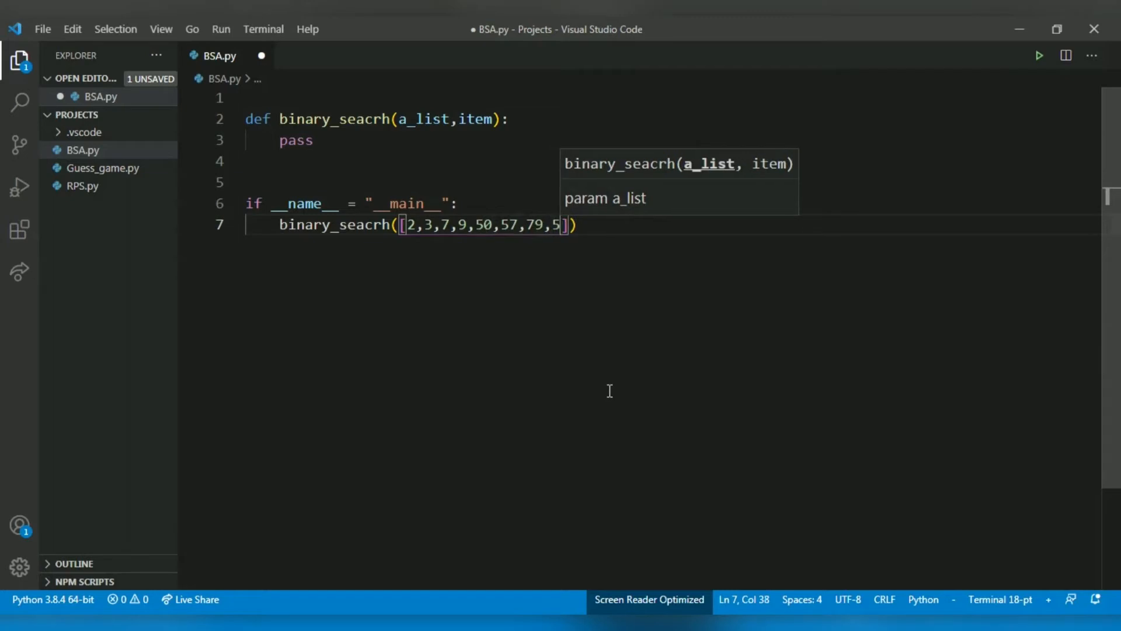
pyautogui.write('50')
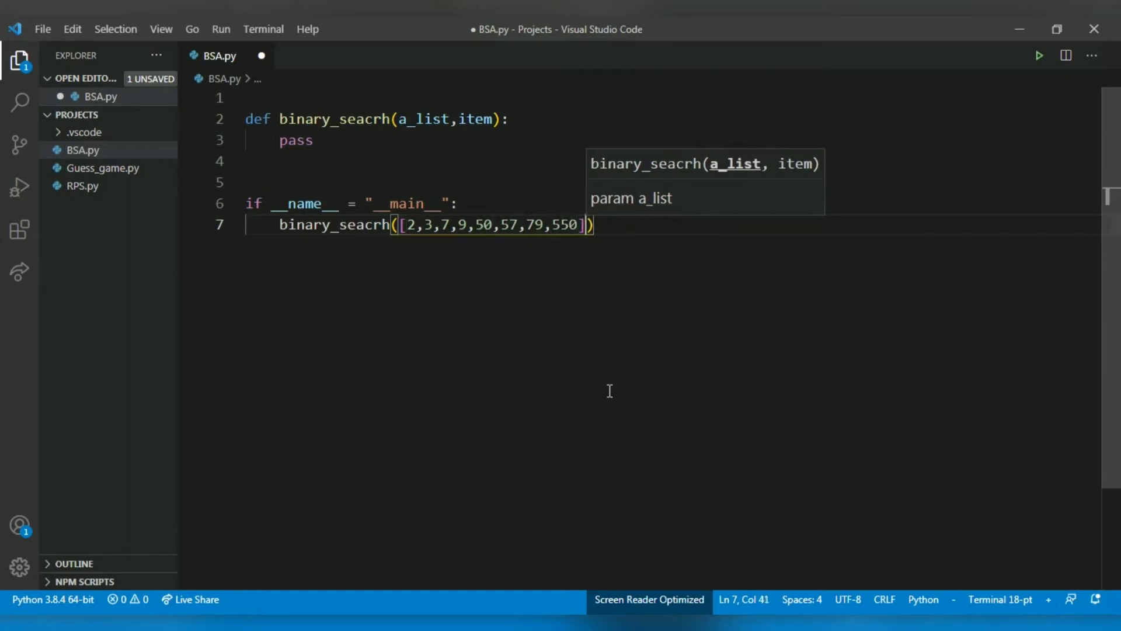
pyautogui.write(',')
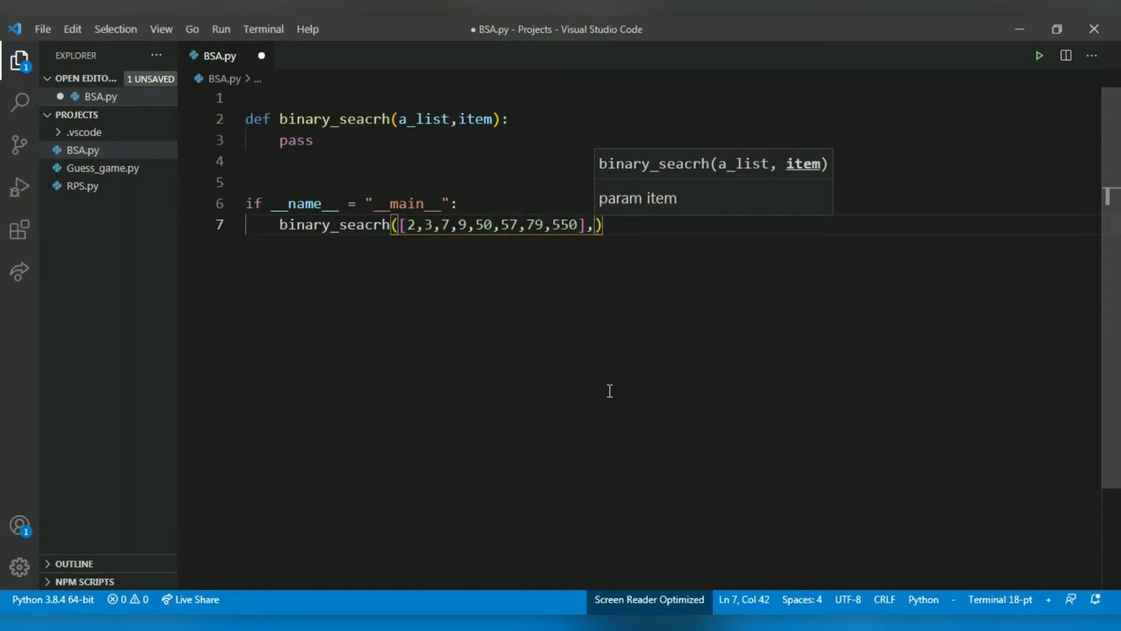
pyautogui.write('7')
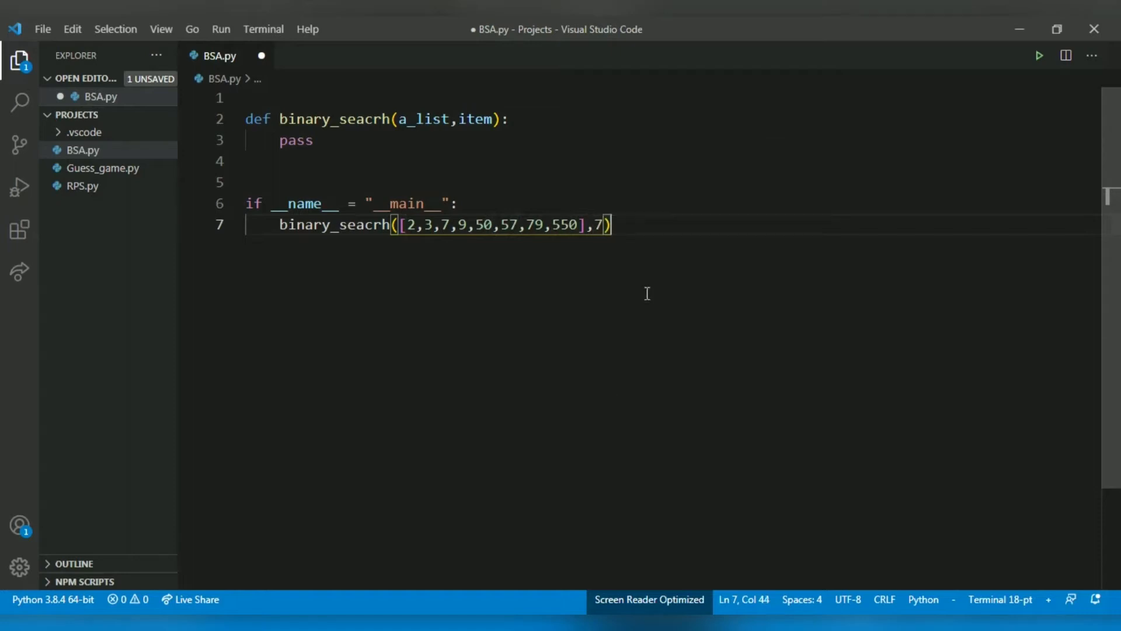
pyautogui.moveTo(588, 272)
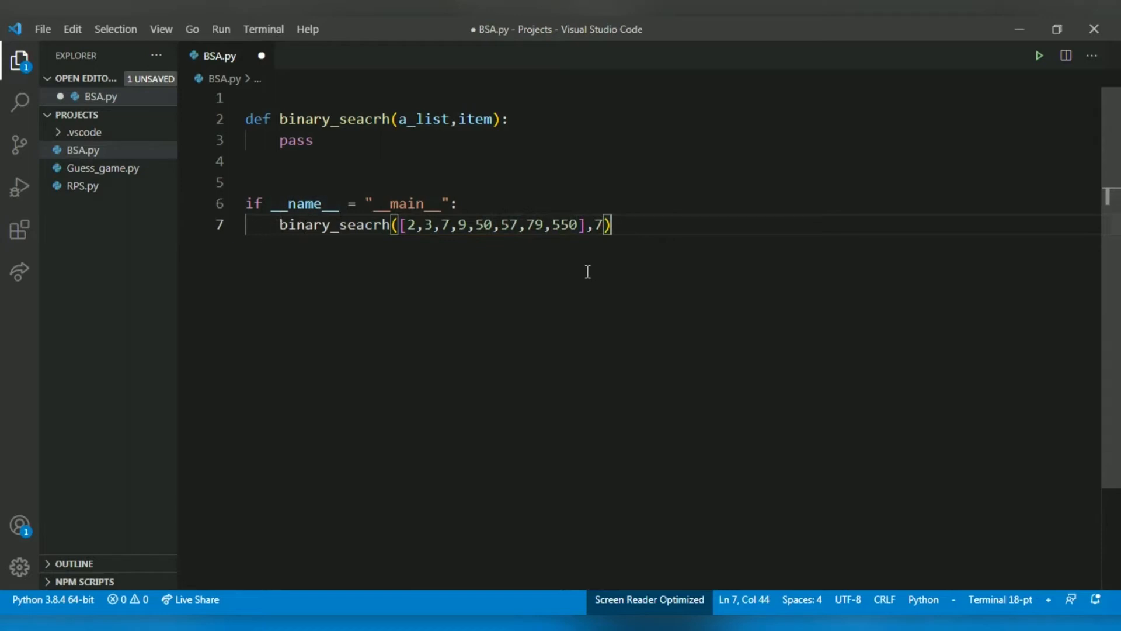
pyautogui.moveTo(611, 225); pyautogui.dragTo(527, 225)
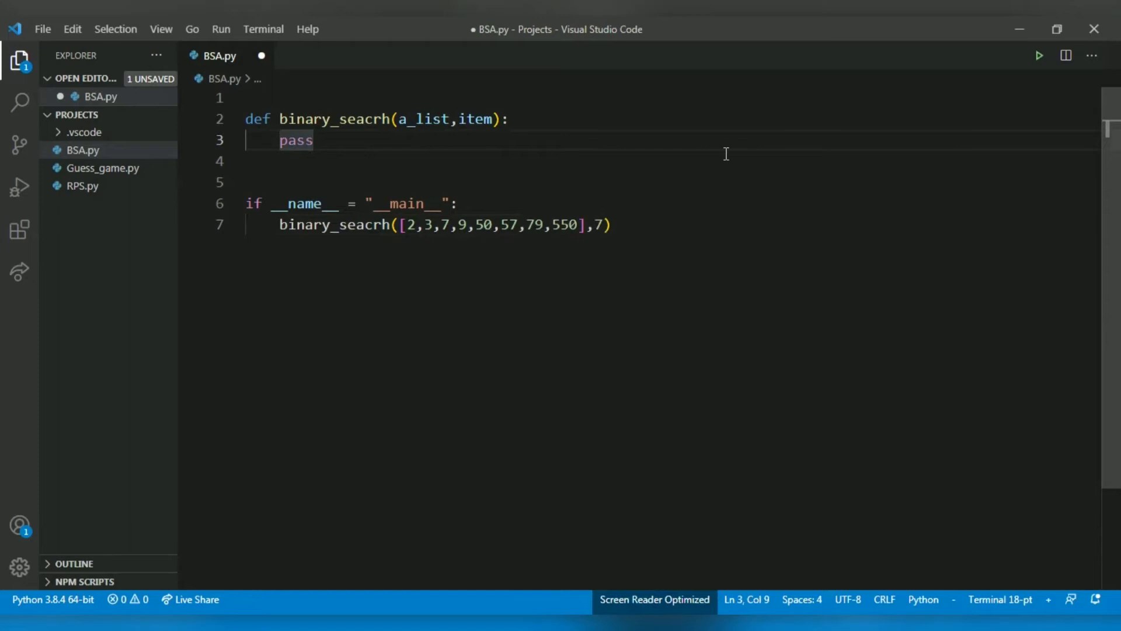
# - Replace pass with the comment '#a_list is a sorted array/list'
pyautogui.write('""')
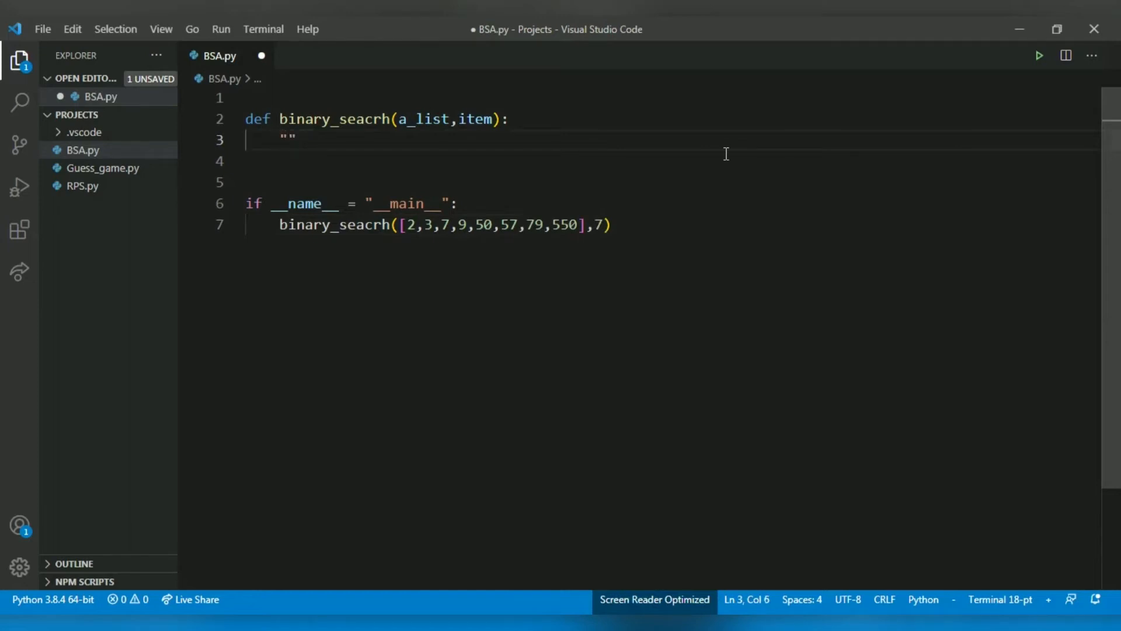
pyautogui.press('Backspace')
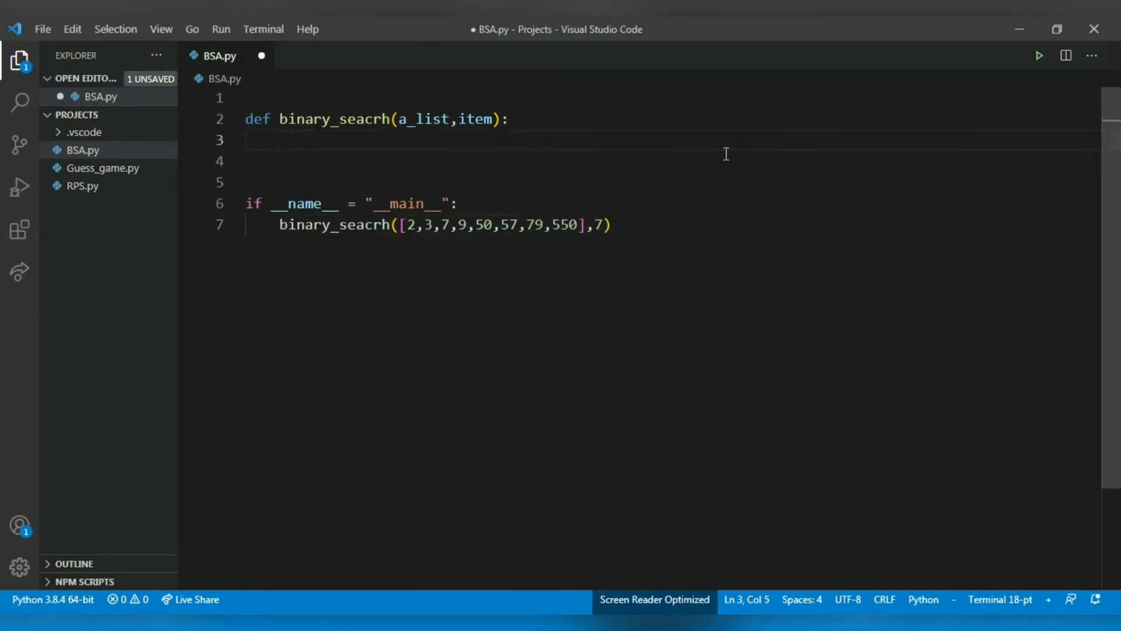
pyautogui.write('#a')
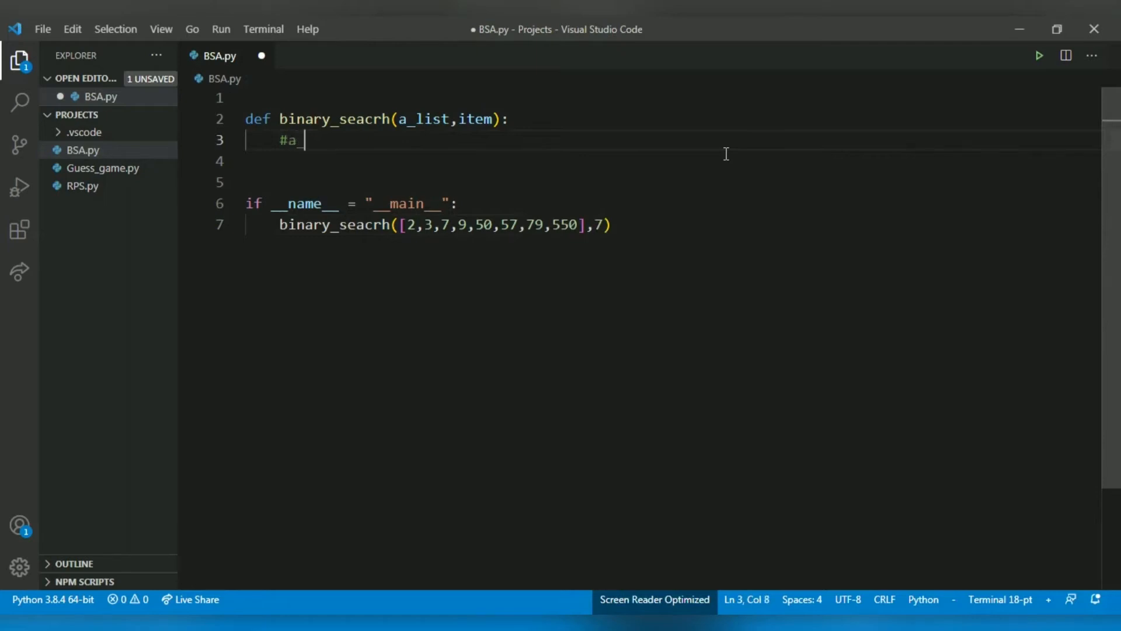
pyautogui.write('list is a s')
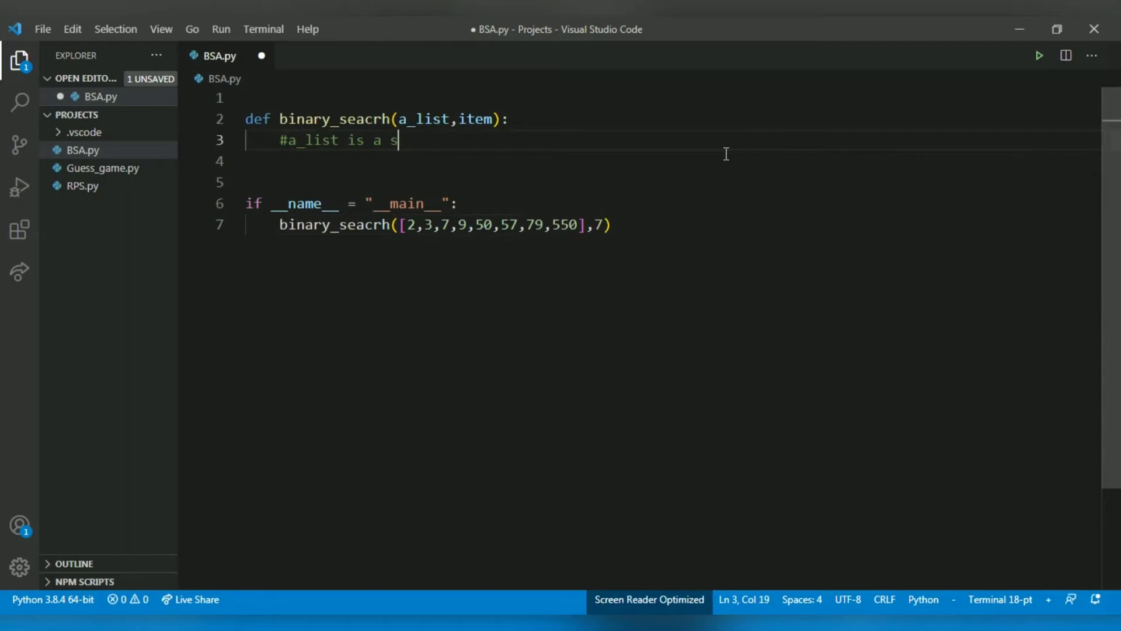
pyautogui.write('ort')
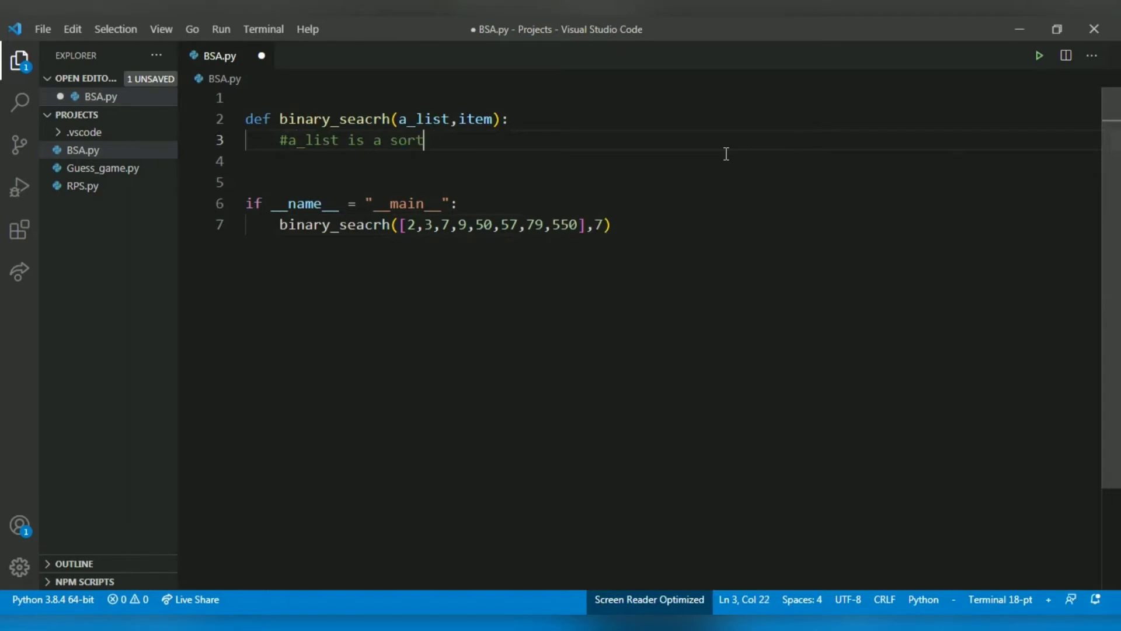
pyautogui.write('ed ara')
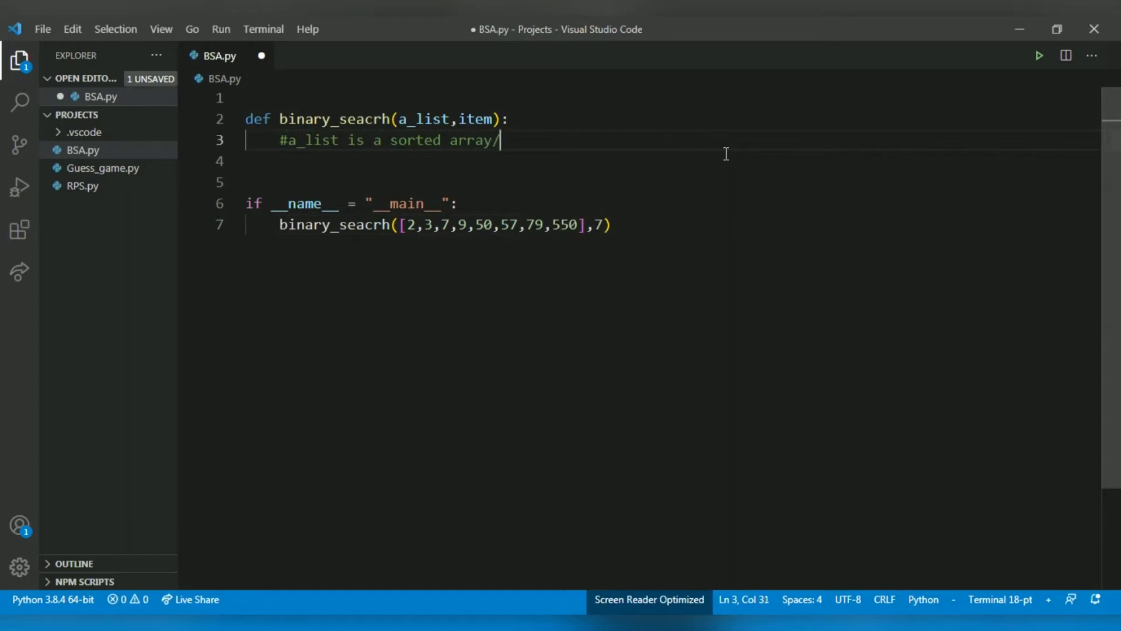
pyautogui.write('list')
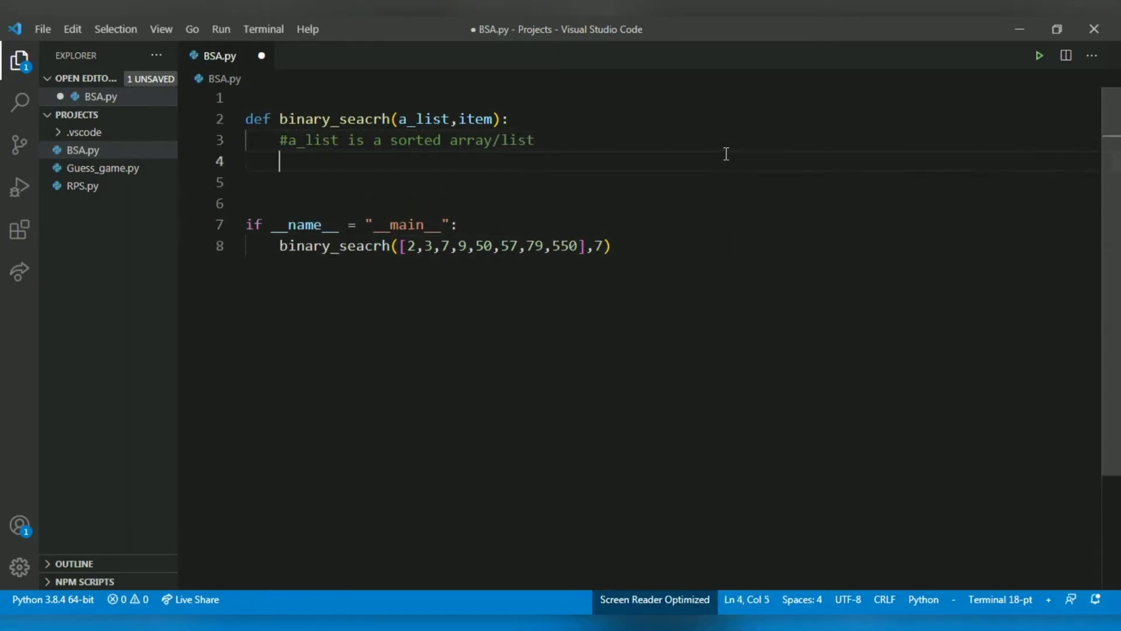
# - Add the comment '#item number that is supposed to be searched' below it
pyautogui.write('#item')
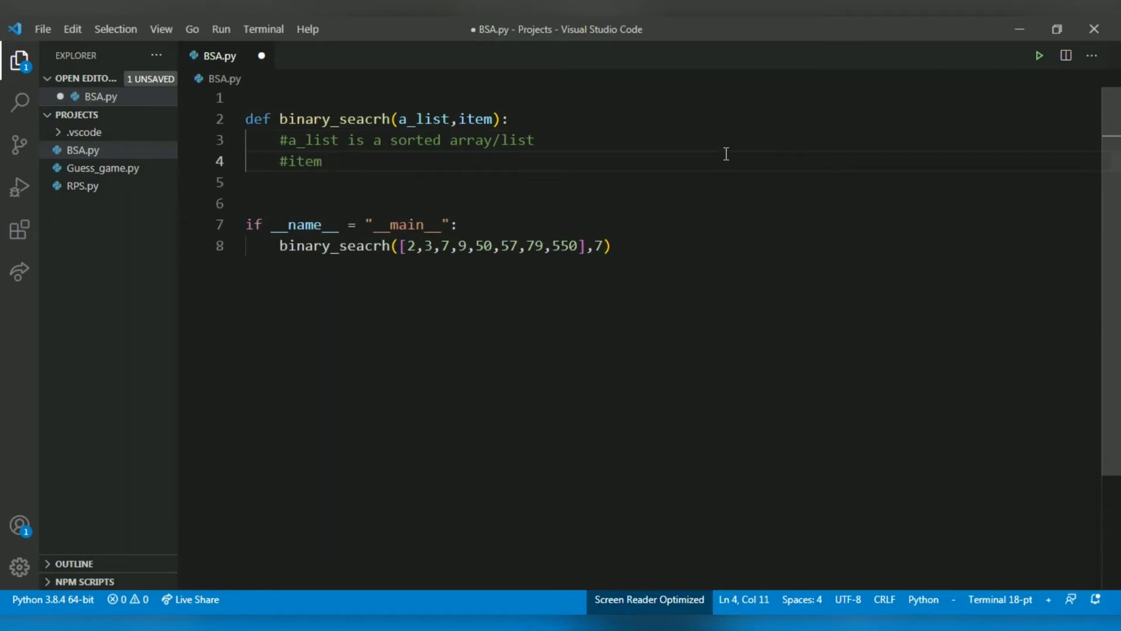
pyautogui.write('number')
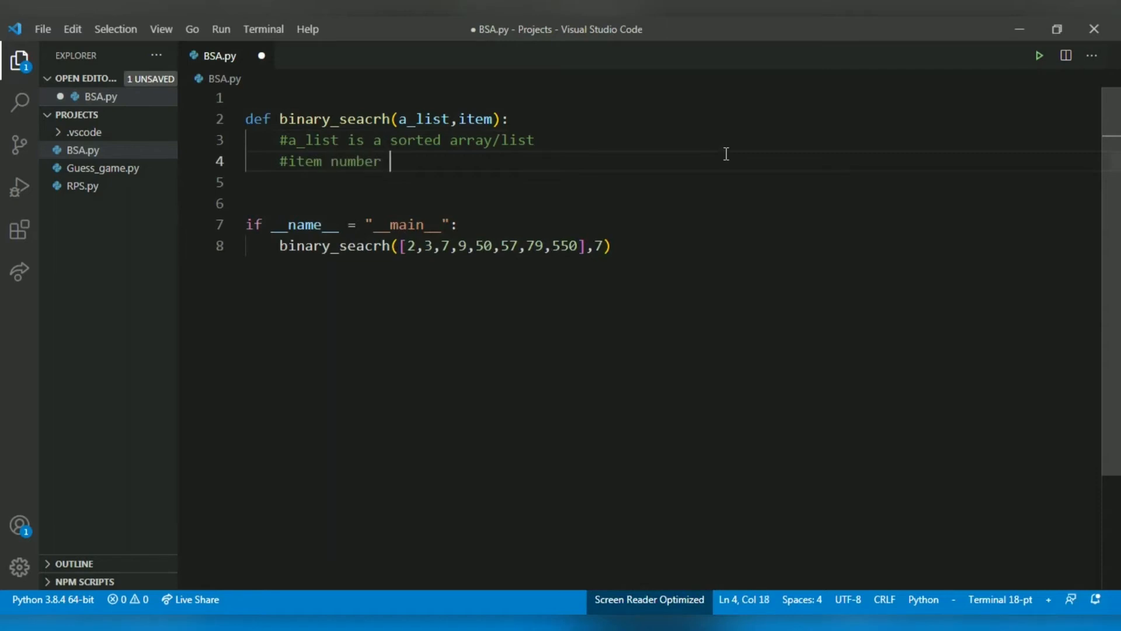
pyautogui.write('tah')
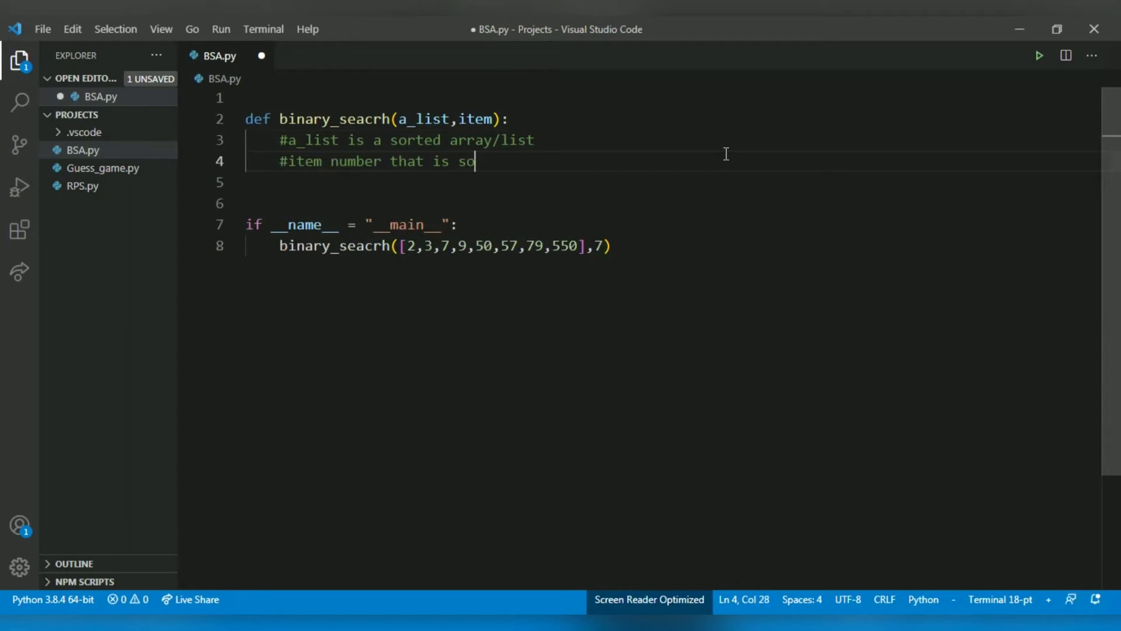
pyautogui.write('ppos')
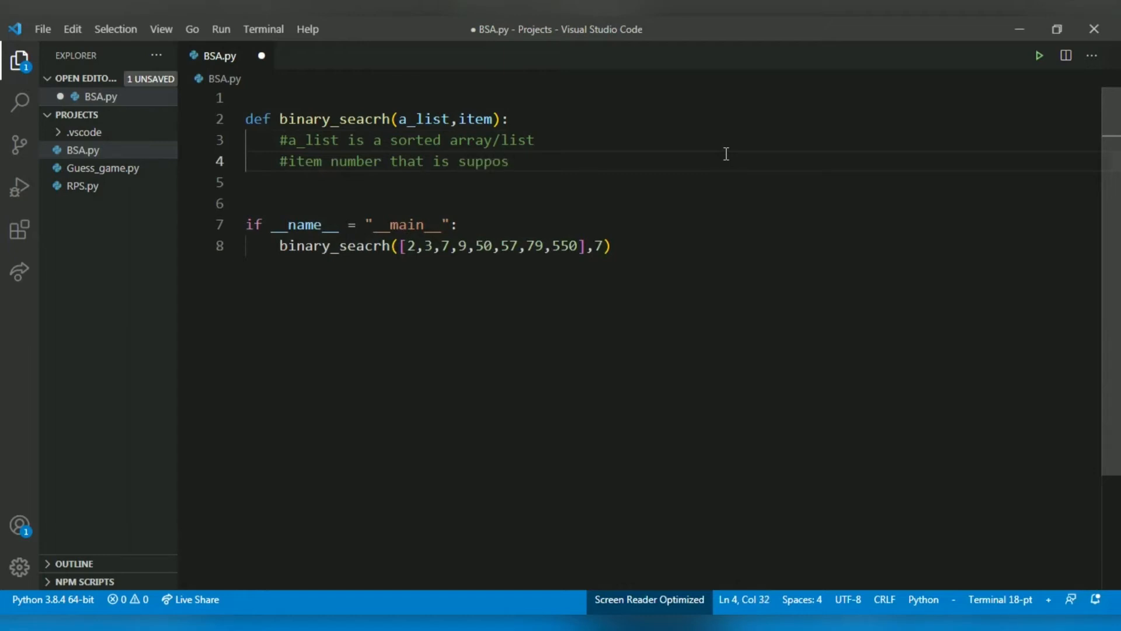
pyautogui.write('ed to be')
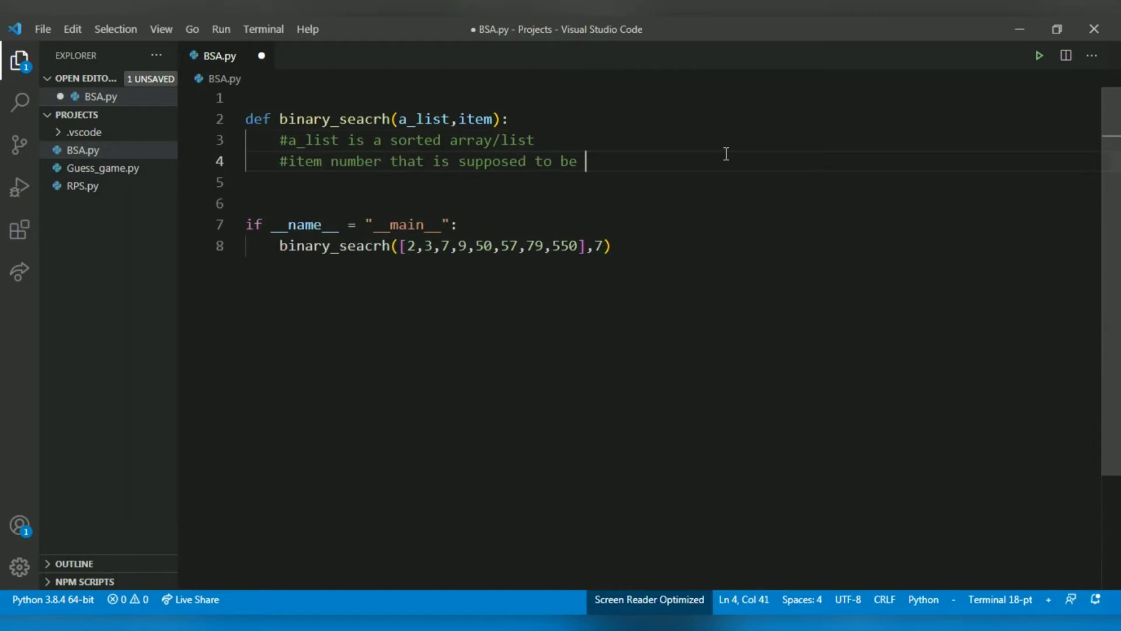
pyautogui.write('searched')
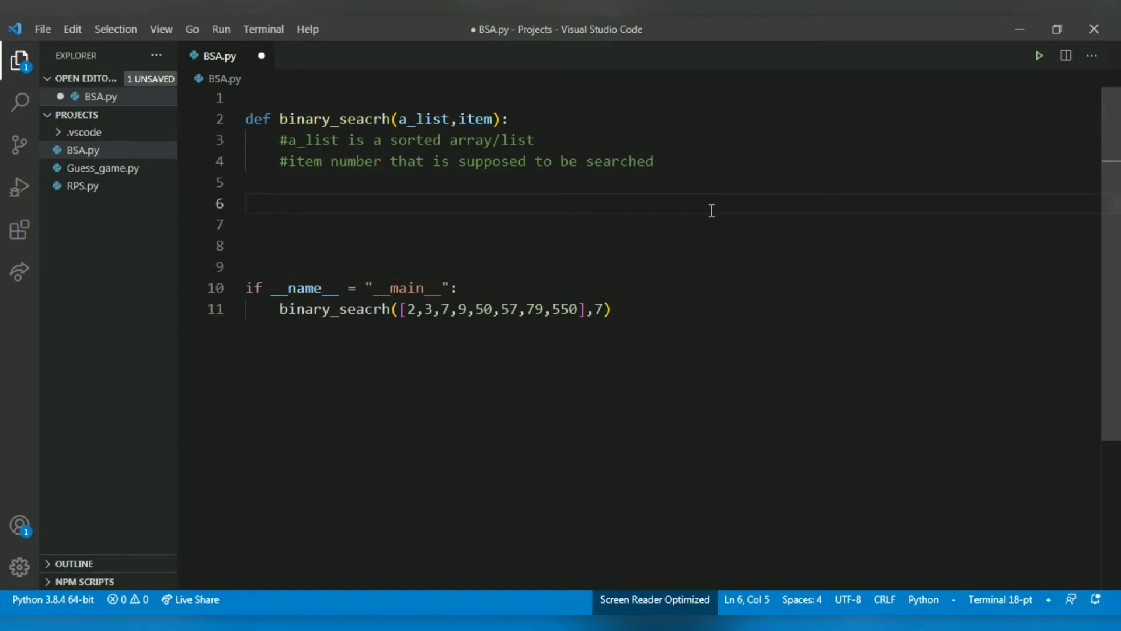
# - Set first = 0 and last = len(a_list) - 1 at the start of the function body
pyautogui.write('first = 0')
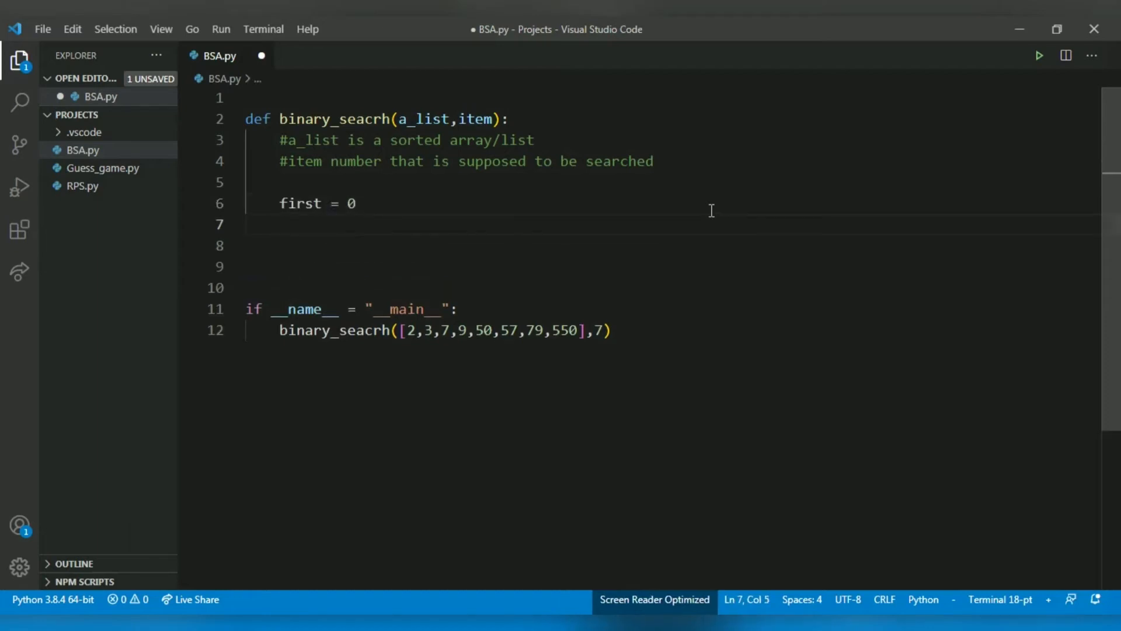
pyautogui.write('l')
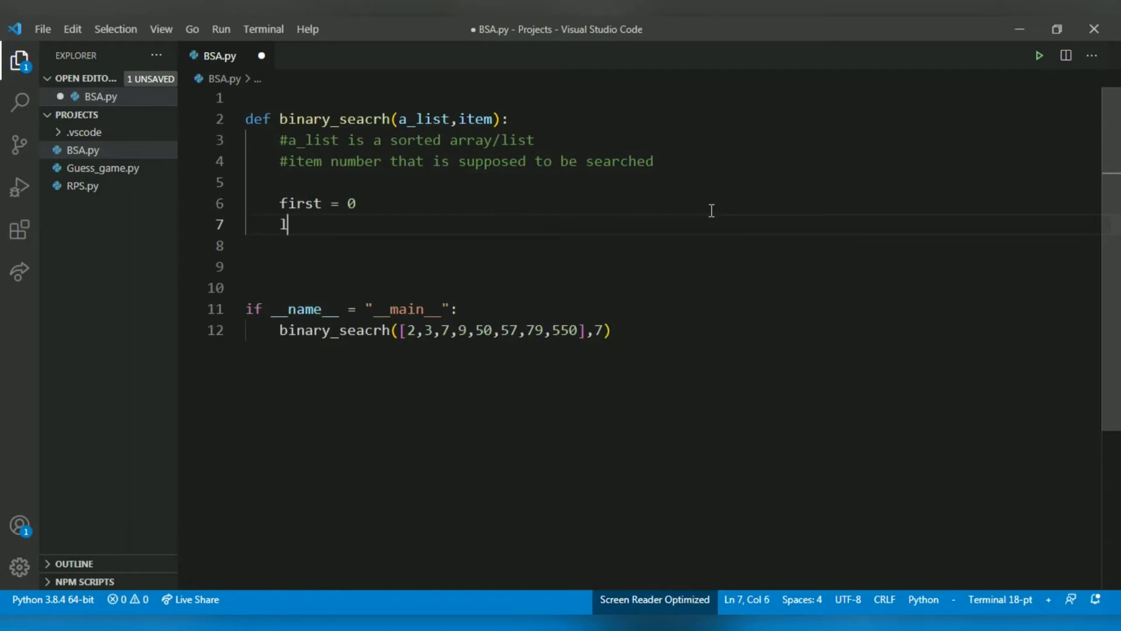
pyautogui.write('ast = len')
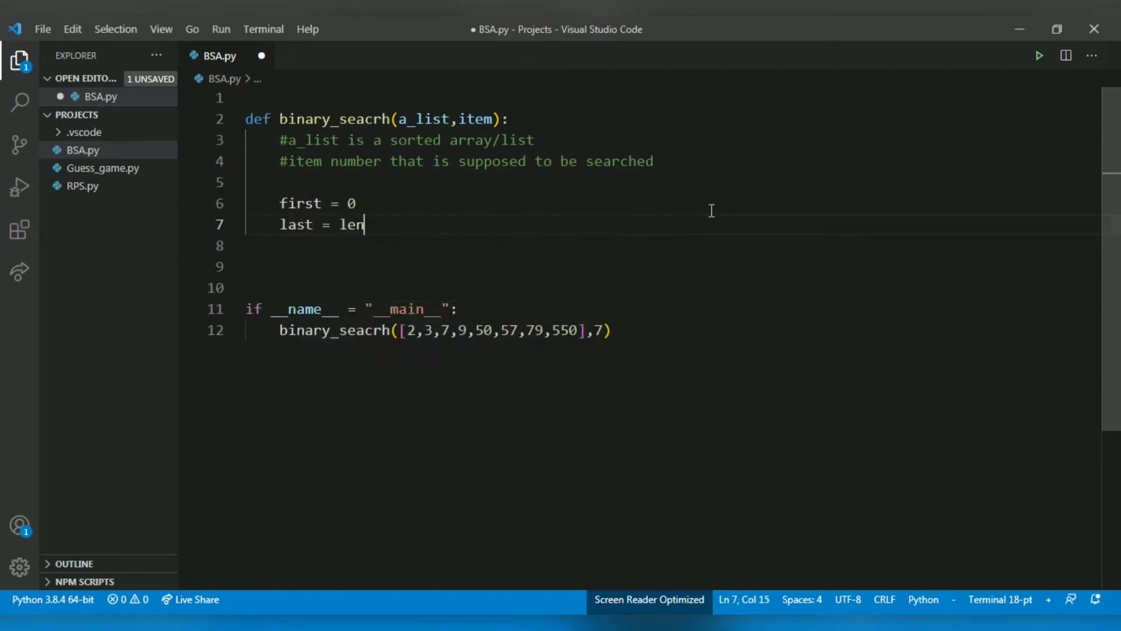
pyautogui.write('(a_')
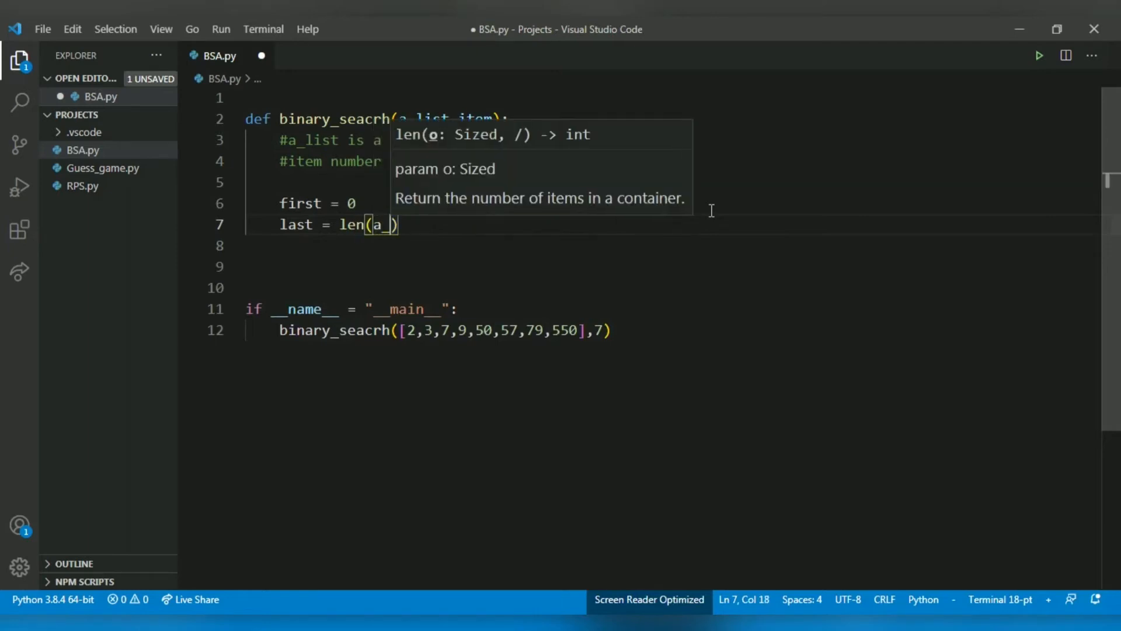
pyautogui.write('list')
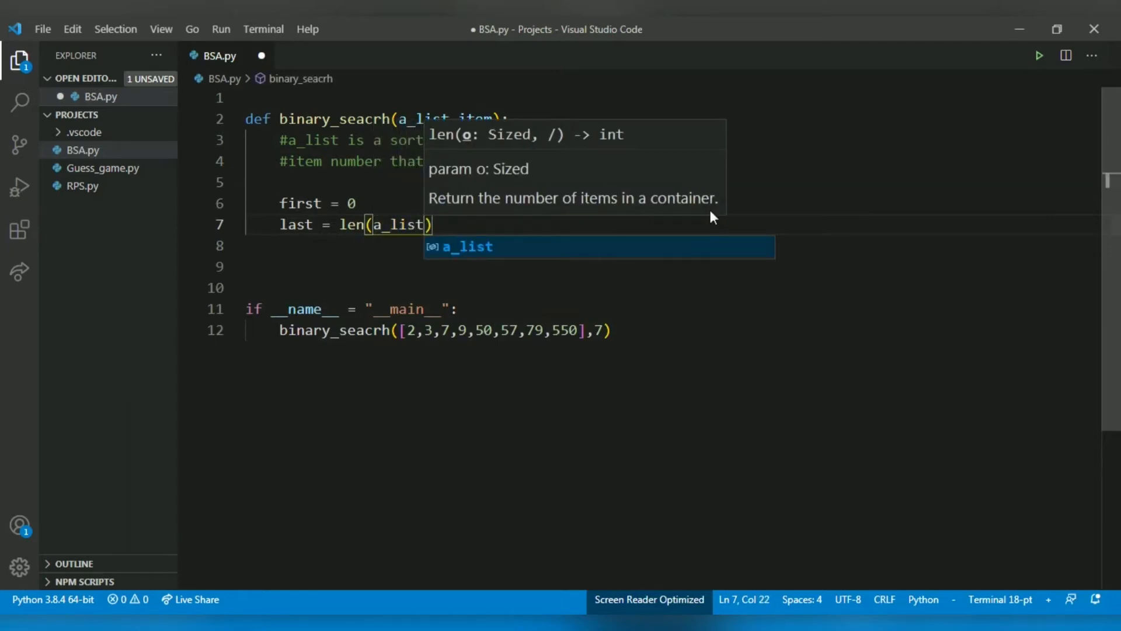
pyautogui.write('- 1')
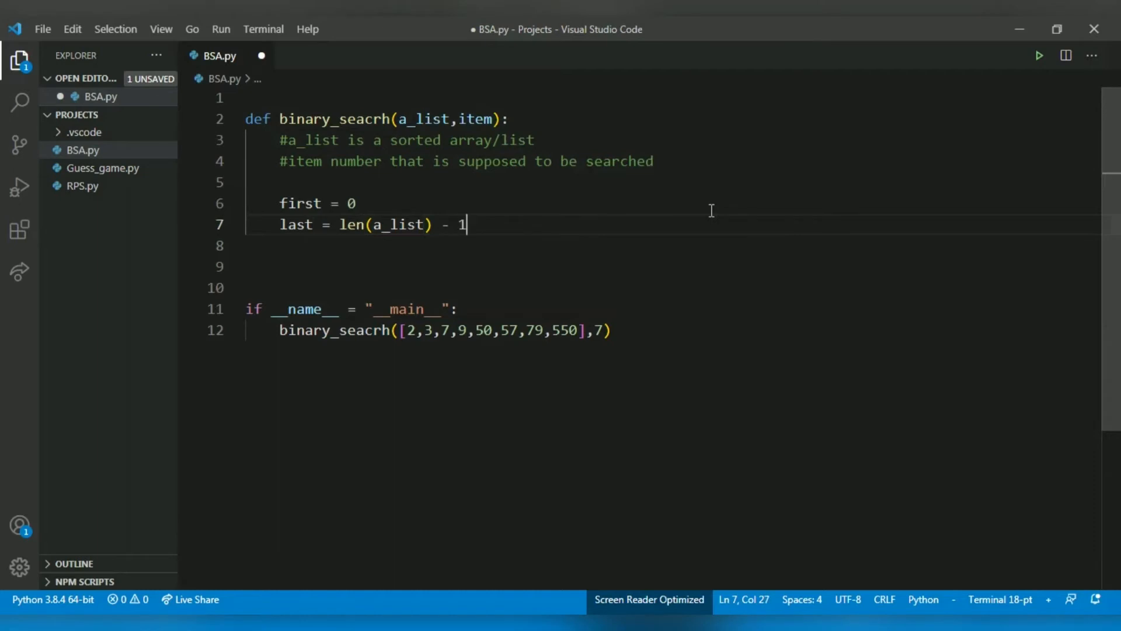
pyautogui.press('Enter')
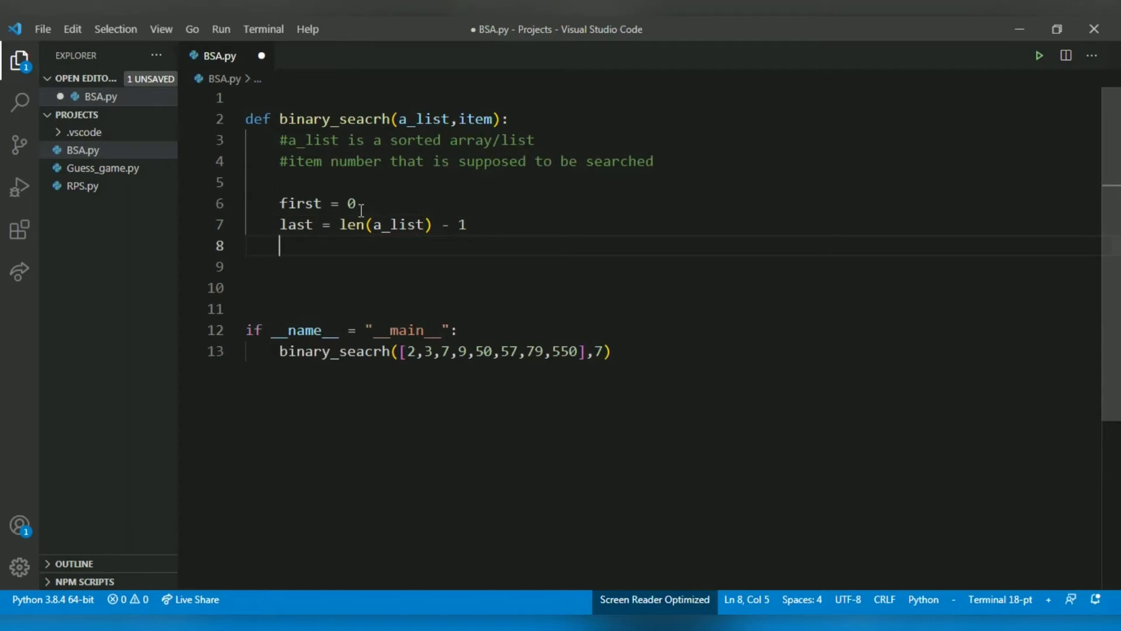
# - Add the loop header while first<=last: after the assignments
pyautogui.click(468, 224)
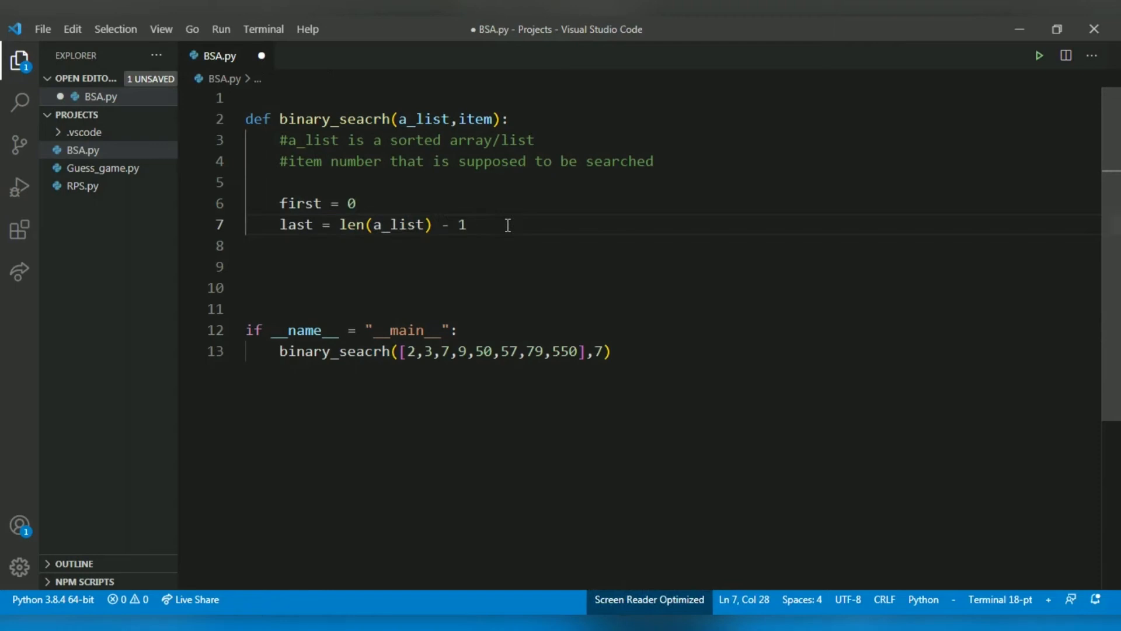
pyautogui.write('while')
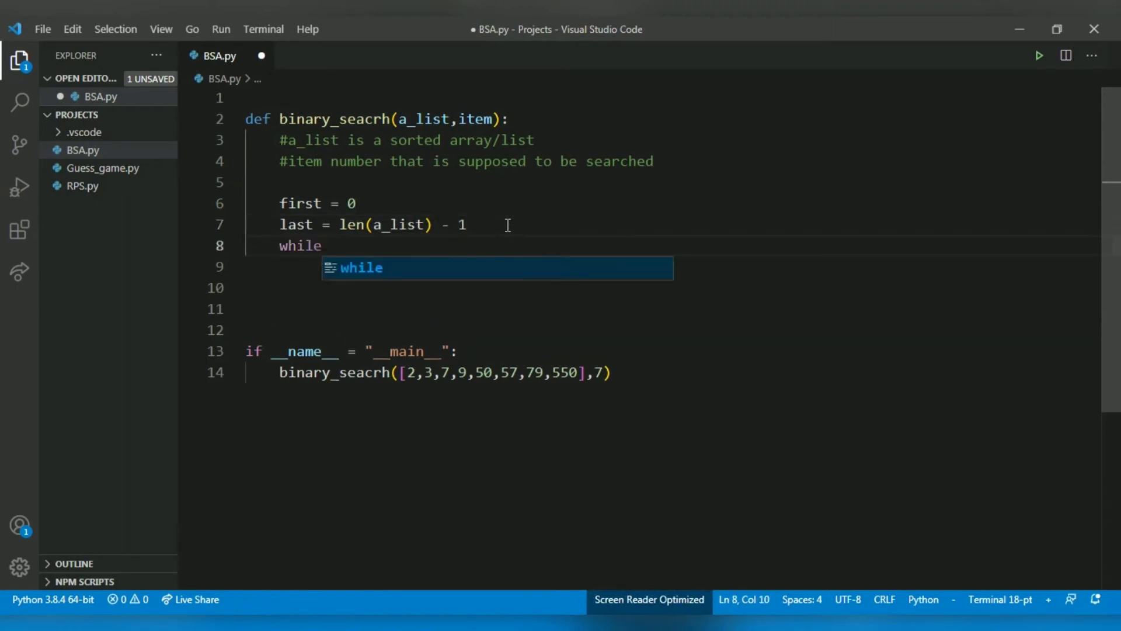
pyautogui.write('f')
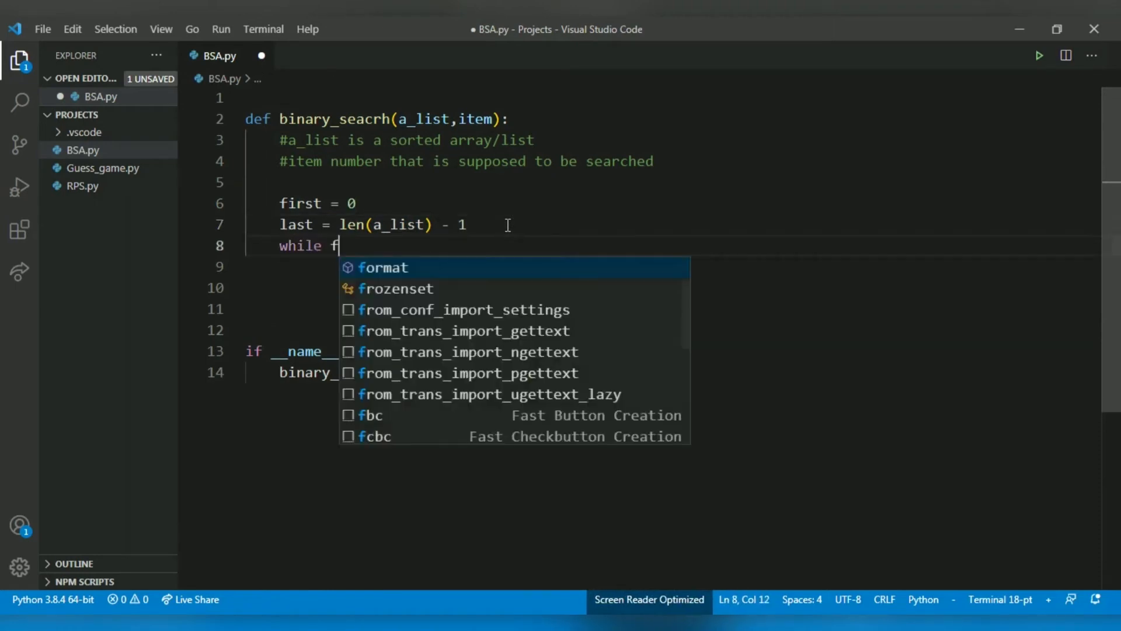
pyautogui.write('irst')
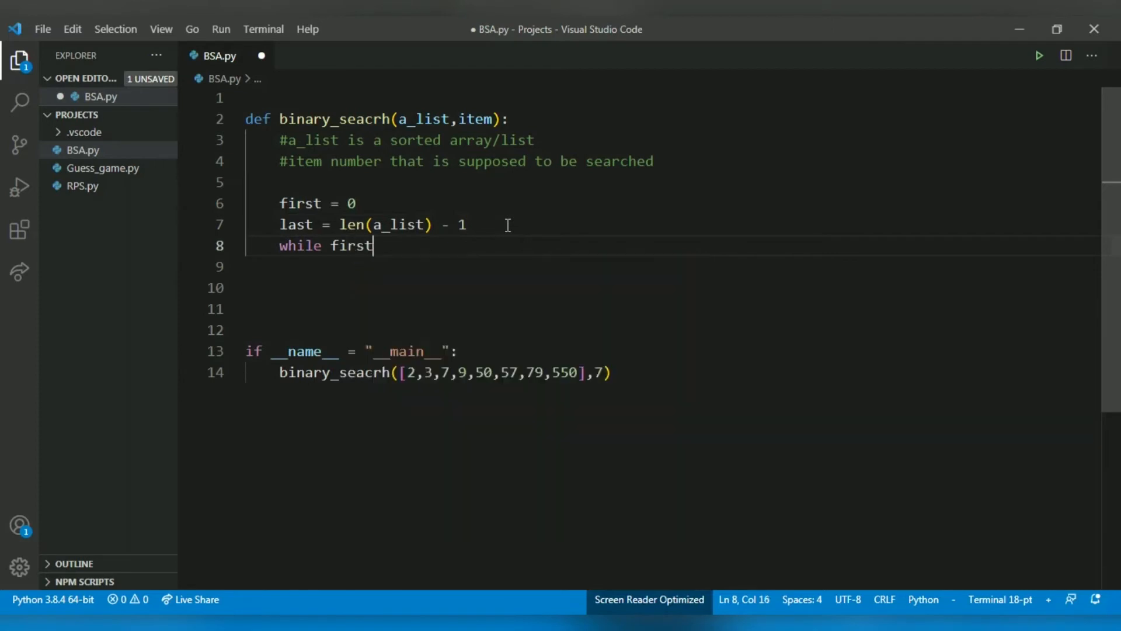
pyautogui.write('<=la')
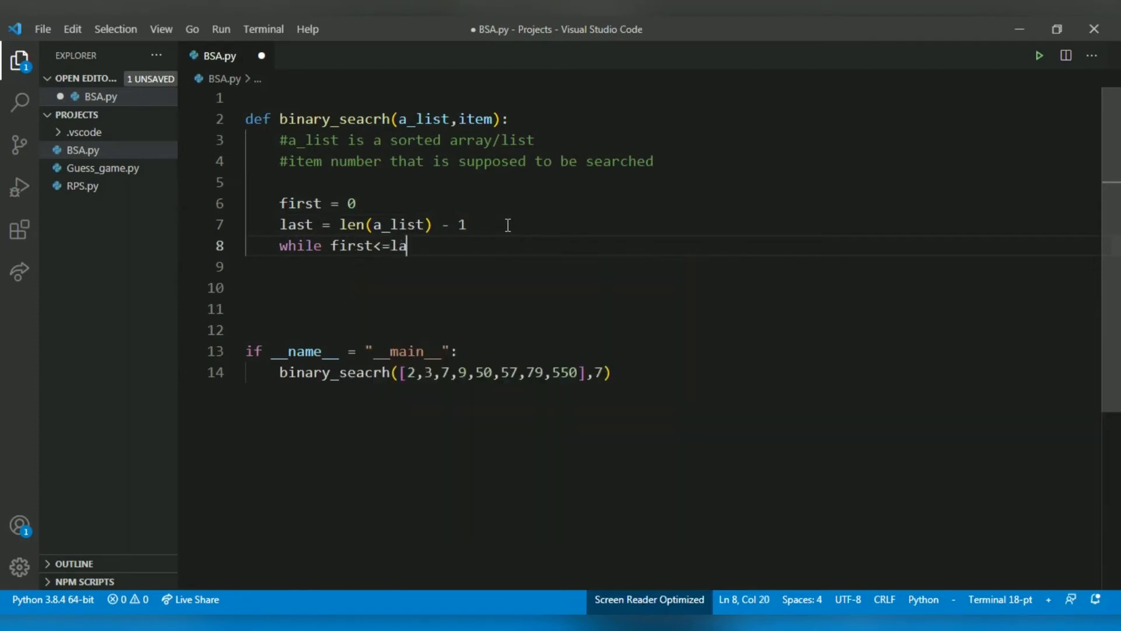
pyautogui.write('st')
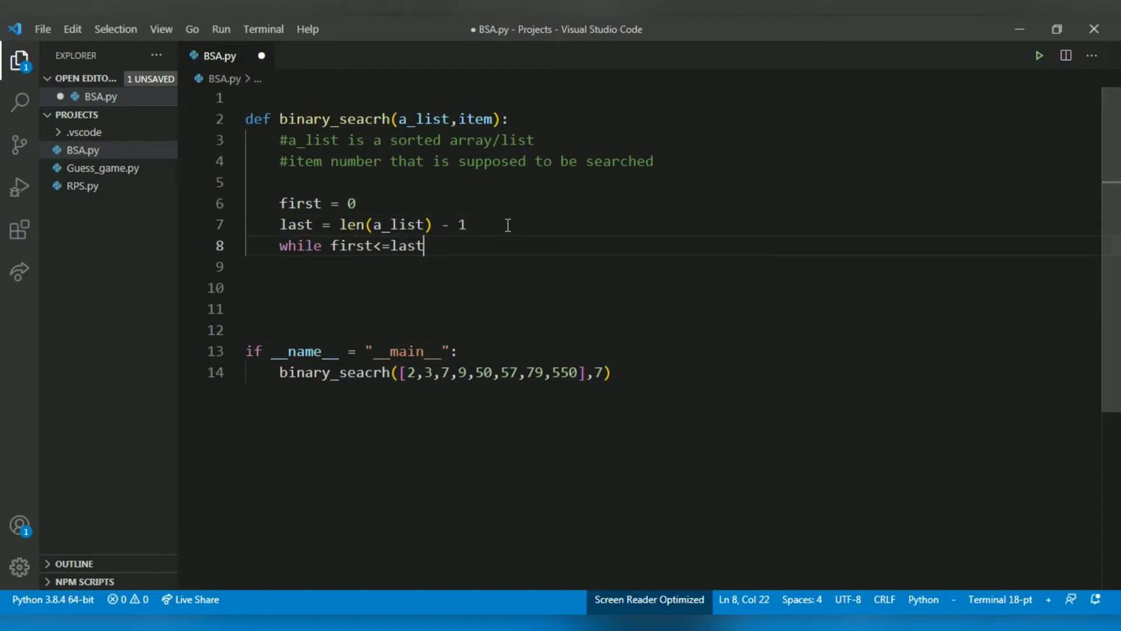
pyautogui.write(':')
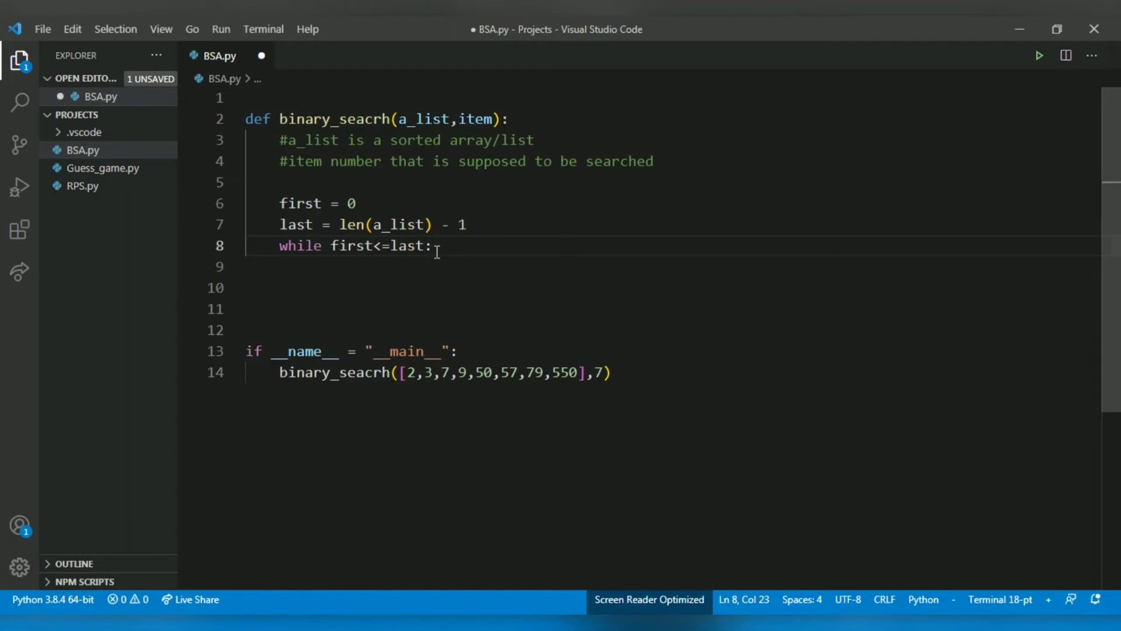
# - Inside the loop, compute mid = int((first+last)/2)
pyautogui.press('Enter')
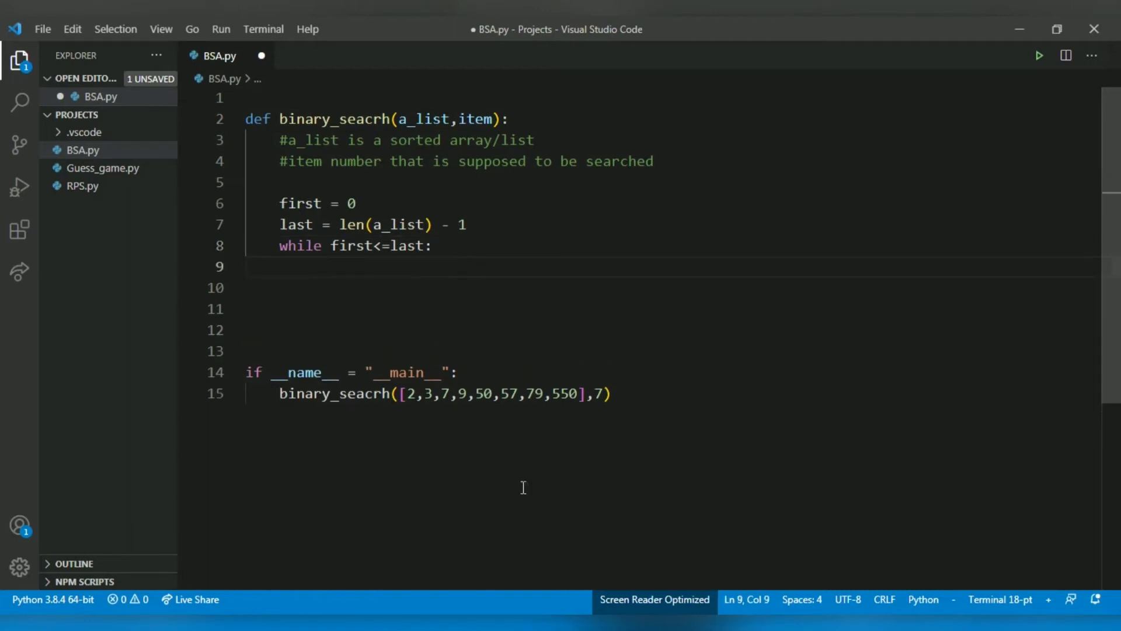
pyautogui.write('mid =')
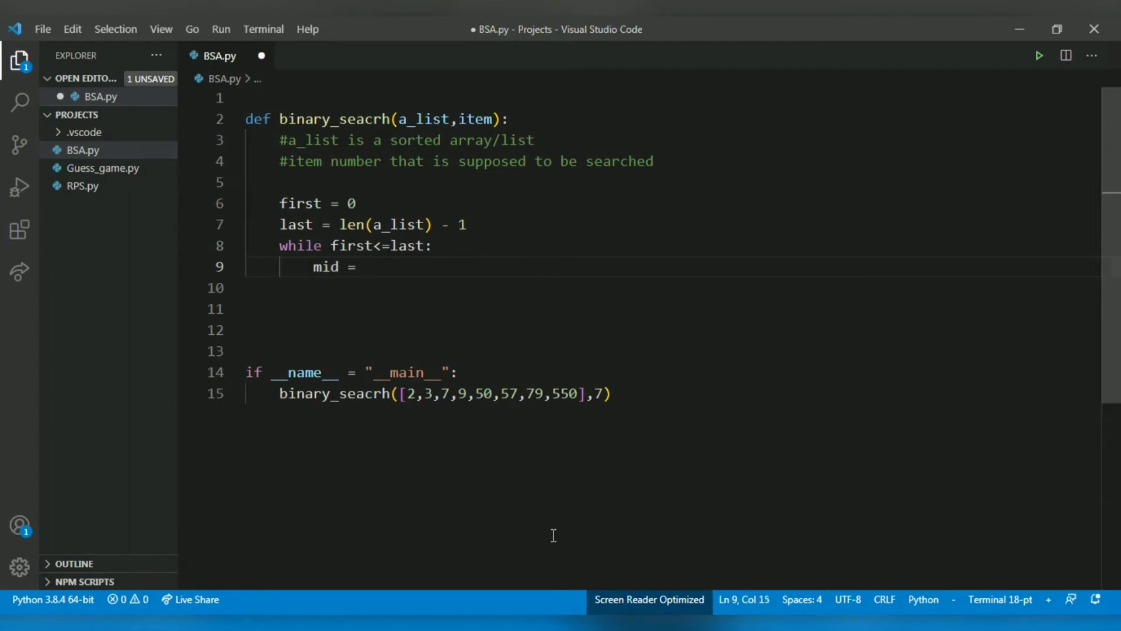
pyautogui.write('first+')
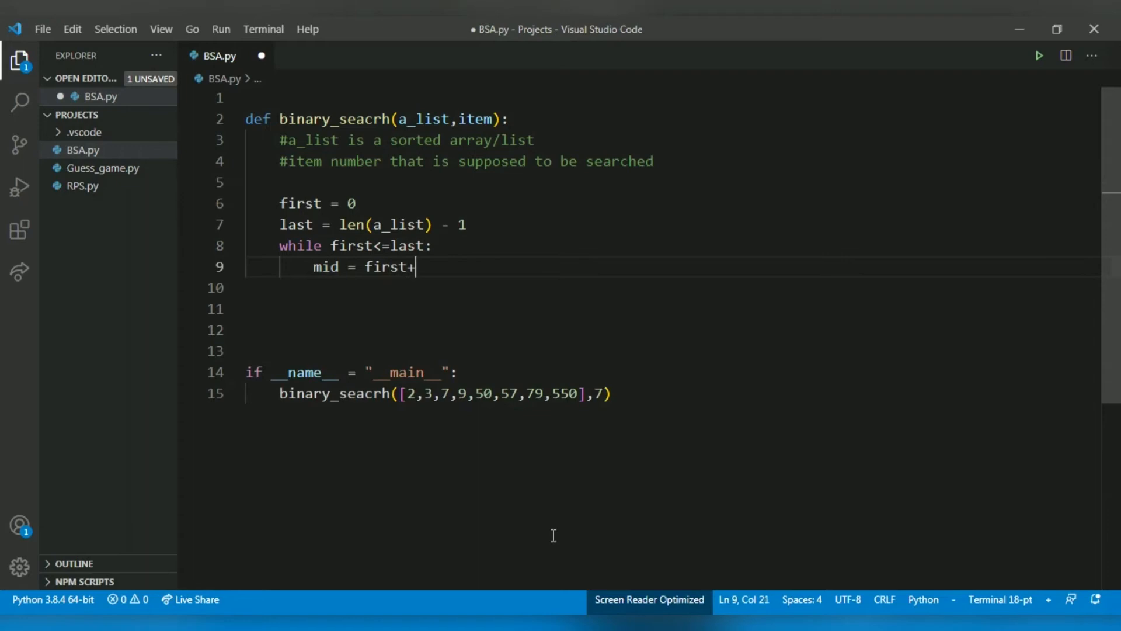
pyautogui.write('last)')
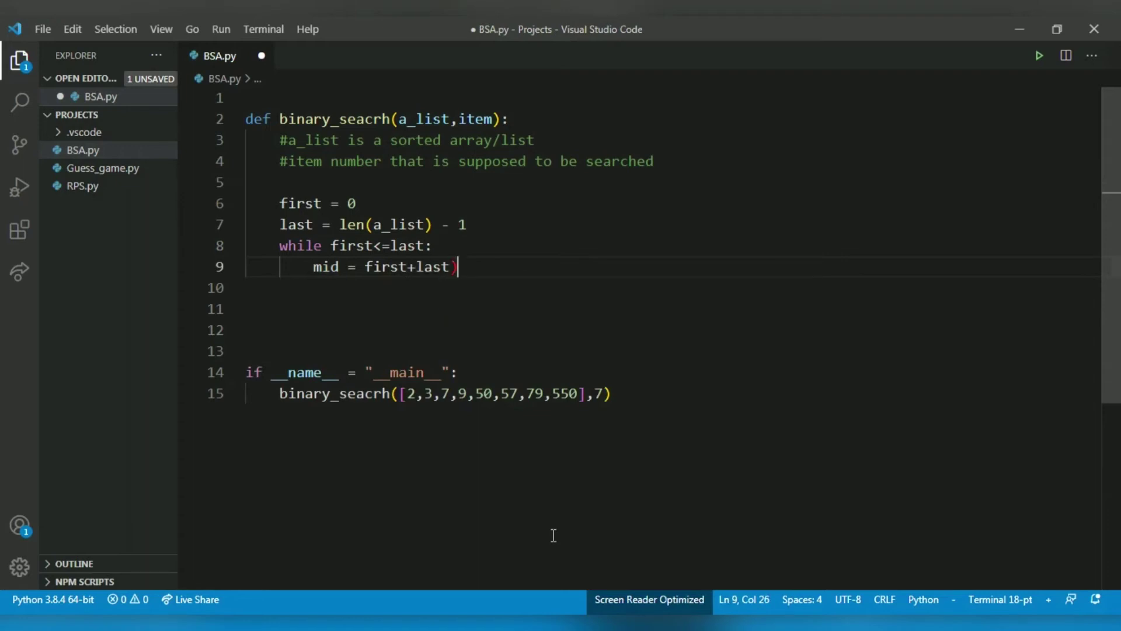
pyautogui.click(364, 267)
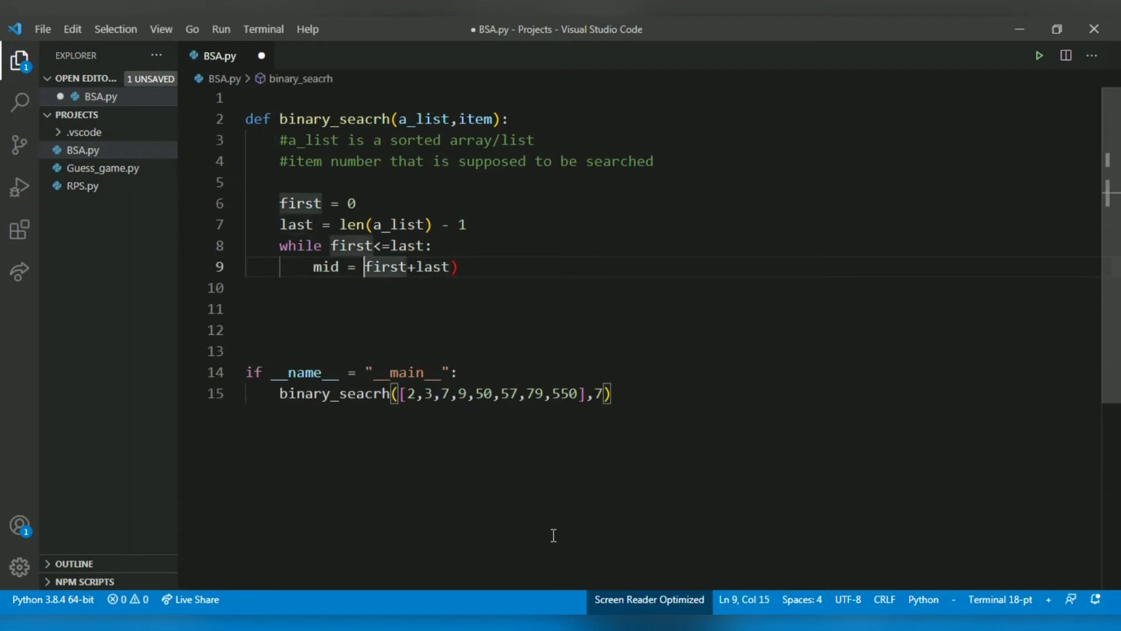
pyautogui.write('(')
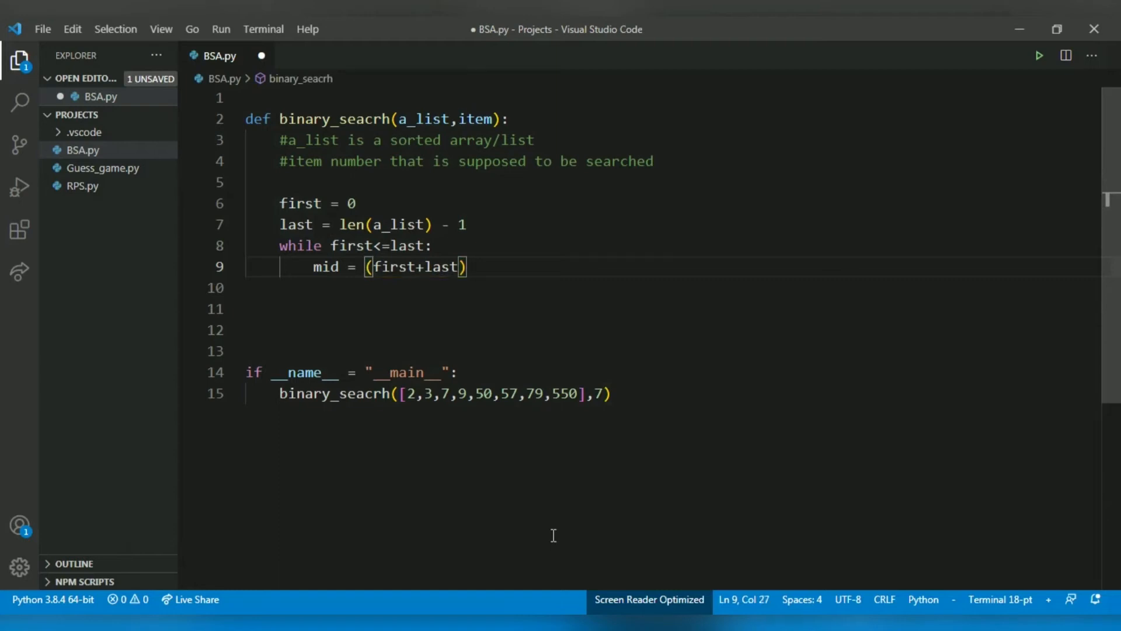
pyautogui.write('/2')
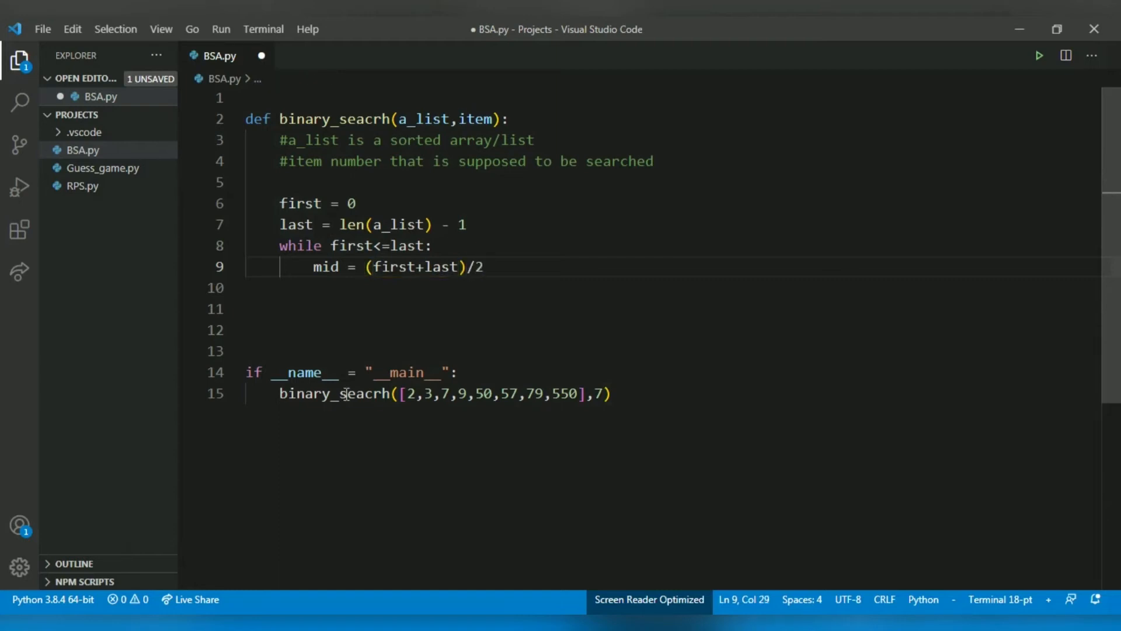
pyautogui.write('int(')
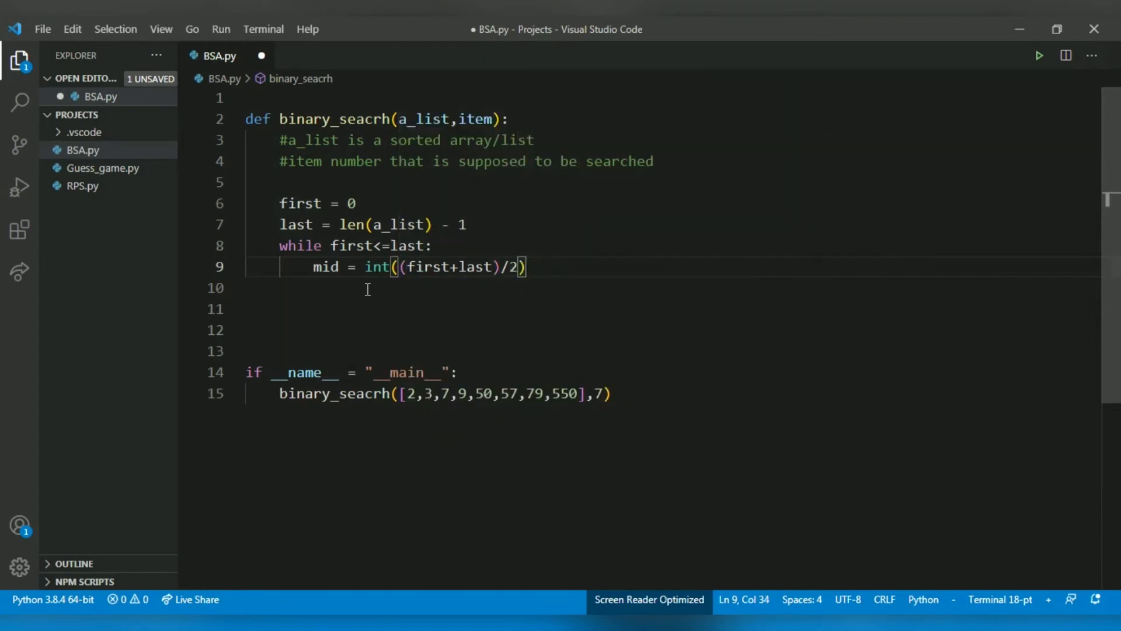
pyautogui.press('Enter')
pyautogui.write('if')
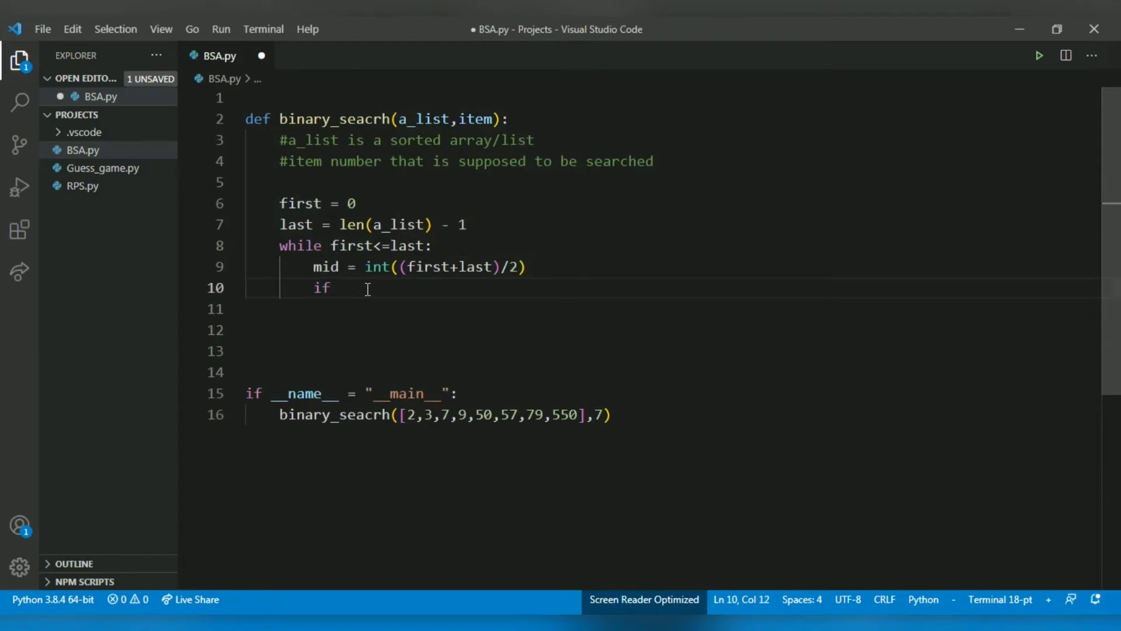
# - Add the match condition if a_list[mid] == item: inside the loop
pyautogui.write('a_list[')
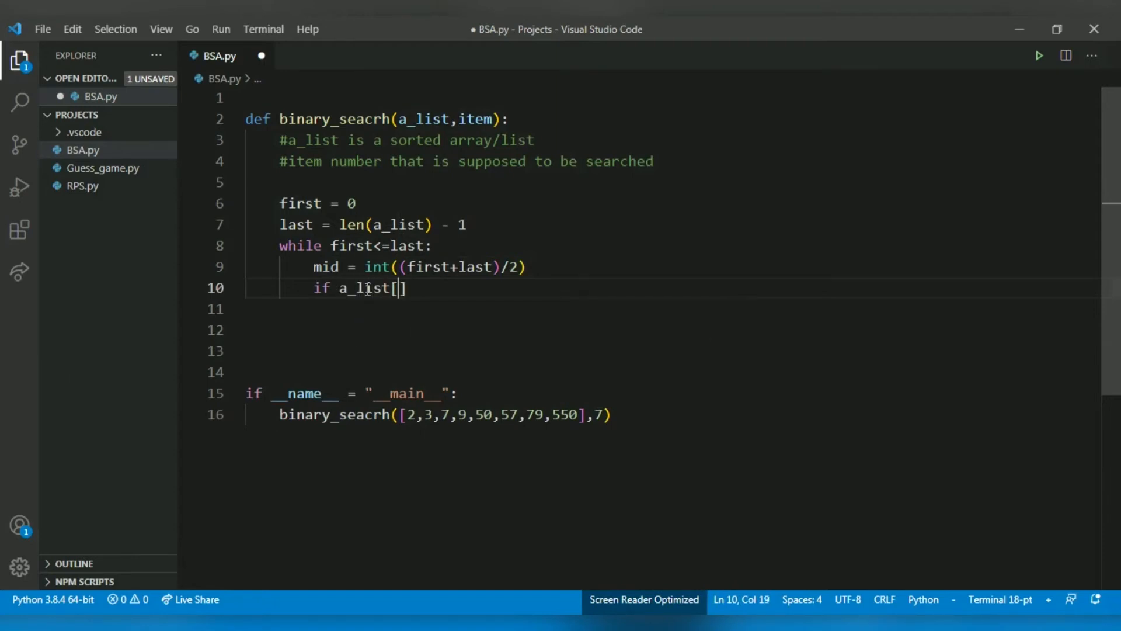
pyautogui.write('mid')
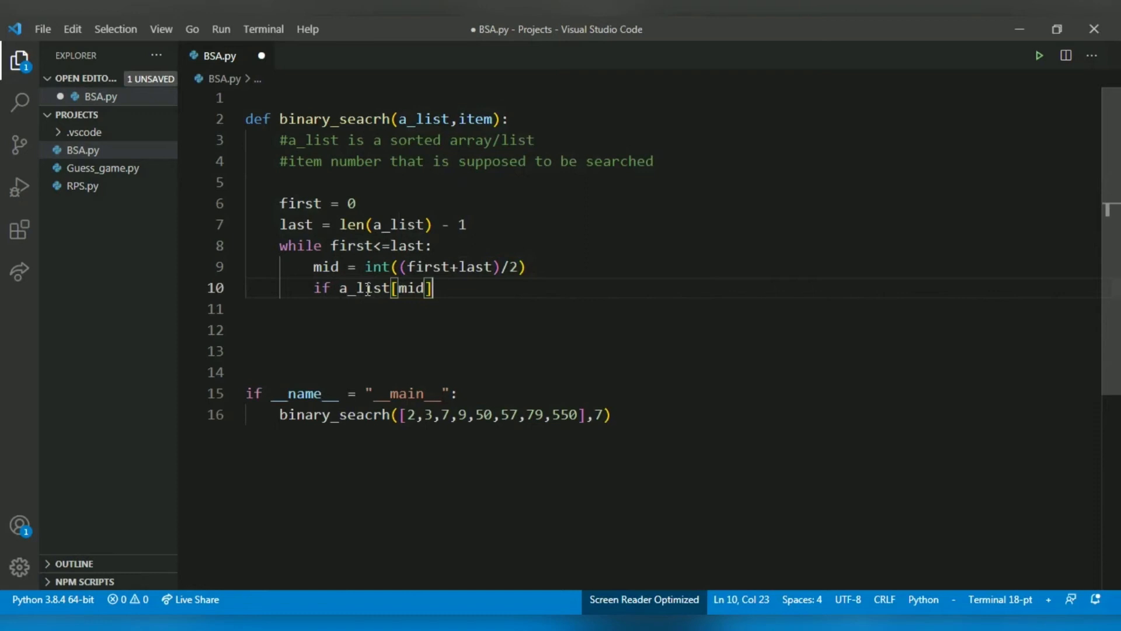
pyautogui.write('==')
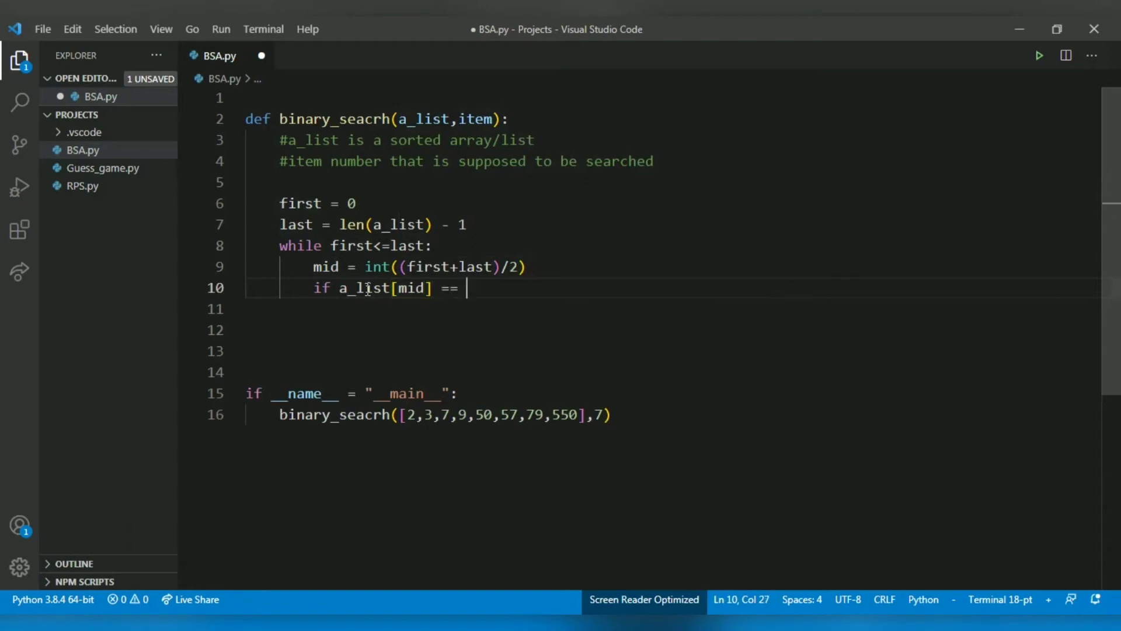
pyautogui.write('item:')
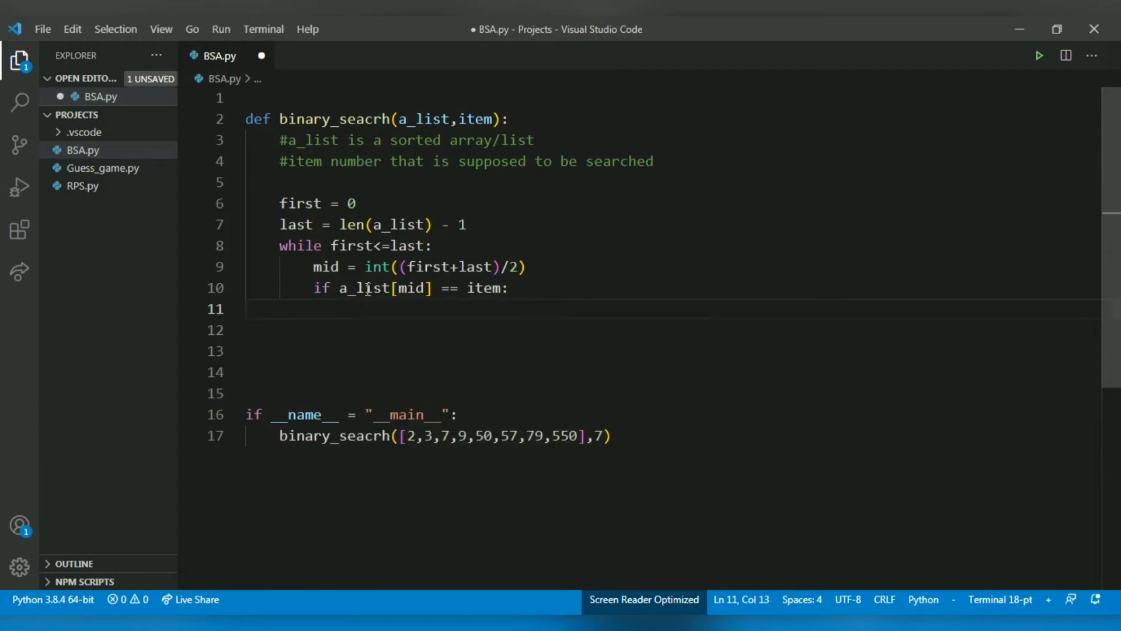
# - Print f"The {item} is found at {mid}" in the match branch and begin an elif below
pyautogui.write('print("")')
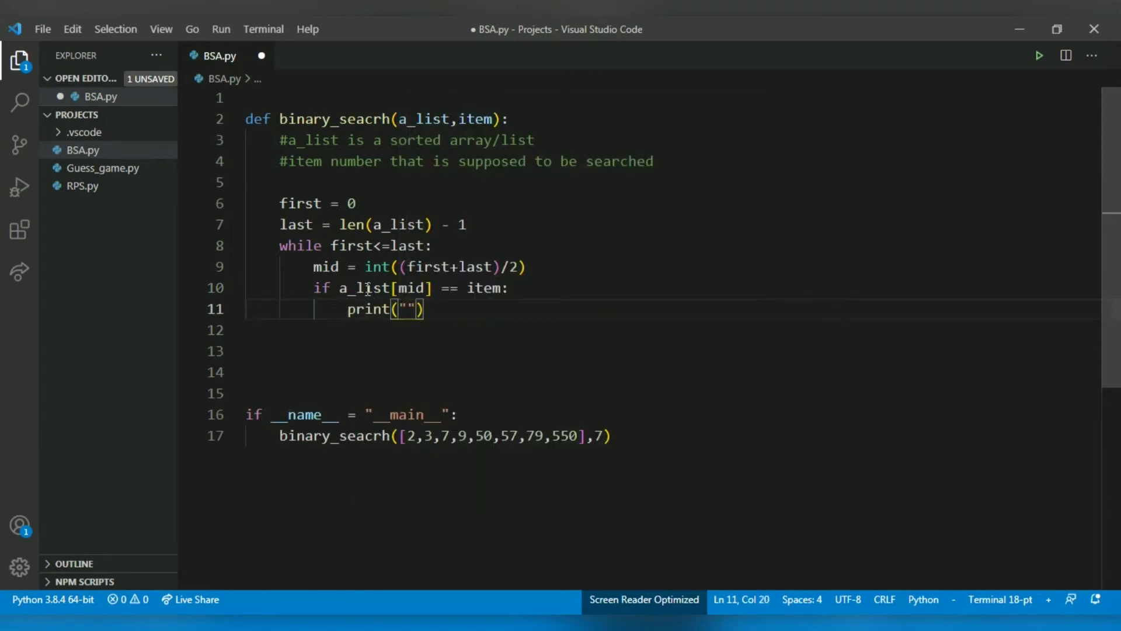
pyautogui.write('f')
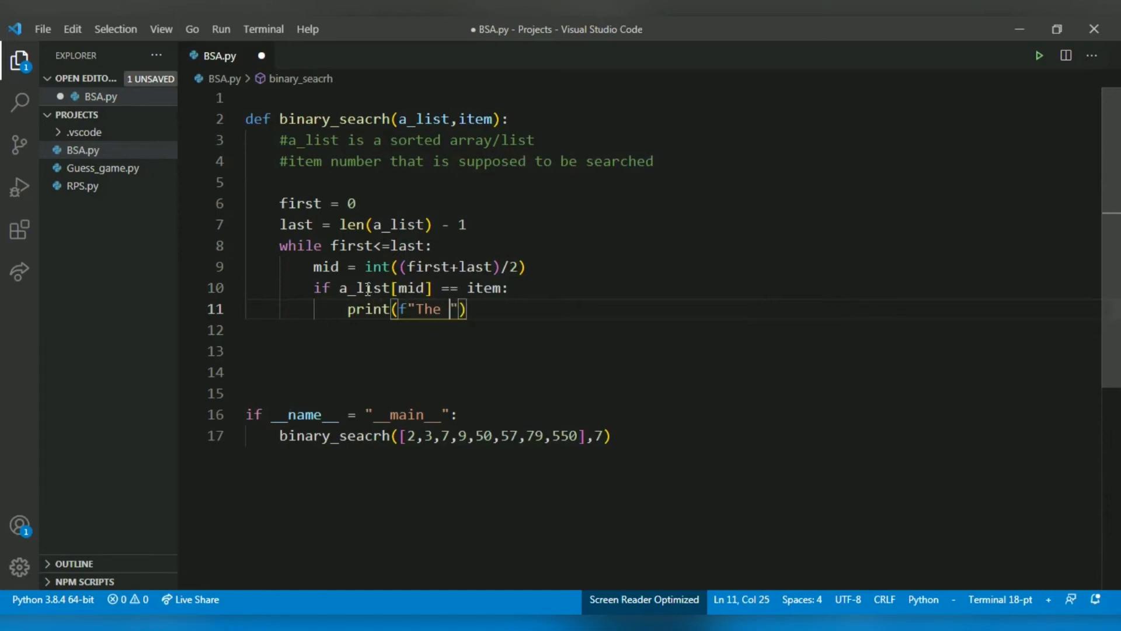
pyautogui.write('{}')
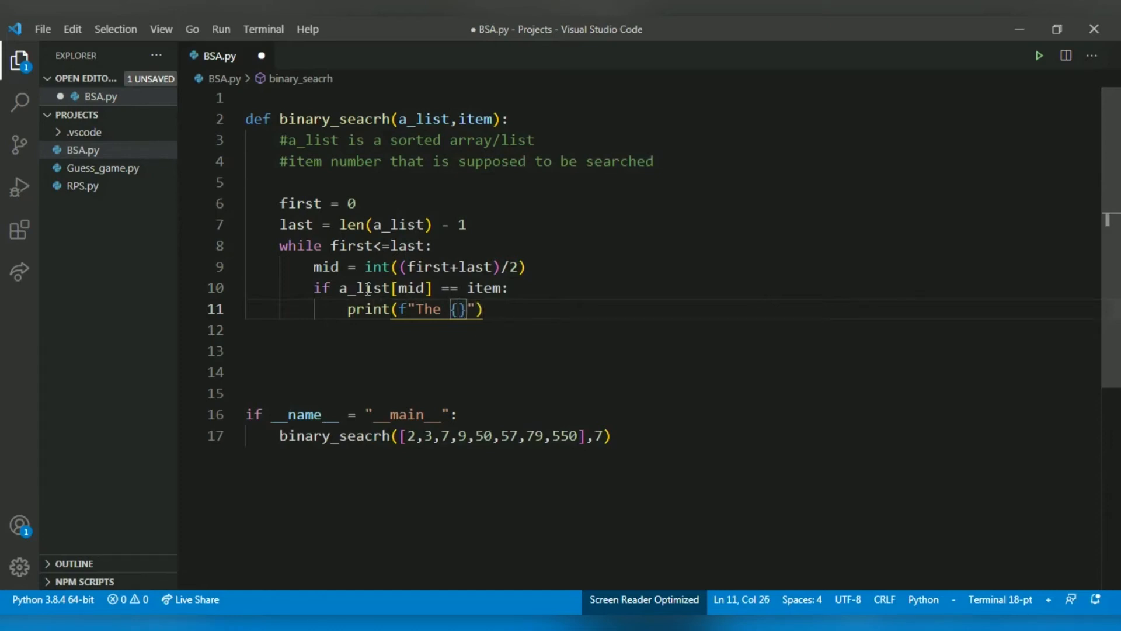
pyautogui.write('item} is found at {}')
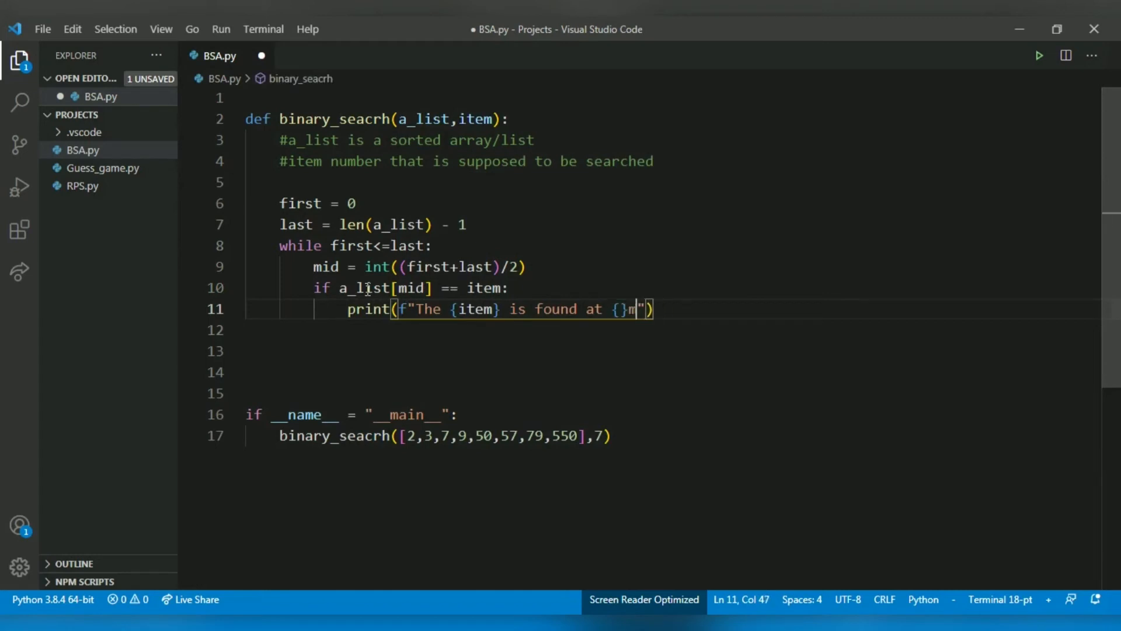
pyautogui.write('mid')
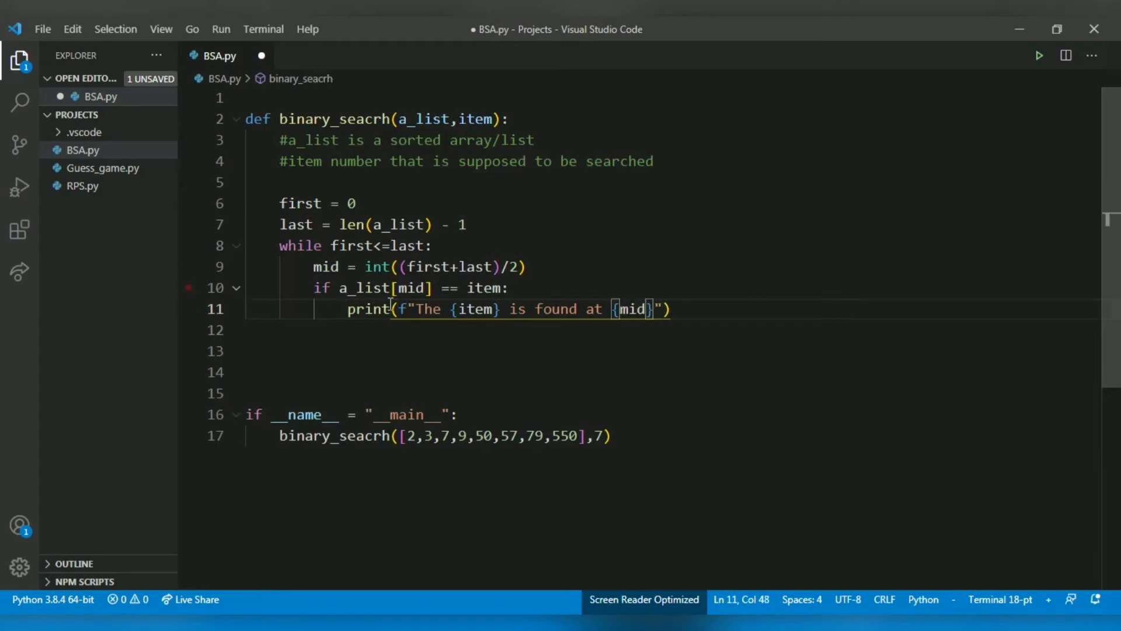
pyautogui.doubleClick(478, 308)
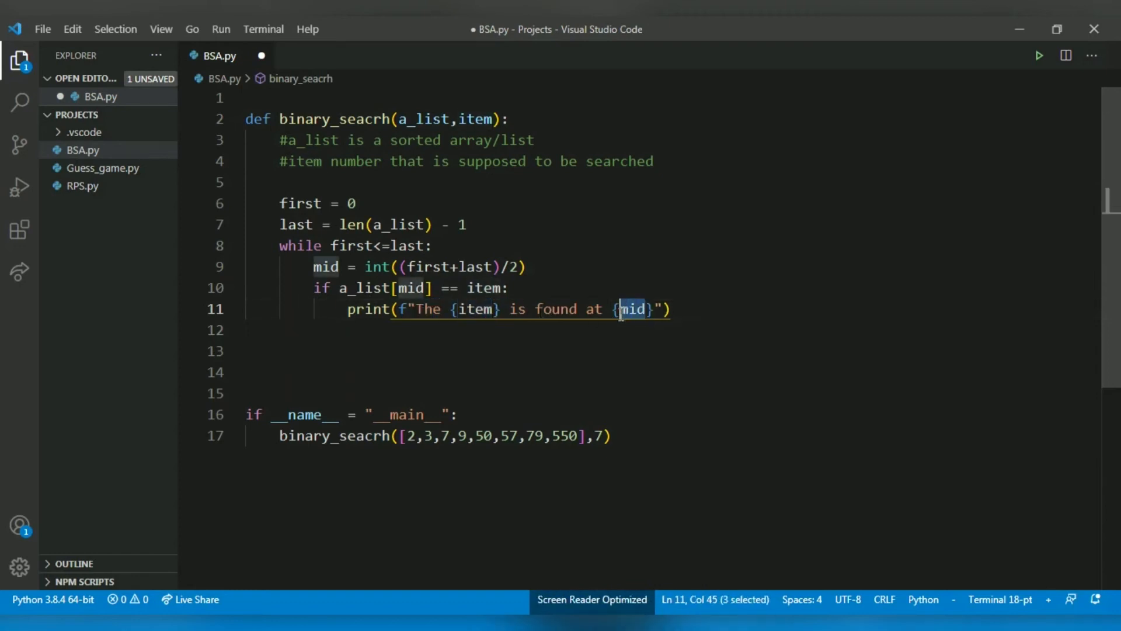
pyautogui.click(676, 310)
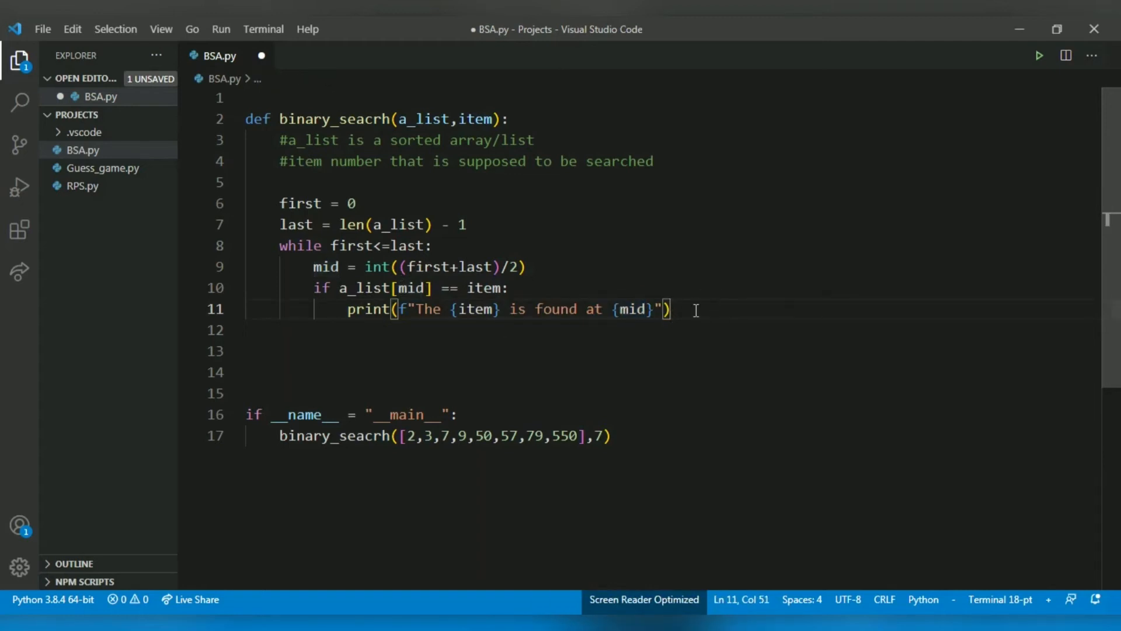
pyautogui.write('elif')
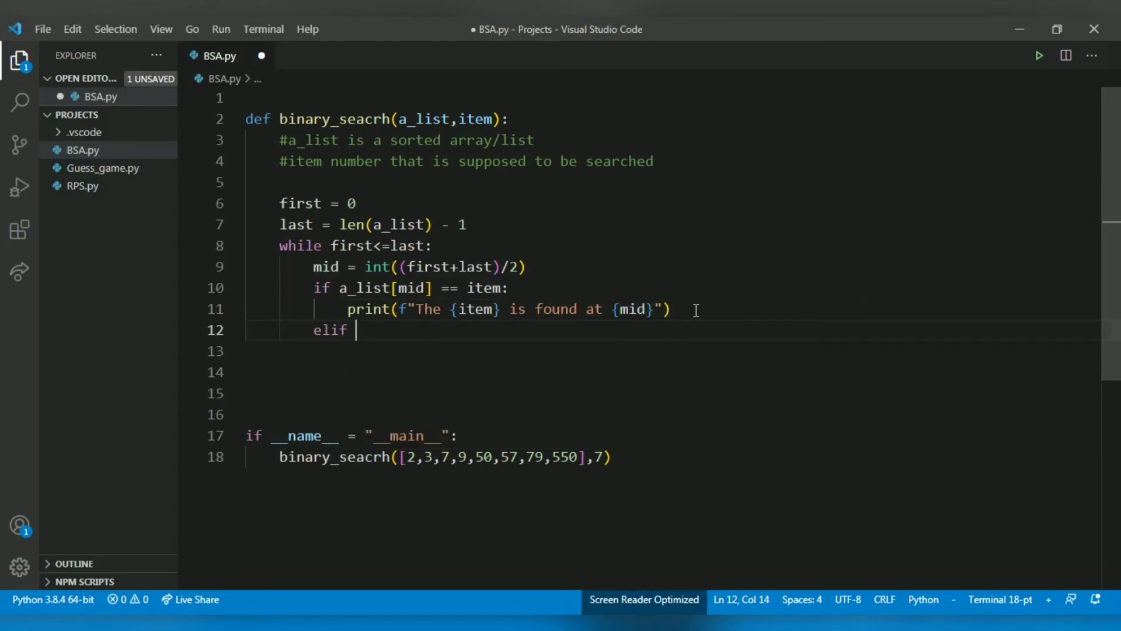
# - Complete elif a_list[mid]>item: so it sets last = mid -1
pyautogui.write('A')
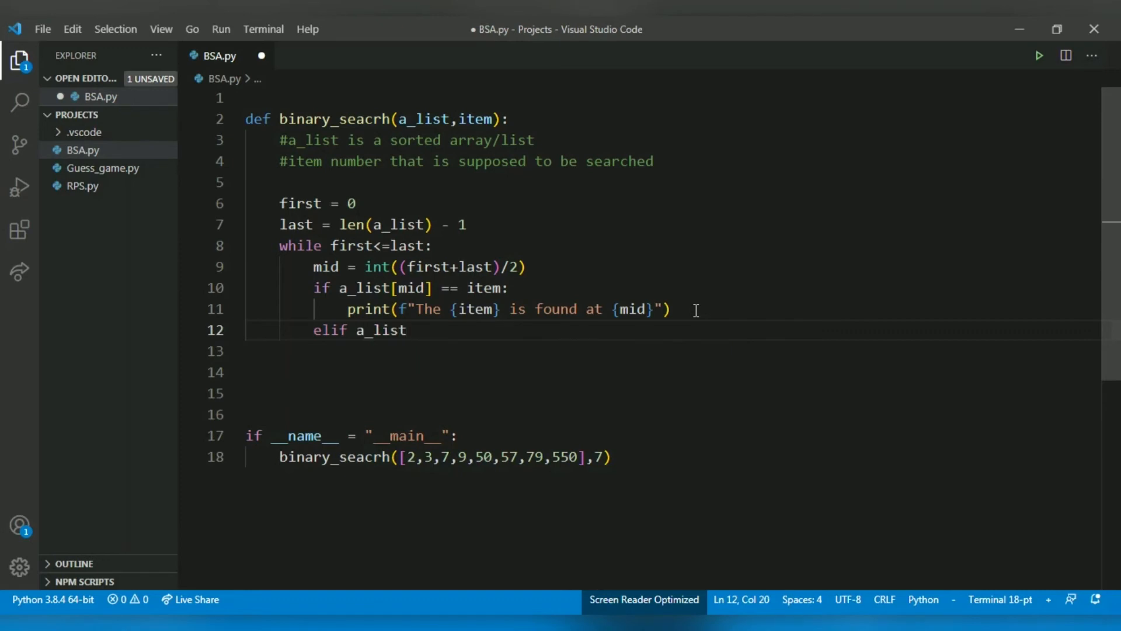
pyautogui.write('>')
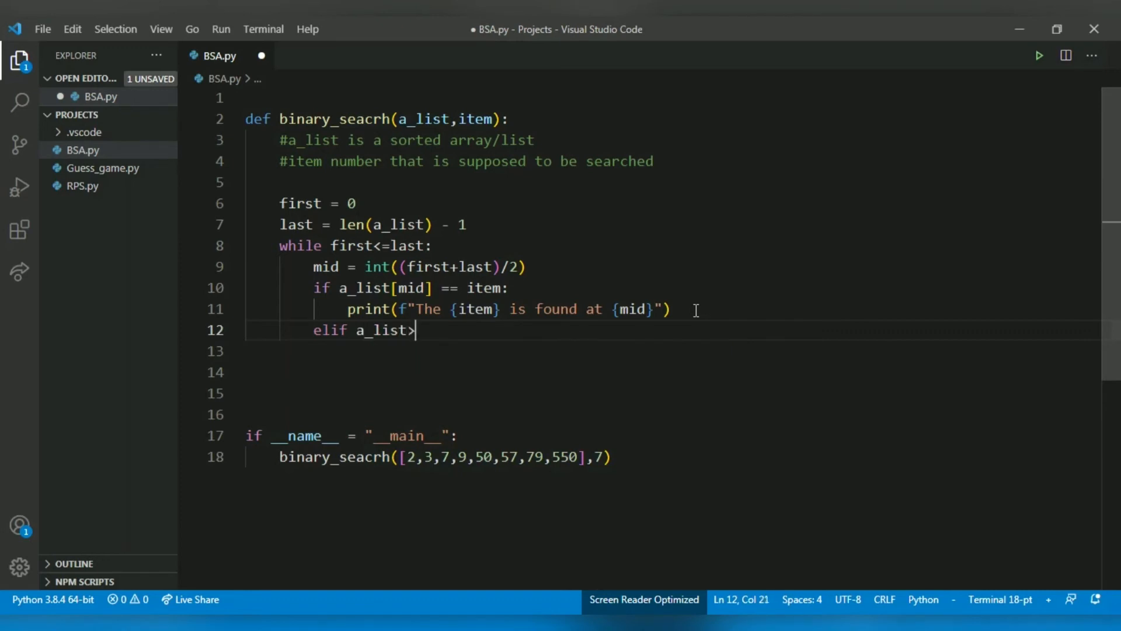
pyautogui.write('mid:')
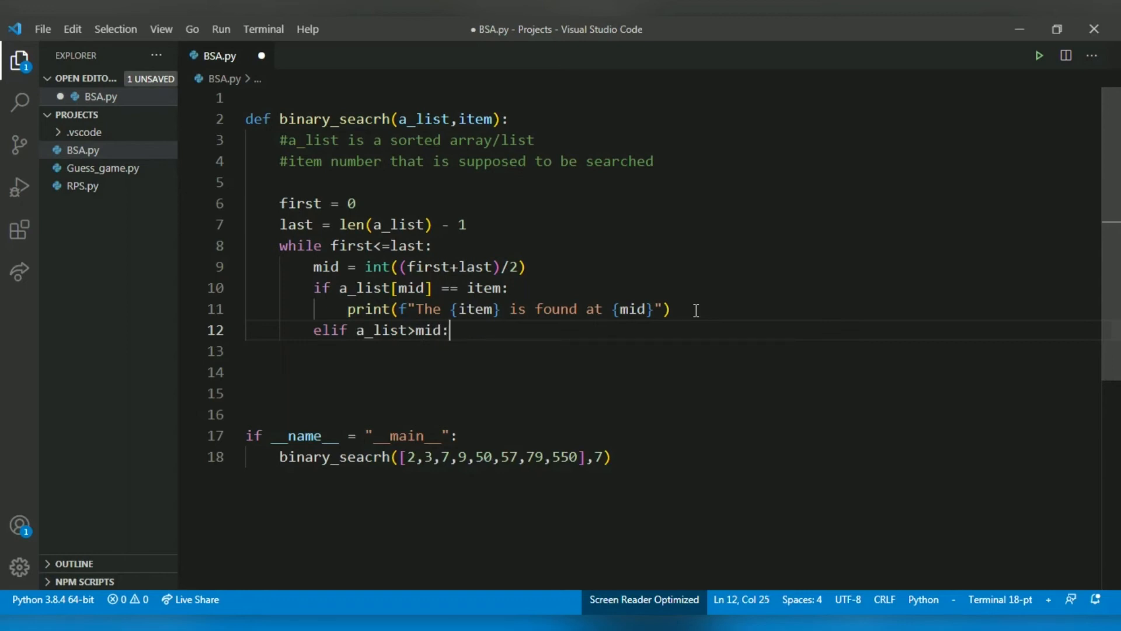
pyautogui.press('Enter')
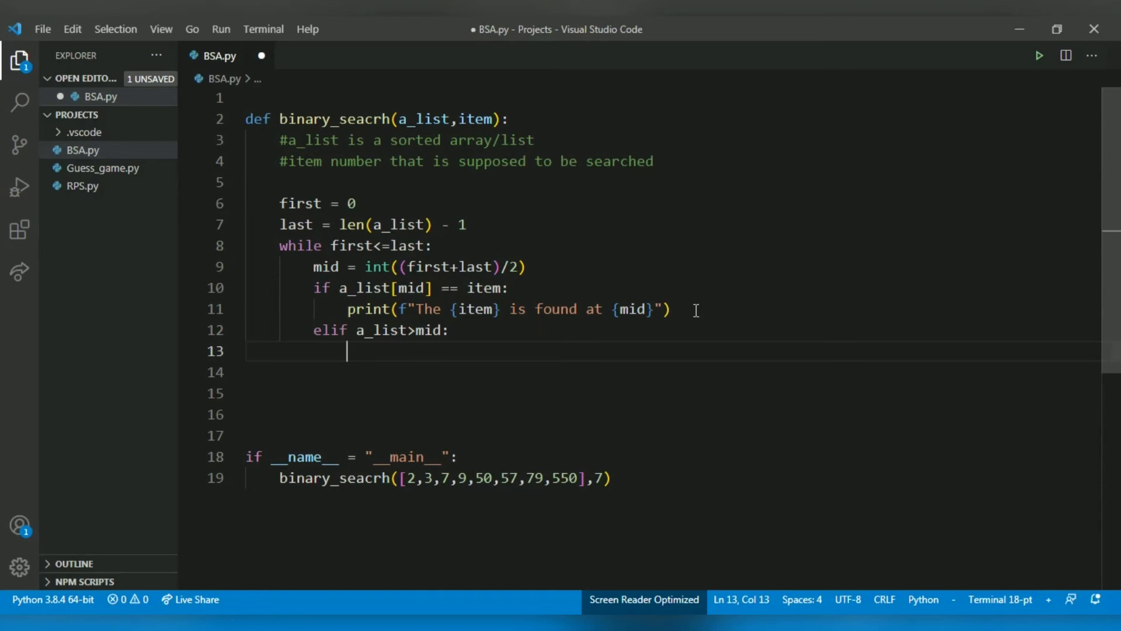
pyautogui.moveTo(665, 271)
pyautogui.write('[mid')
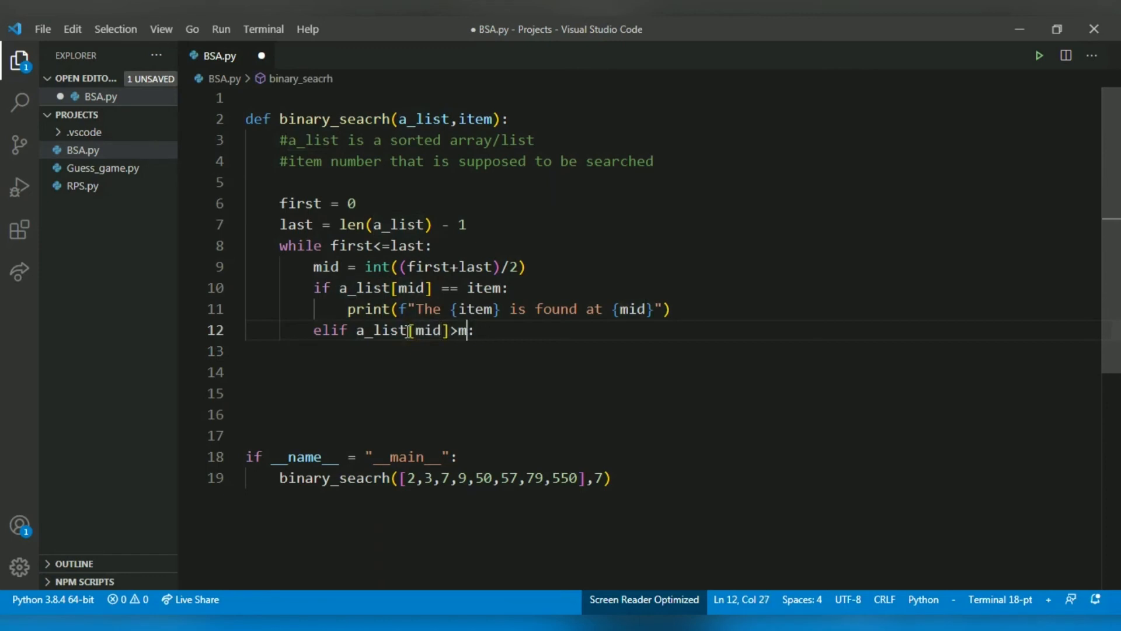
pyautogui.write('tem')
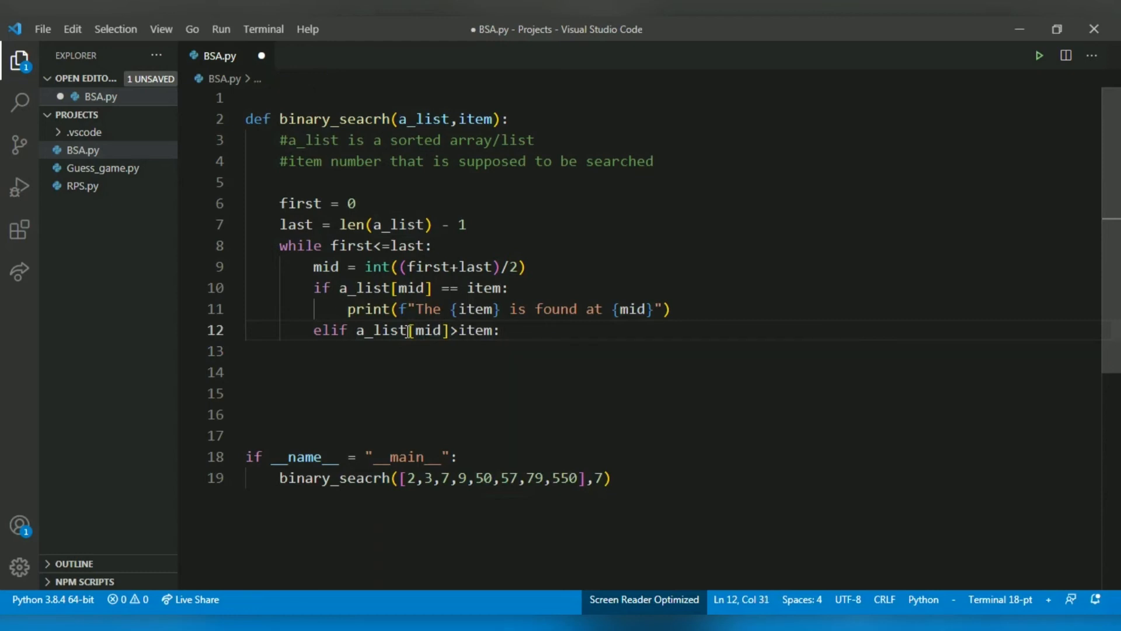
pyautogui.write('last')
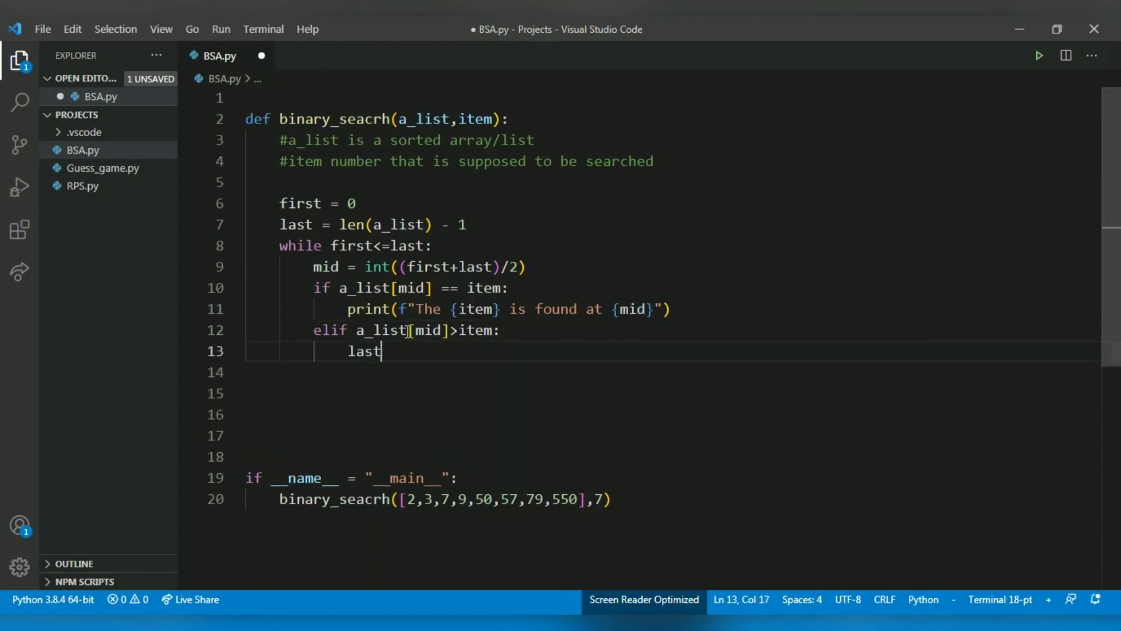
pyautogui.write('=')
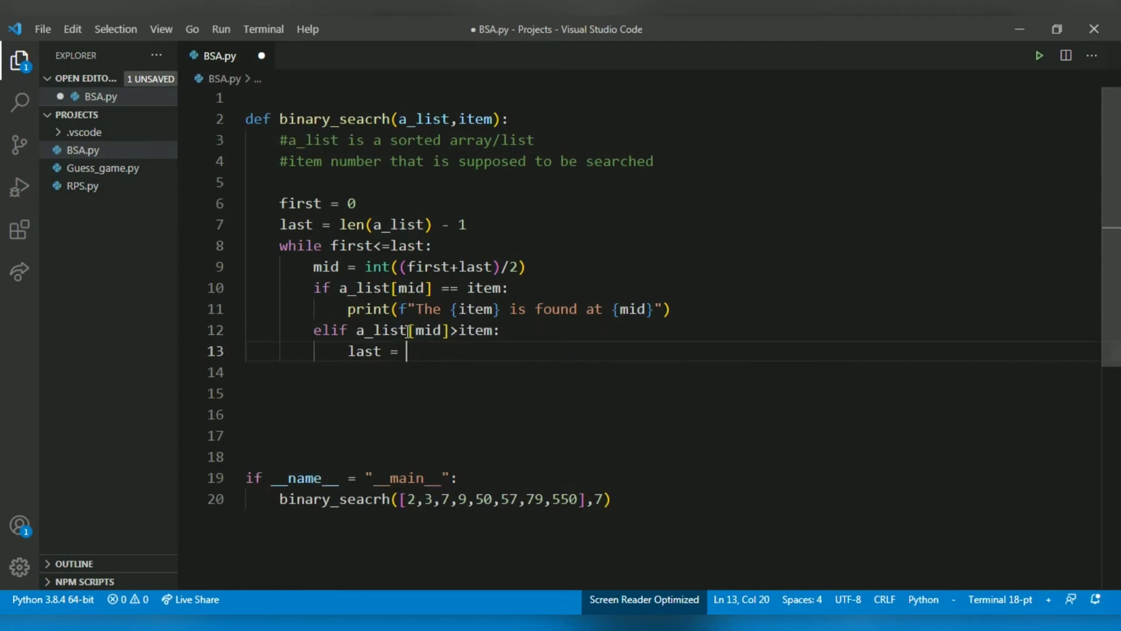
pyautogui.write('mid -1')
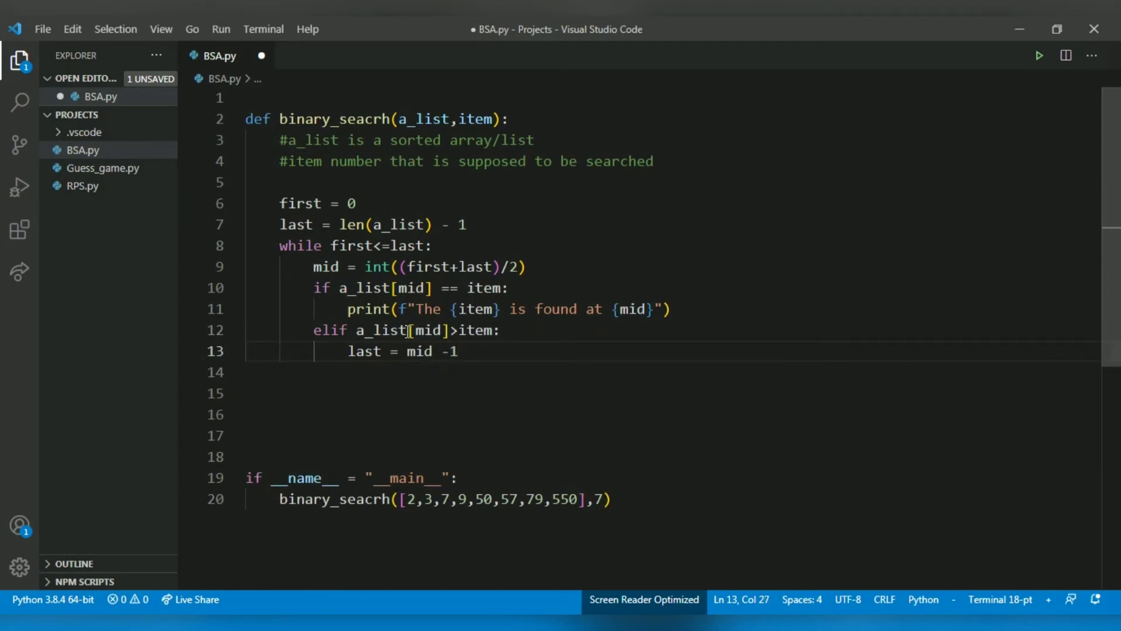
# - Add elif a_list[mid]<item: first = mid + 1 inside the while loop
pyautogui.write('elif a_list[mid')
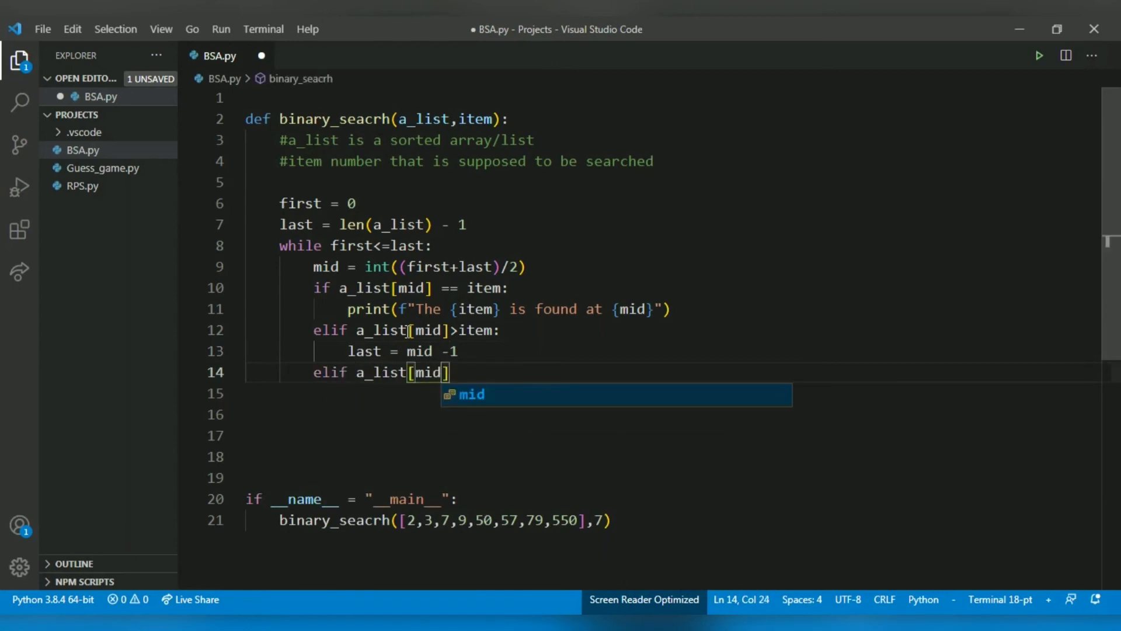
pyautogui.write('<')
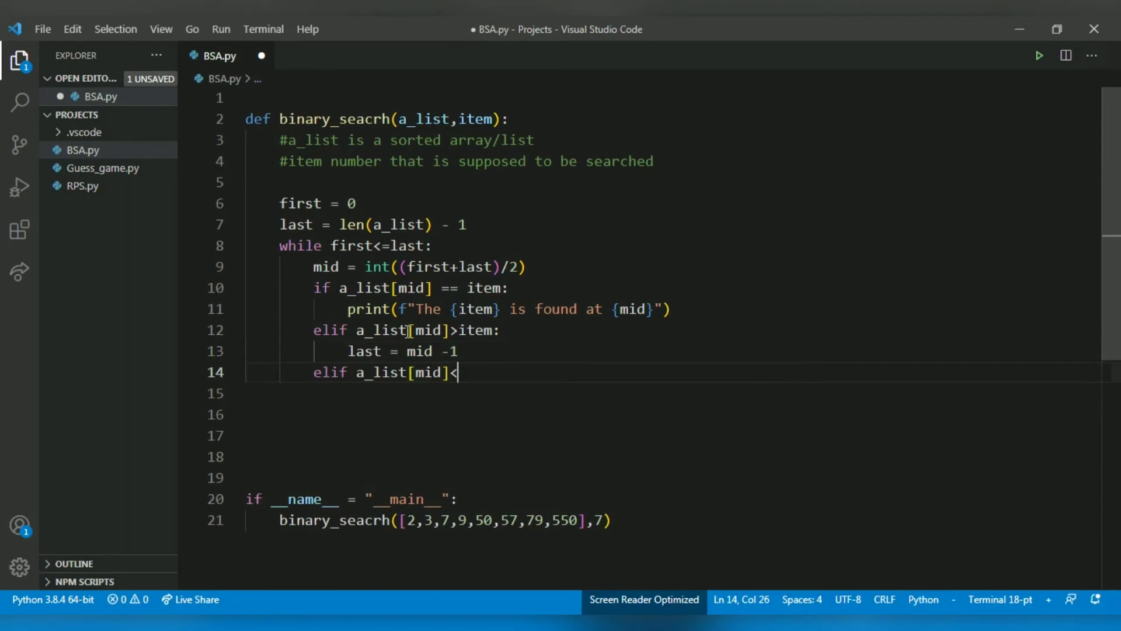
pyautogui.write('item:')
pyautogui.click(674, 392)
pyautogui.write('fir')
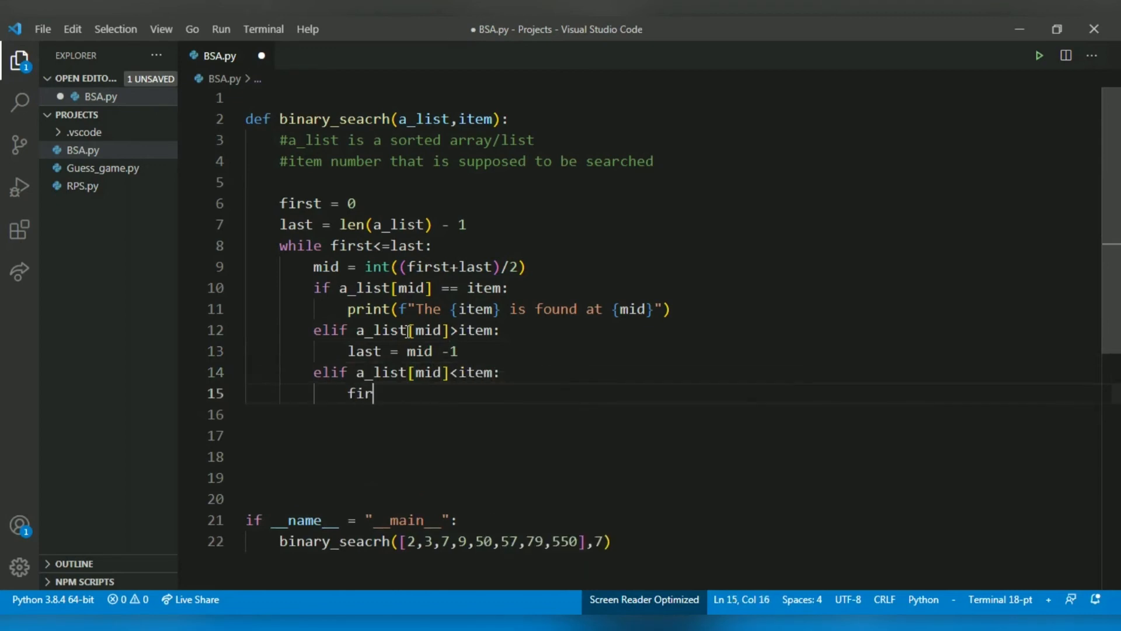
pyautogui.write('st +')
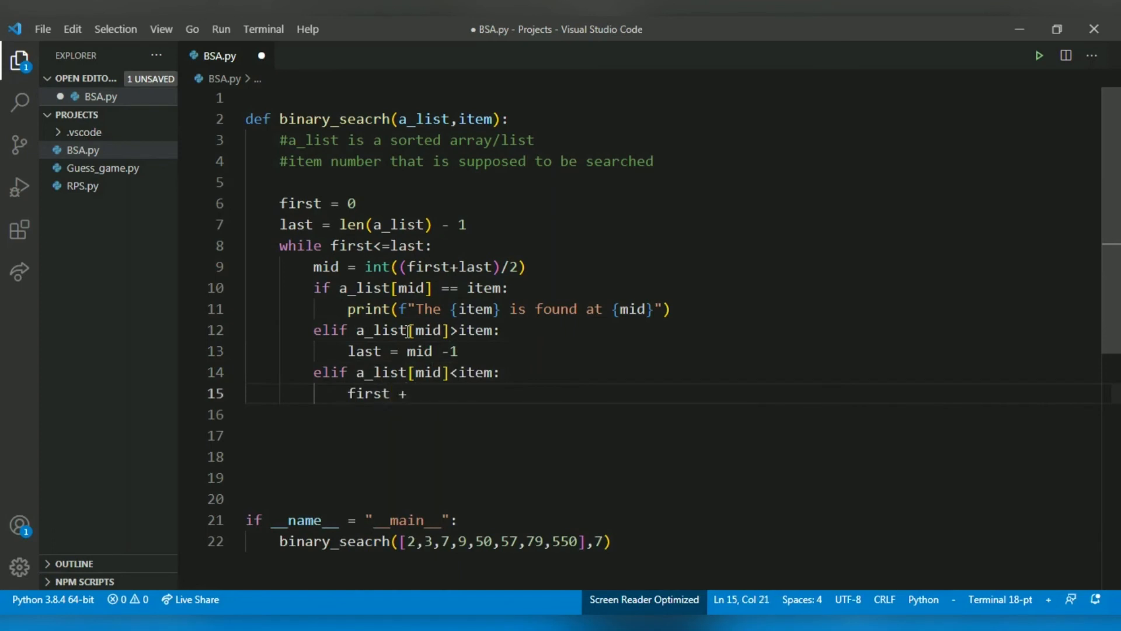
pyautogui.write('= mid')
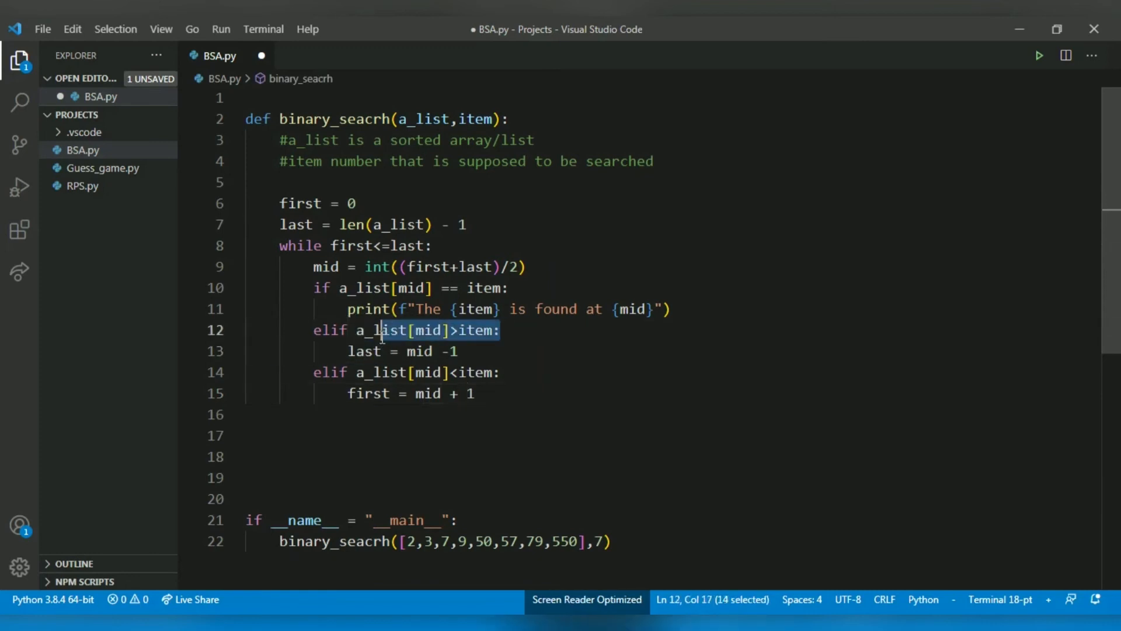
# - Review the last = mid -1 and first = mid + 1 lines and leave the cursor below them
pyautogui.click(468, 351)
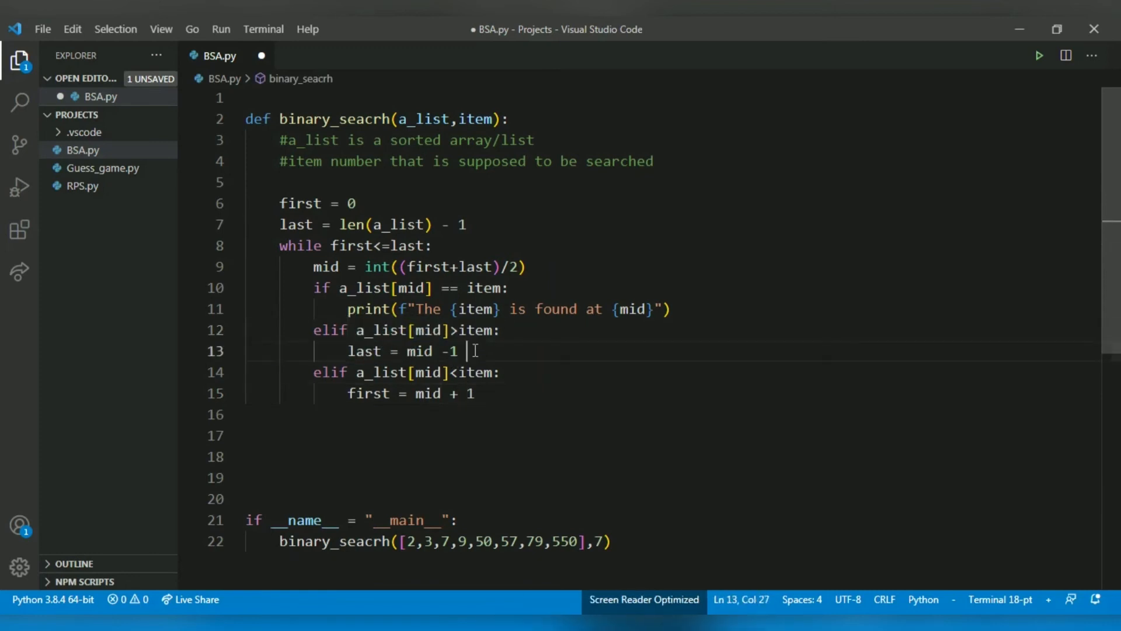
pyautogui.doubleClick(365, 351)
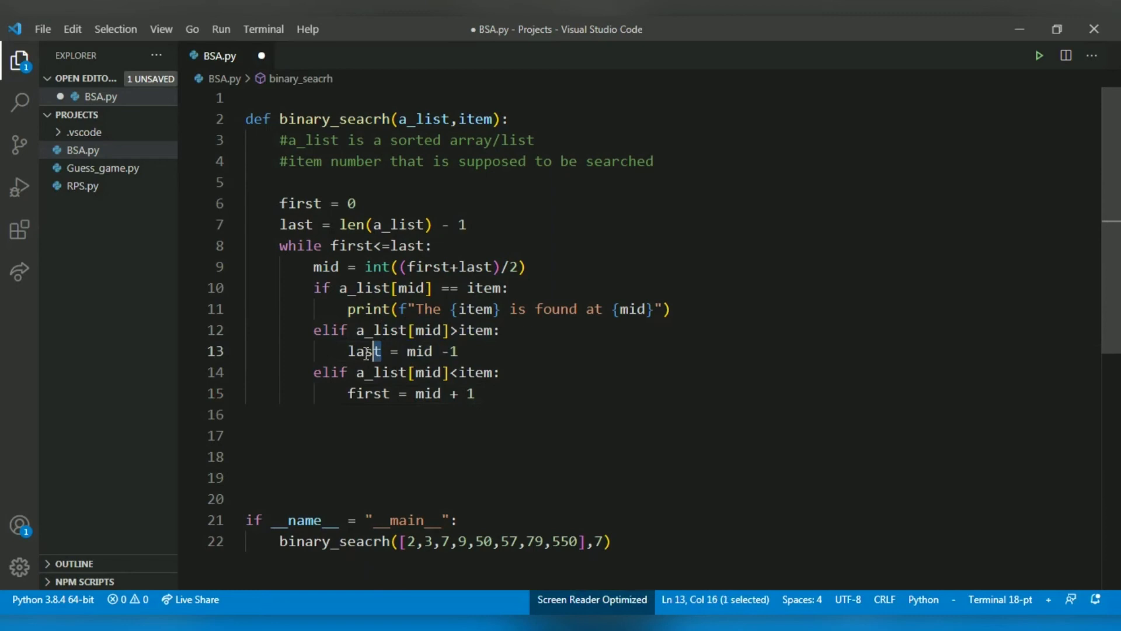
pyautogui.click(475, 394)
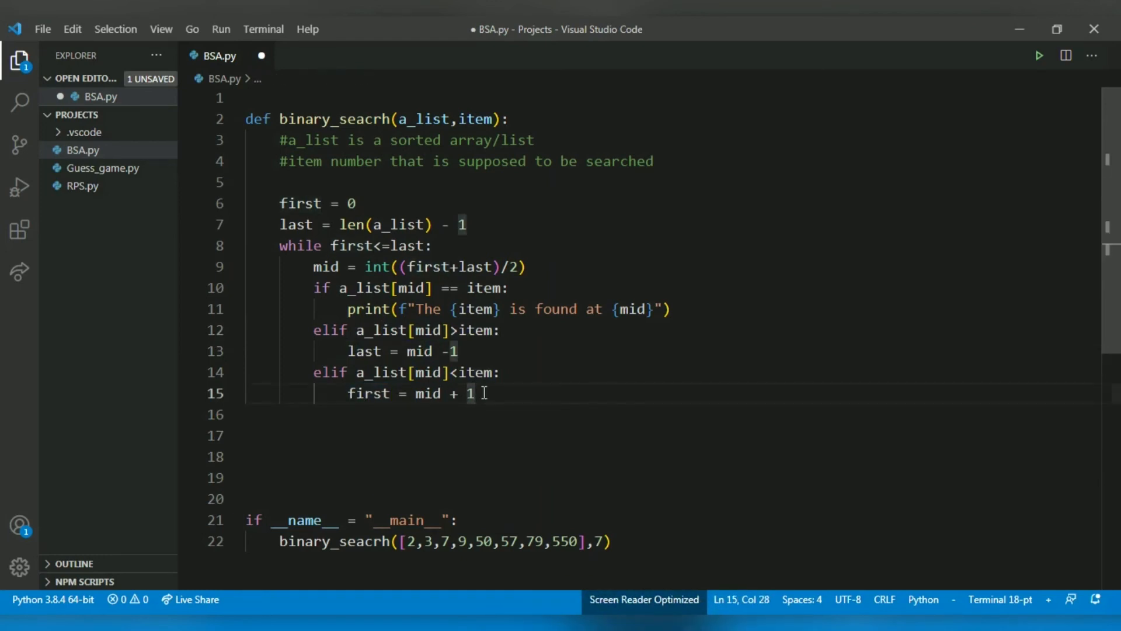
pyautogui.moveTo(535, 415)
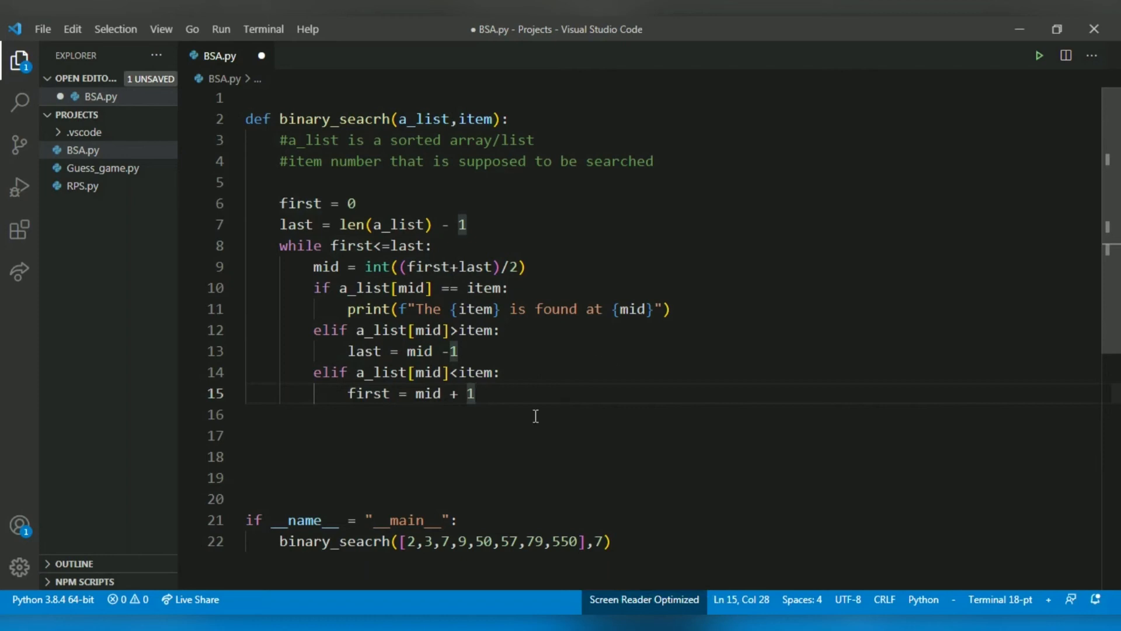
pyautogui.moveTo(326, 224); pyautogui.dragTo(473, 393)
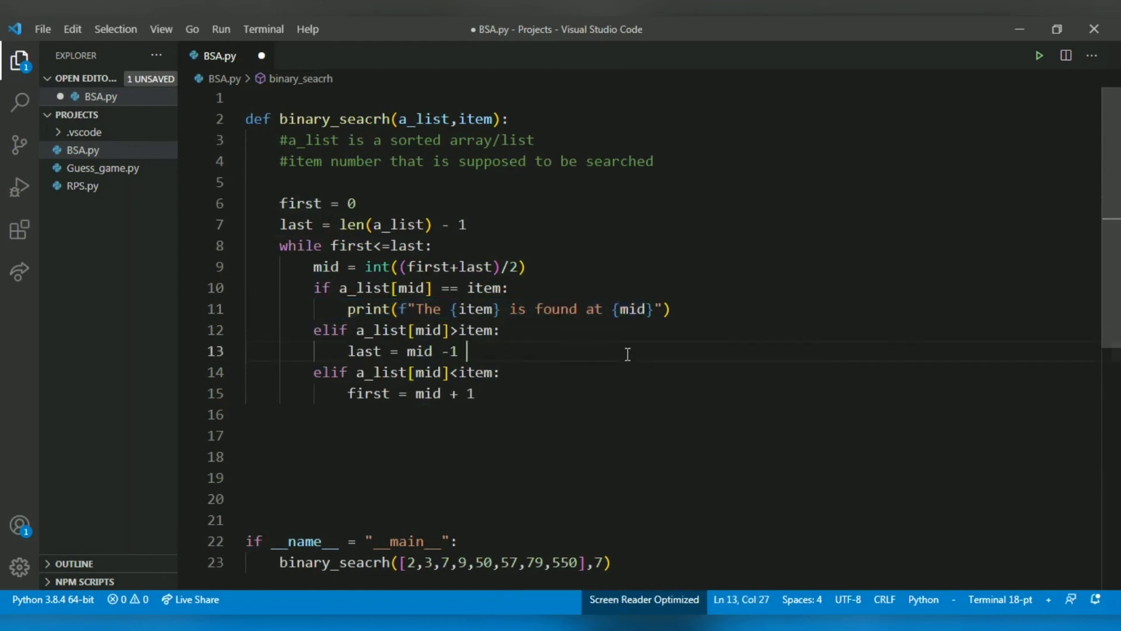
pyautogui.click(475, 394)
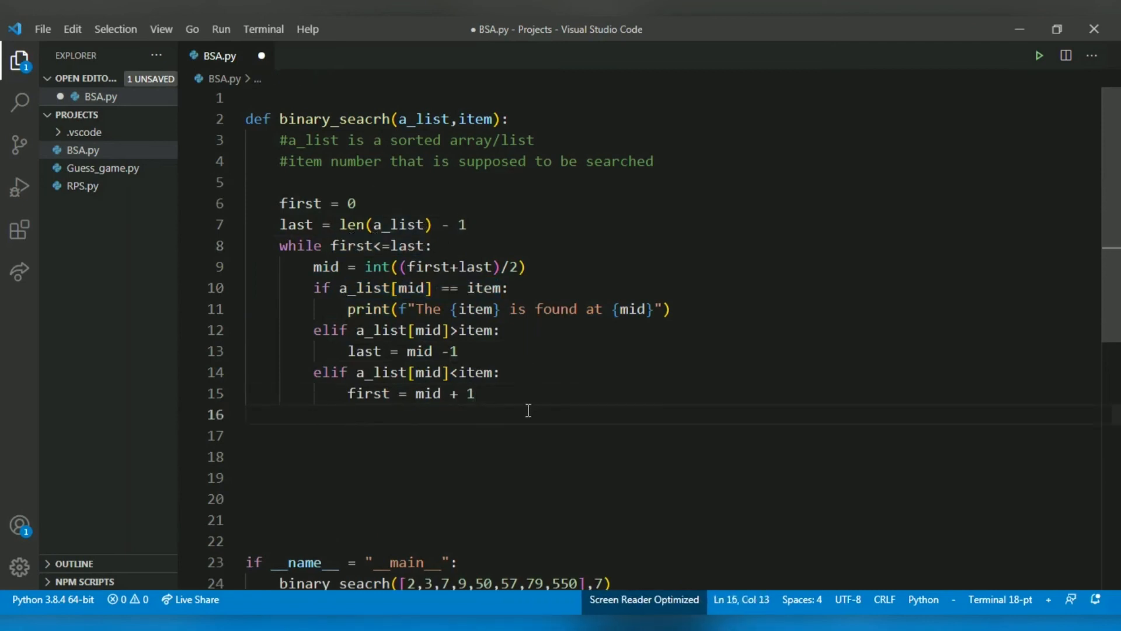
# - Add else: print(f"The {item} is not found") and save BSA.py
pyautogui.write('else :')
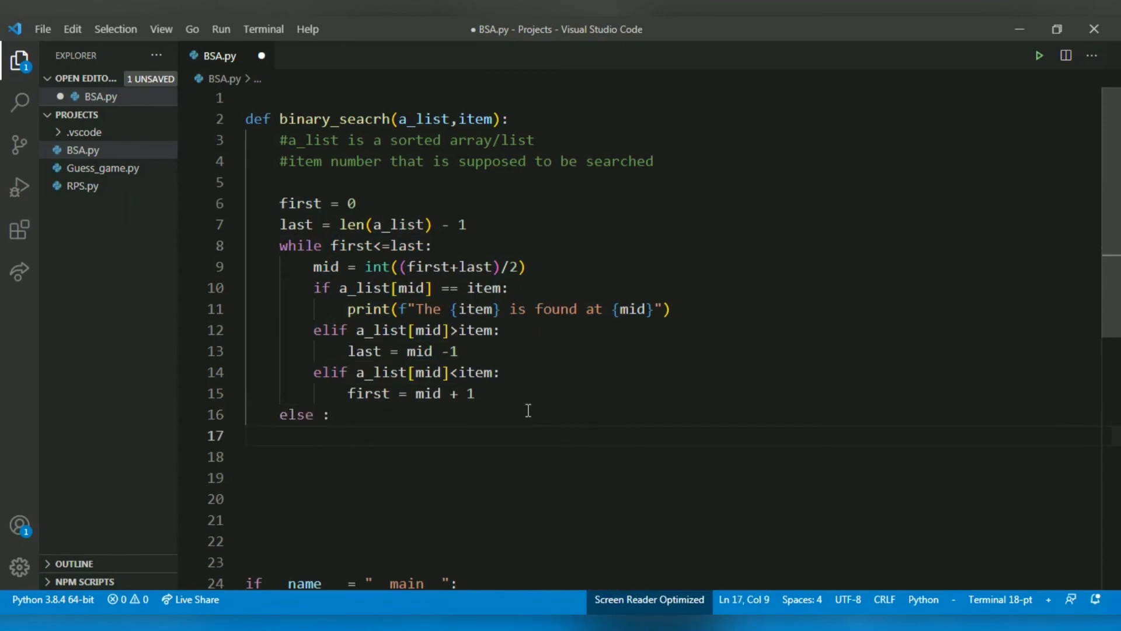
pyautogui.write('print(')
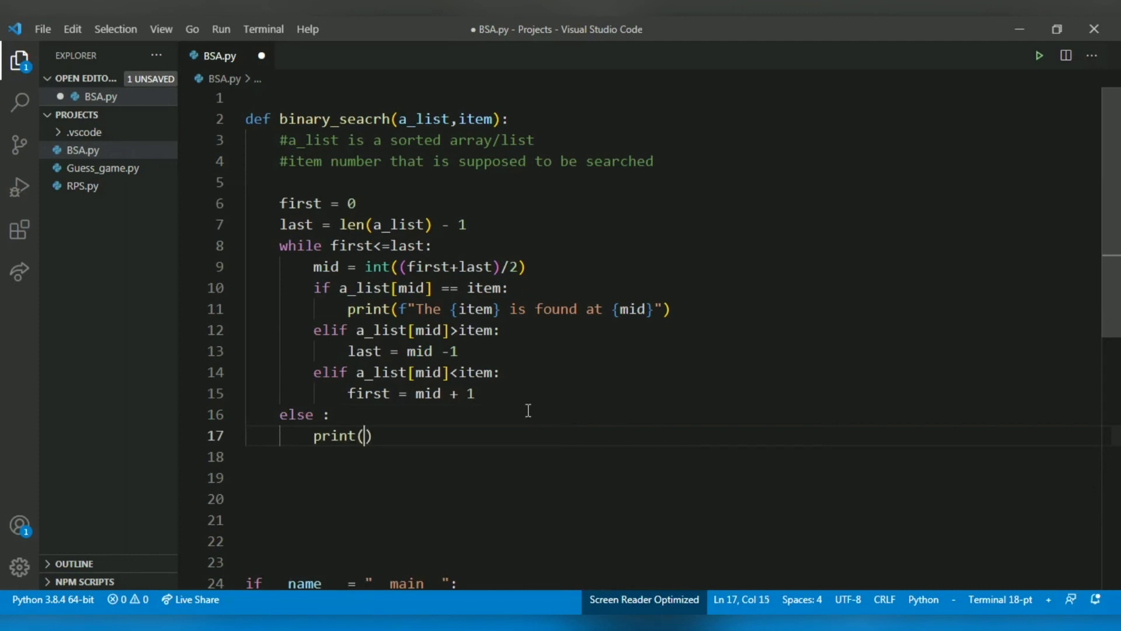
pyautogui.write('f')
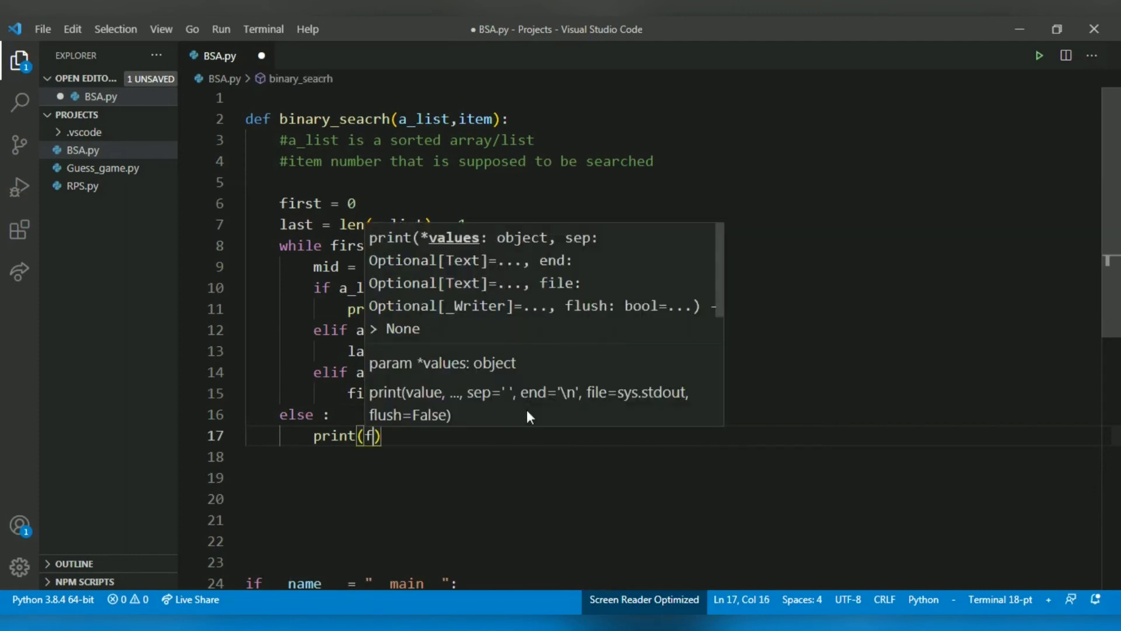
pyautogui.write('f"The "')
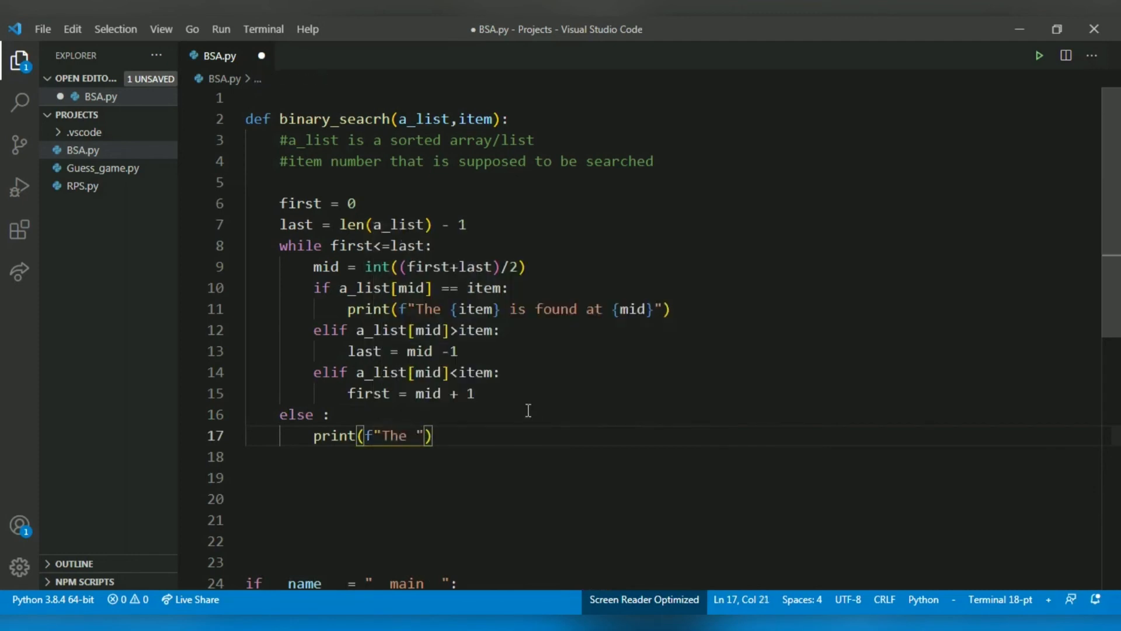
pyautogui.write('{item}')
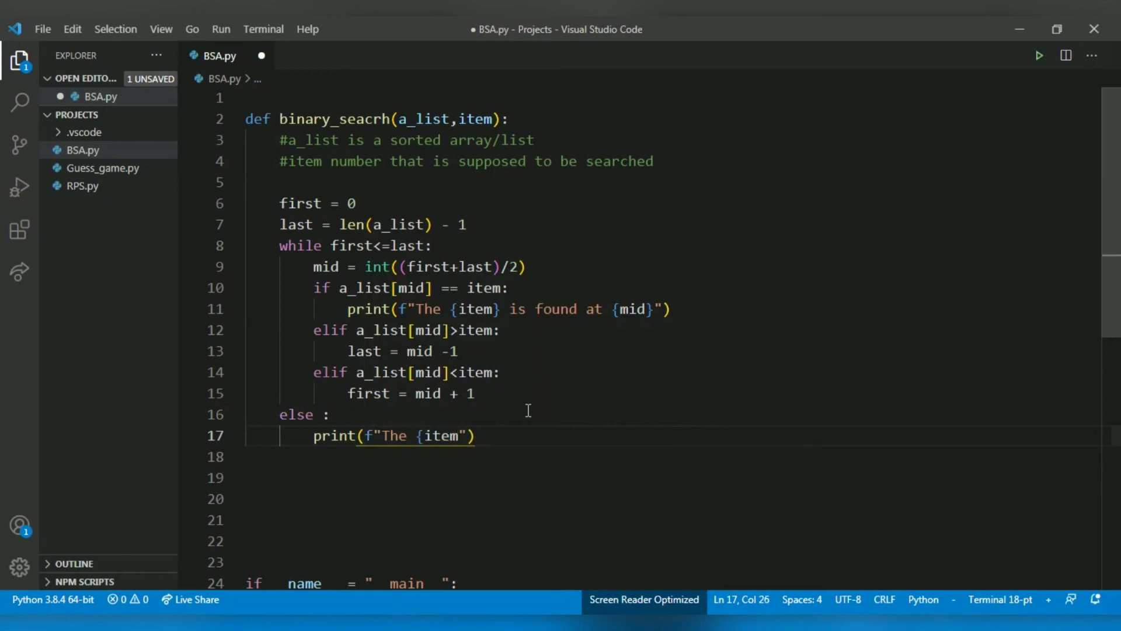
pyautogui.write('is not')
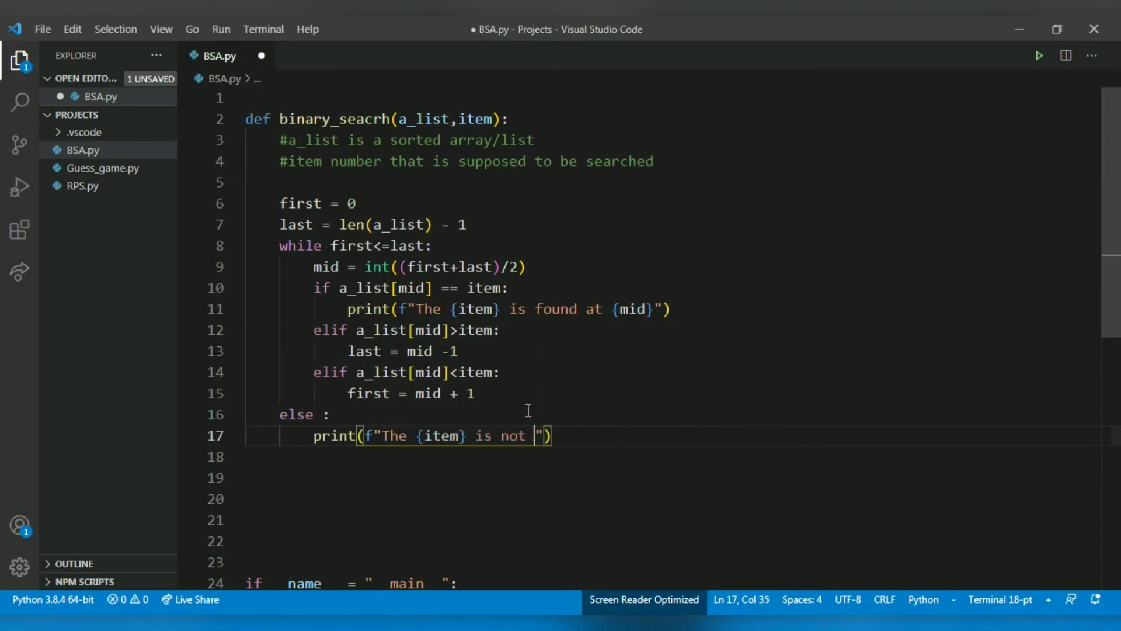
pyautogui.write('found')
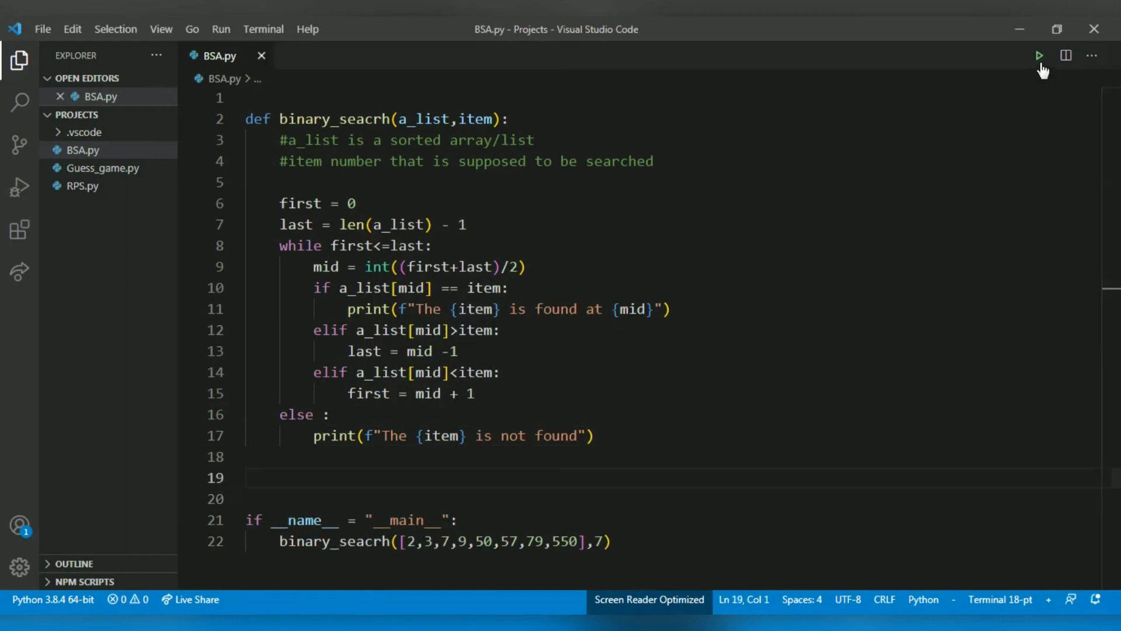
# - Run BSA.py, hit the guard-line SyntaxError, and change = to == on the if __name__ line
pyautogui.click(1040, 55)
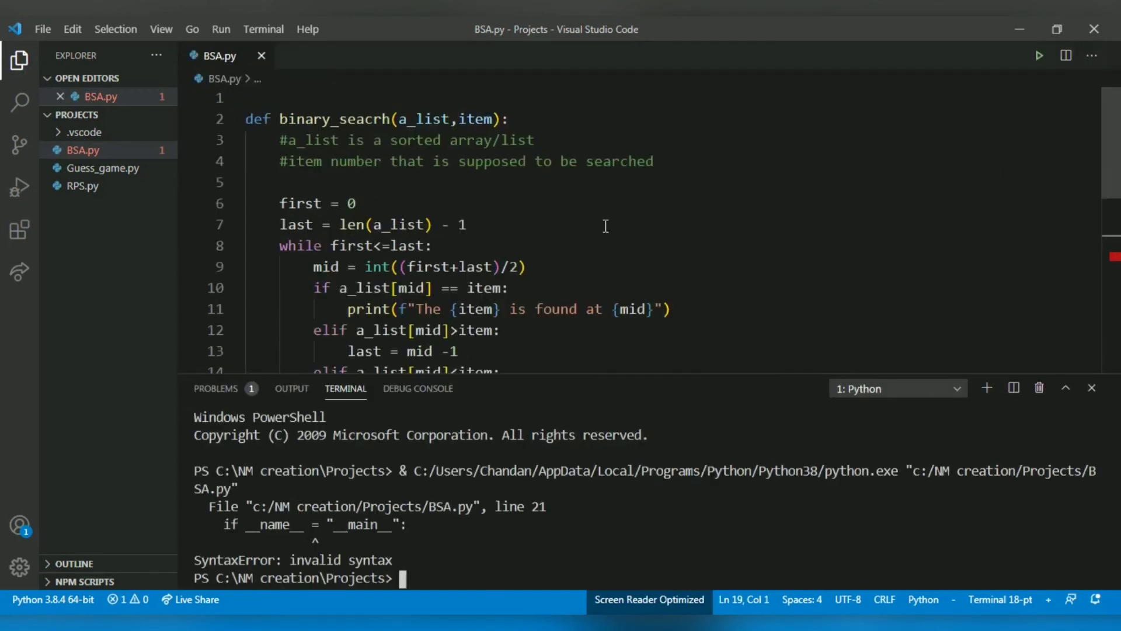
pyautogui.click(1093, 388)
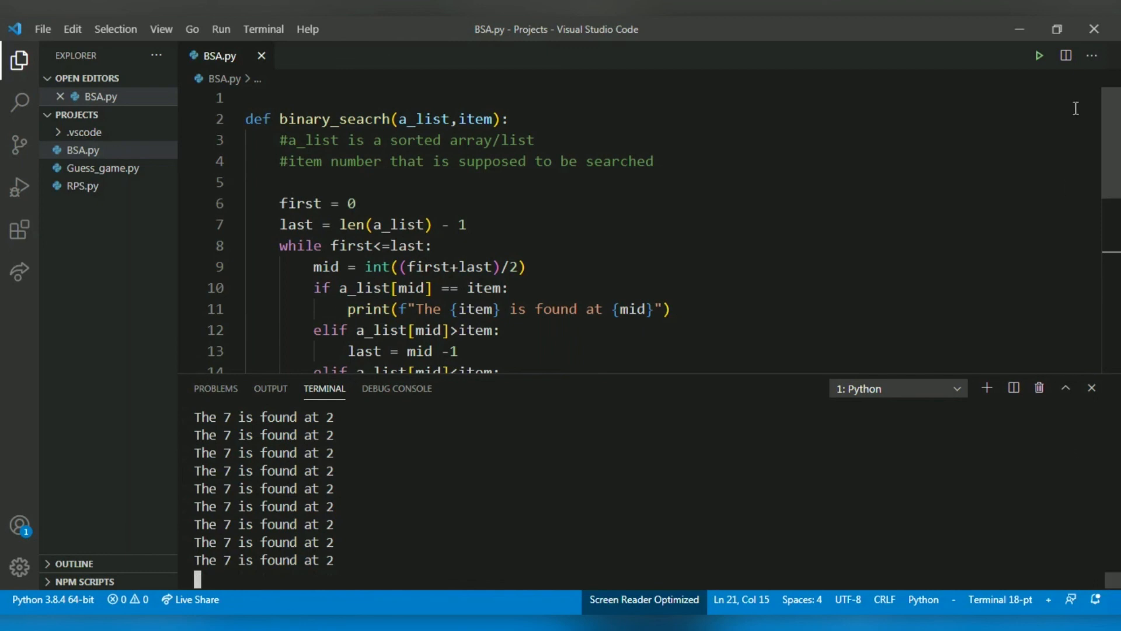
# - Add break after the found print and rerun, printing "The 7 is found at 2" once
pyautogui.click(1091, 388)
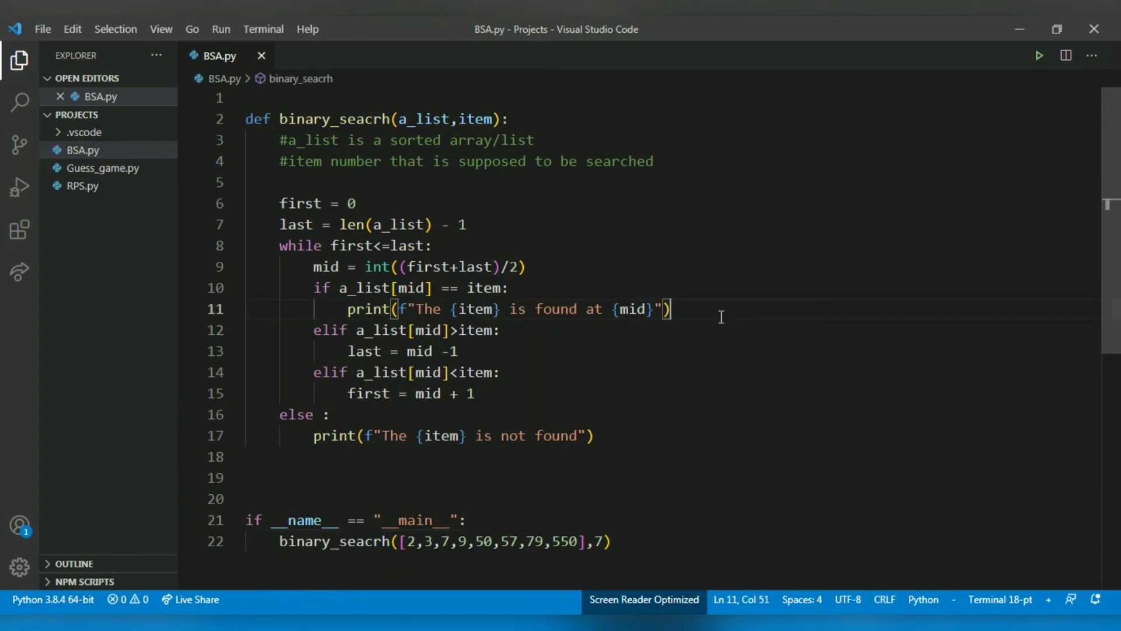
pyautogui.write('break')
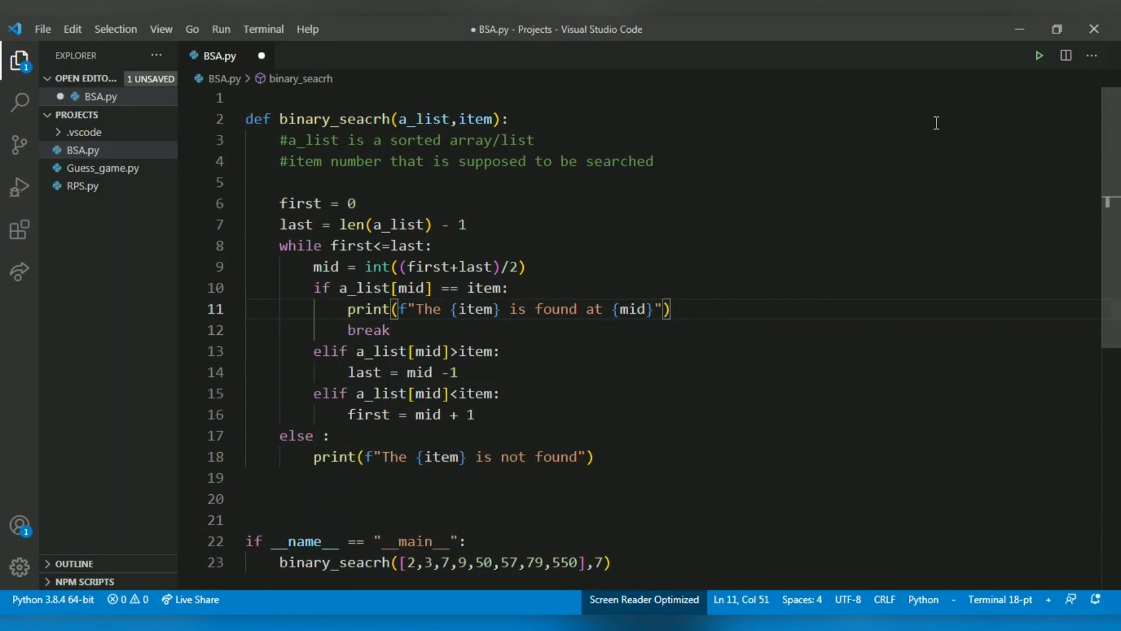
pyautogui.click(1039, 55)
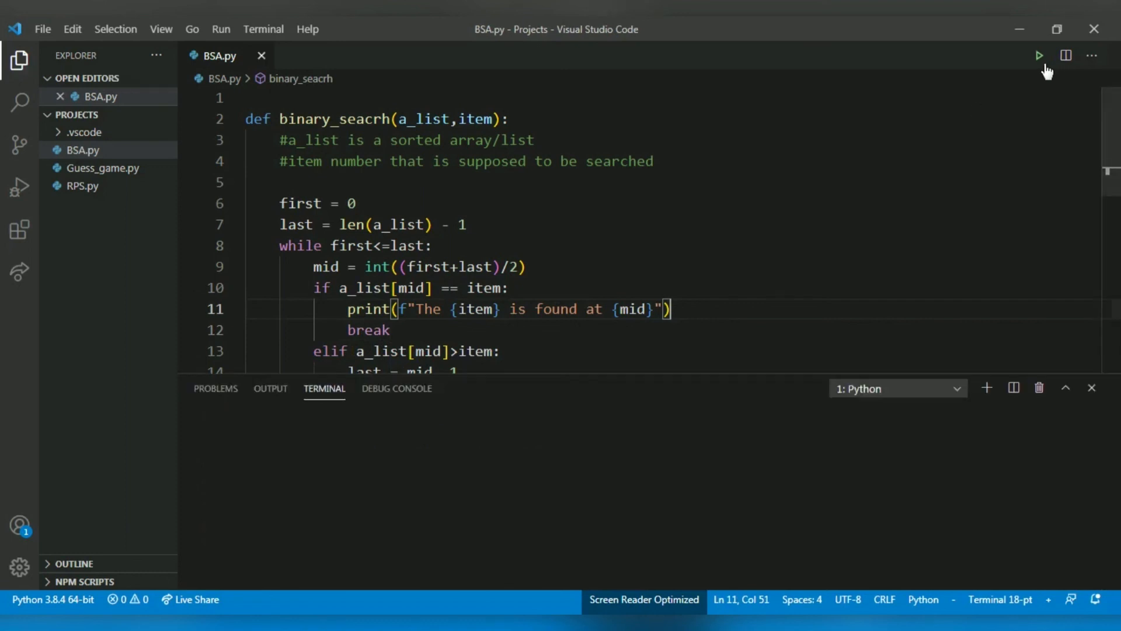
pyautogui.click(1040, 55)
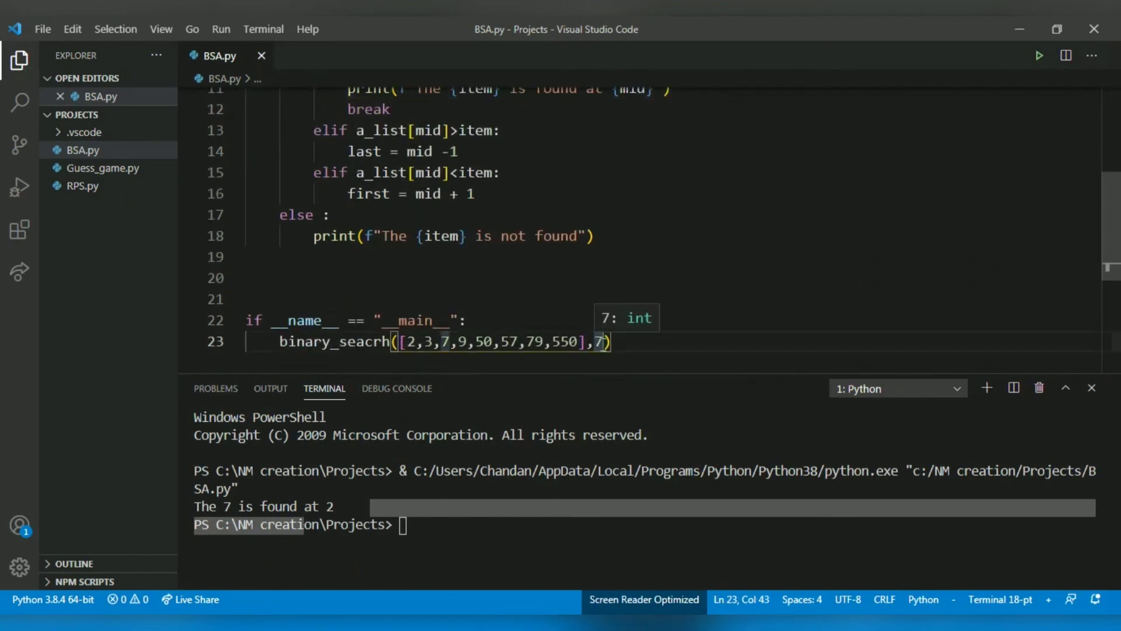
# - Search for 4 instead of 7, get "The 4 is not found", and close the terminal
pyautogui.write('4')
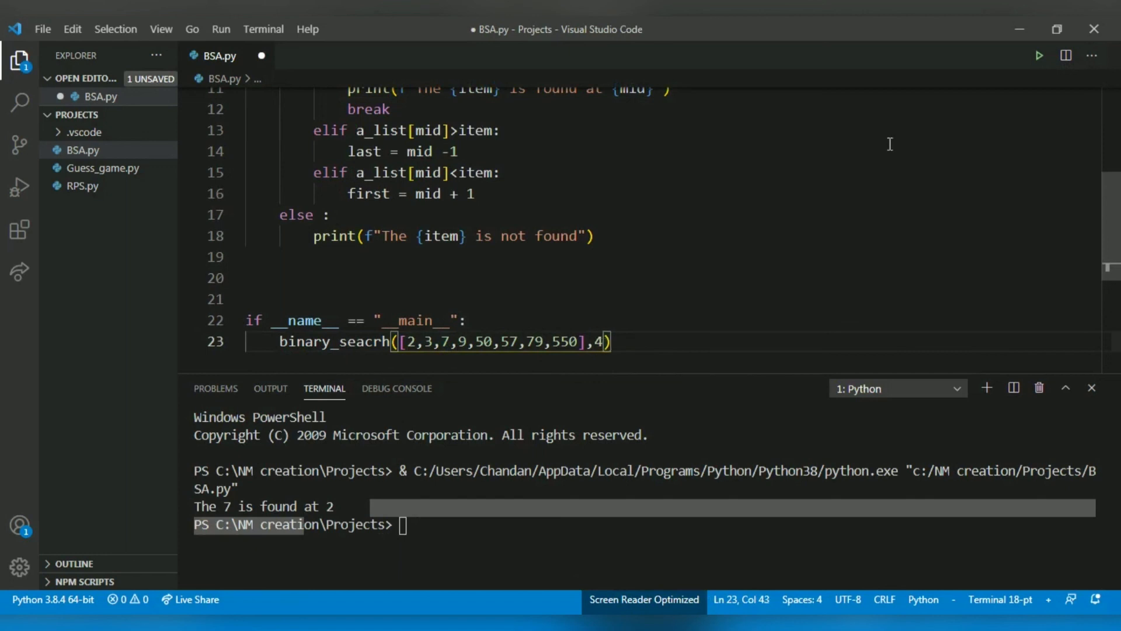
pyautogui.click(1037, 55)
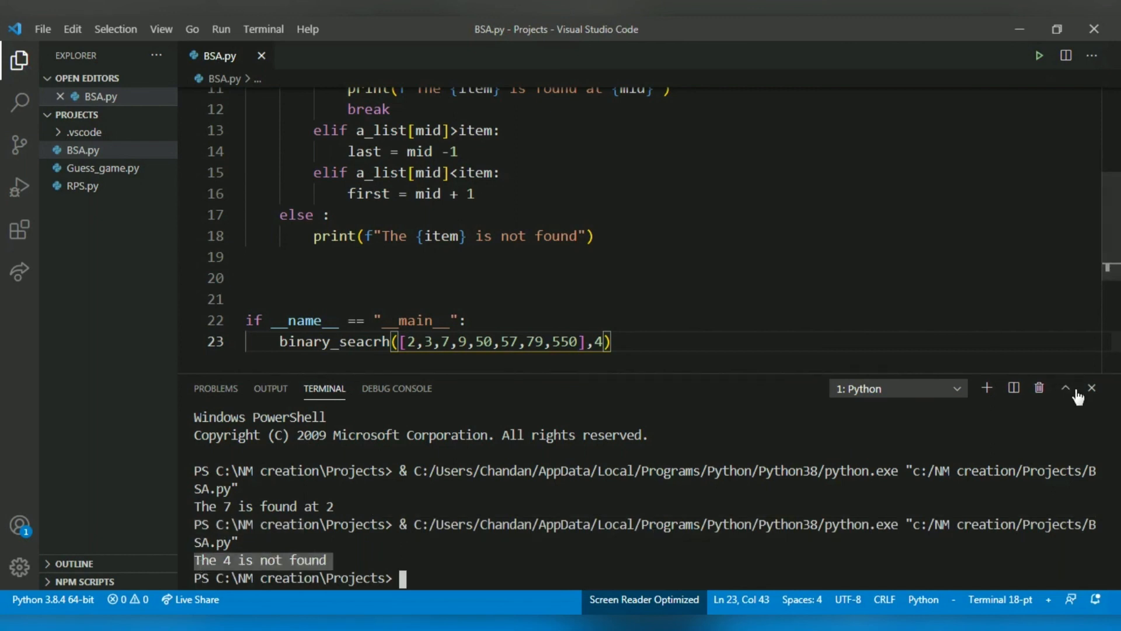
pyautogui.click(1092, 390)
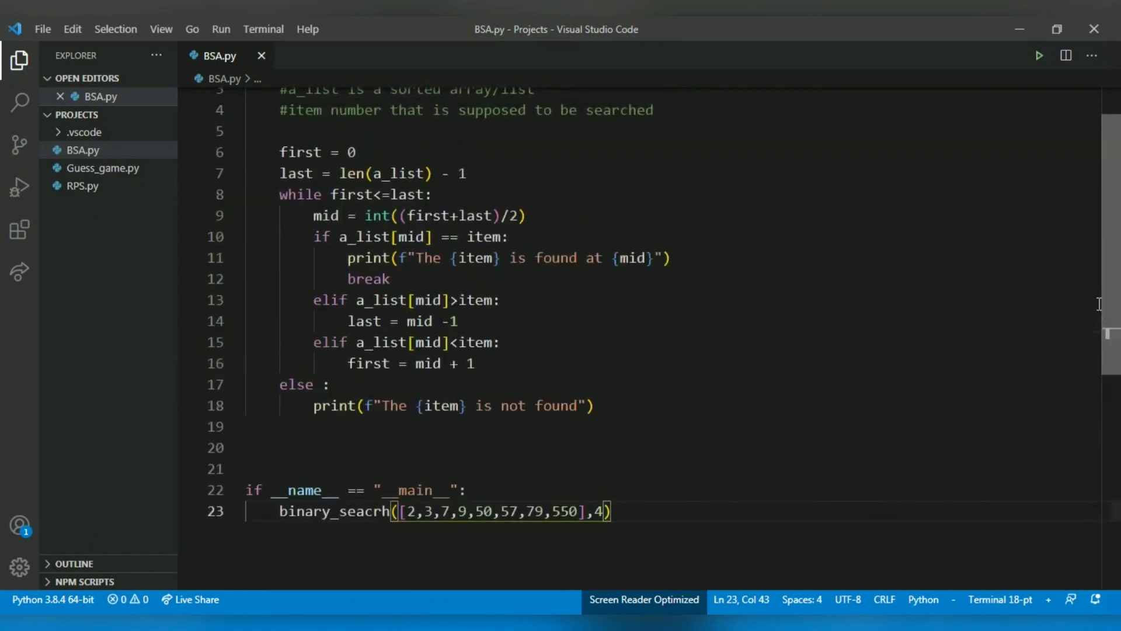
pyautogui.scroll(3)
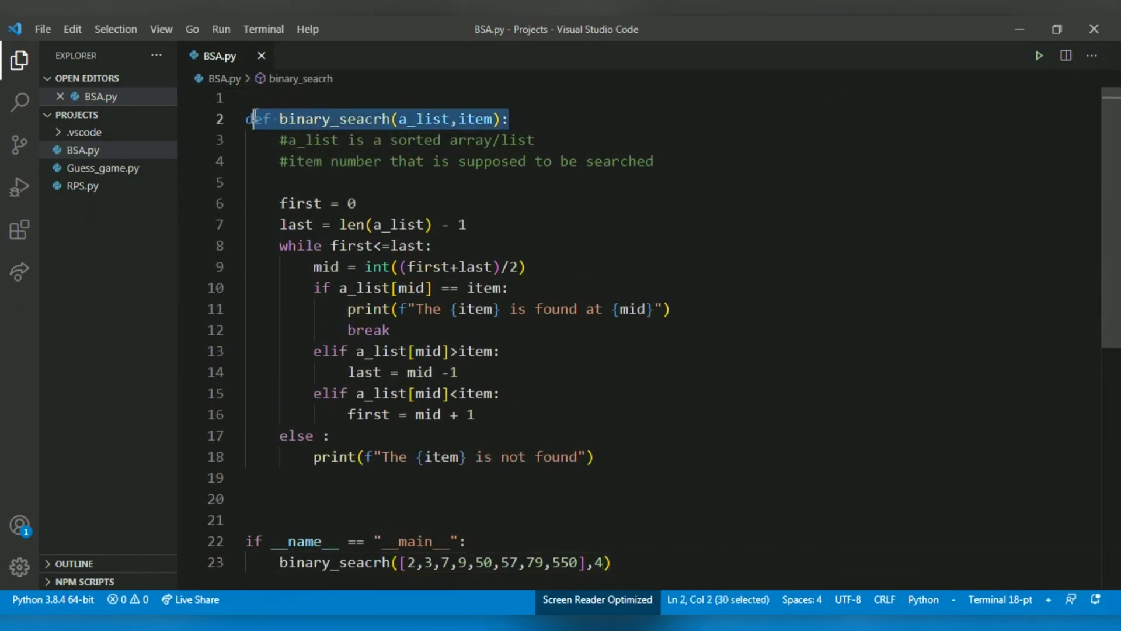
pyautogui.click(441, 119)
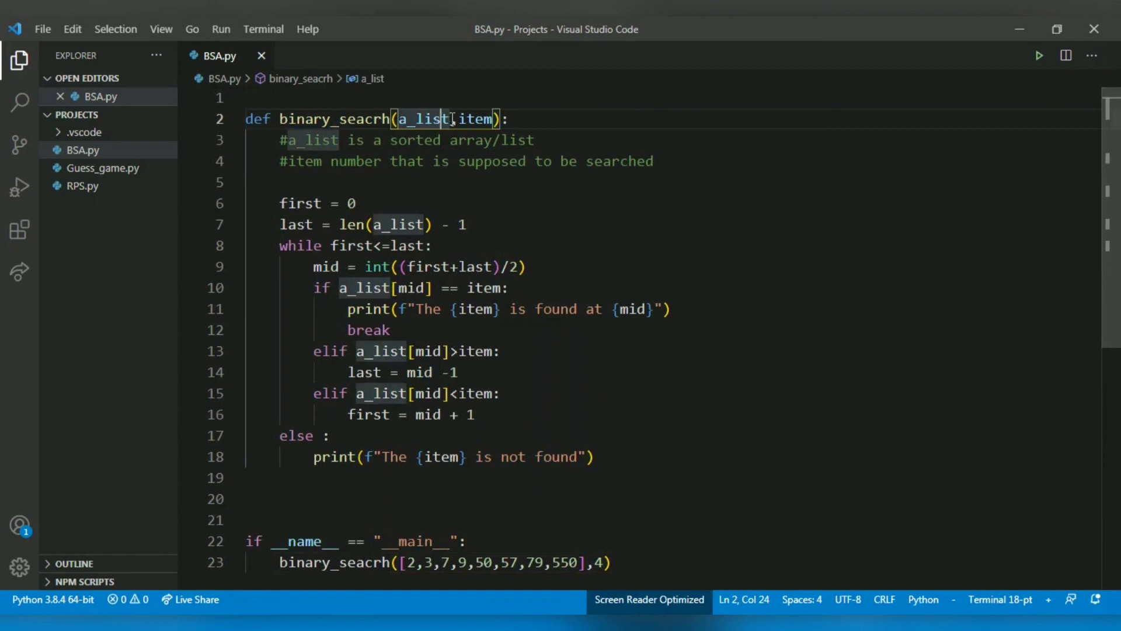
pyautogui.doubleClick(478, 119)
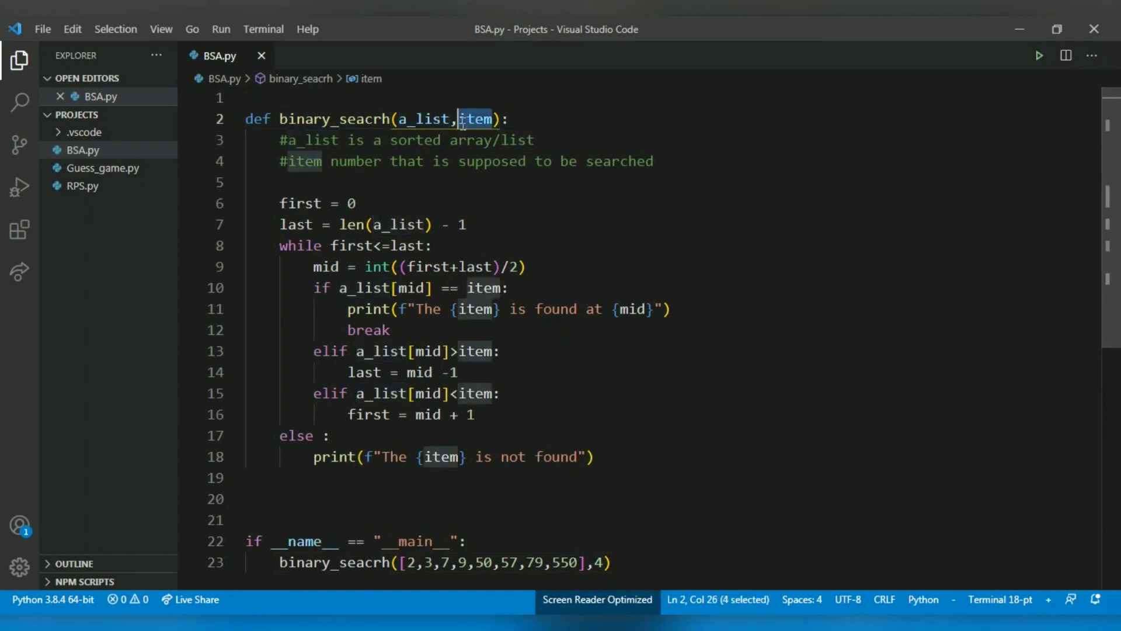
pyautogui.moveTo(346, 139); pyautogui.dragTo(533, 139)
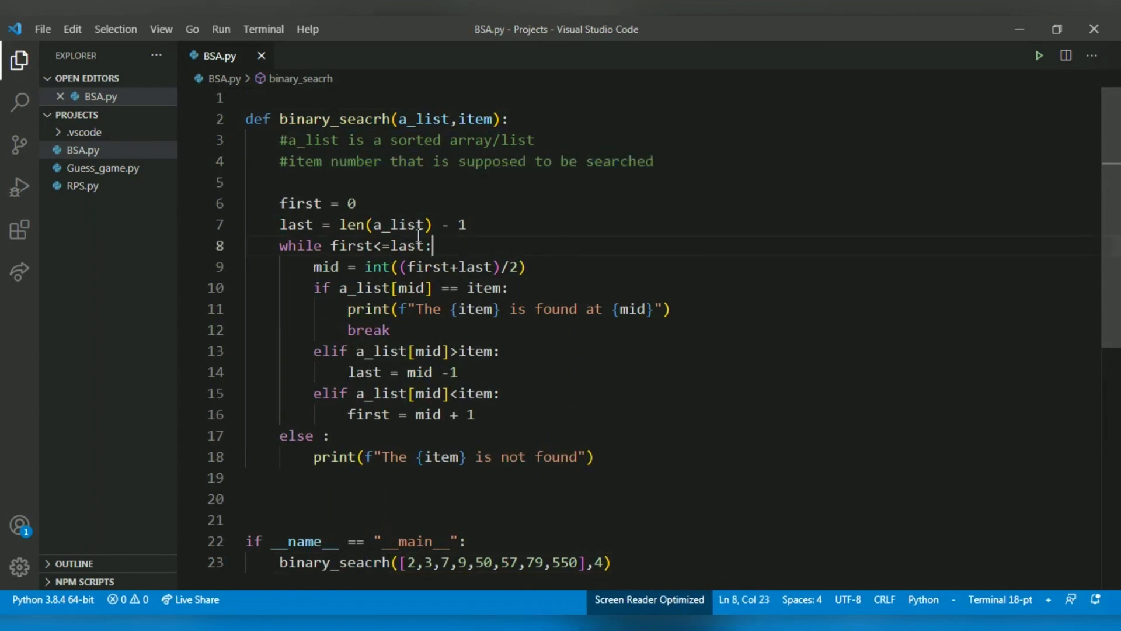
pyautogui.doubleClick(300, 203)
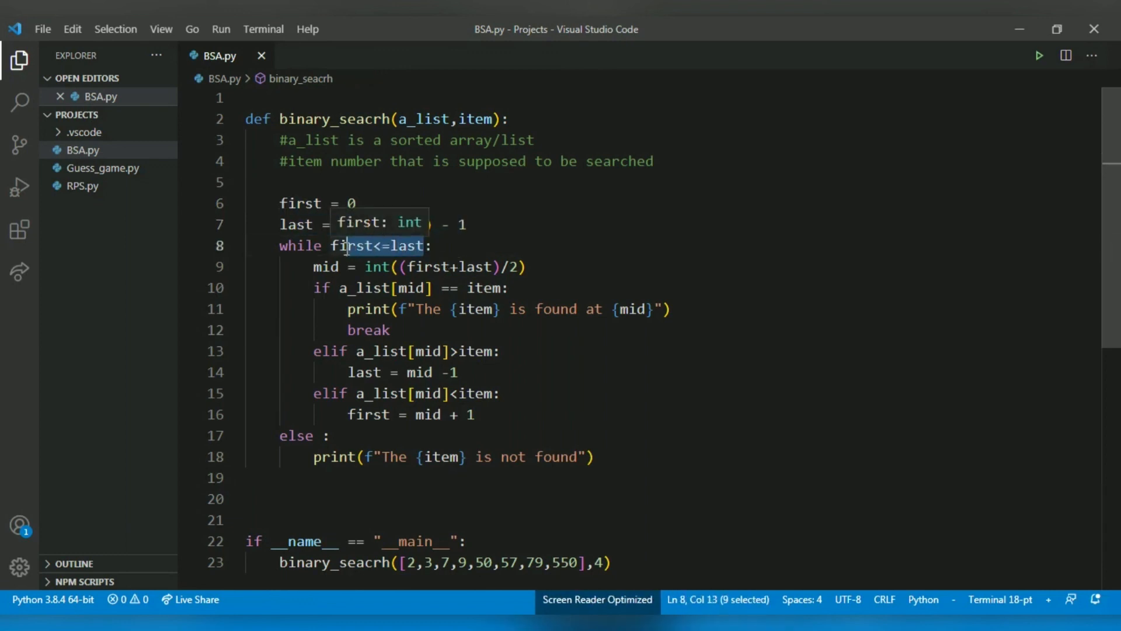
pyautogui.scroll(-3)
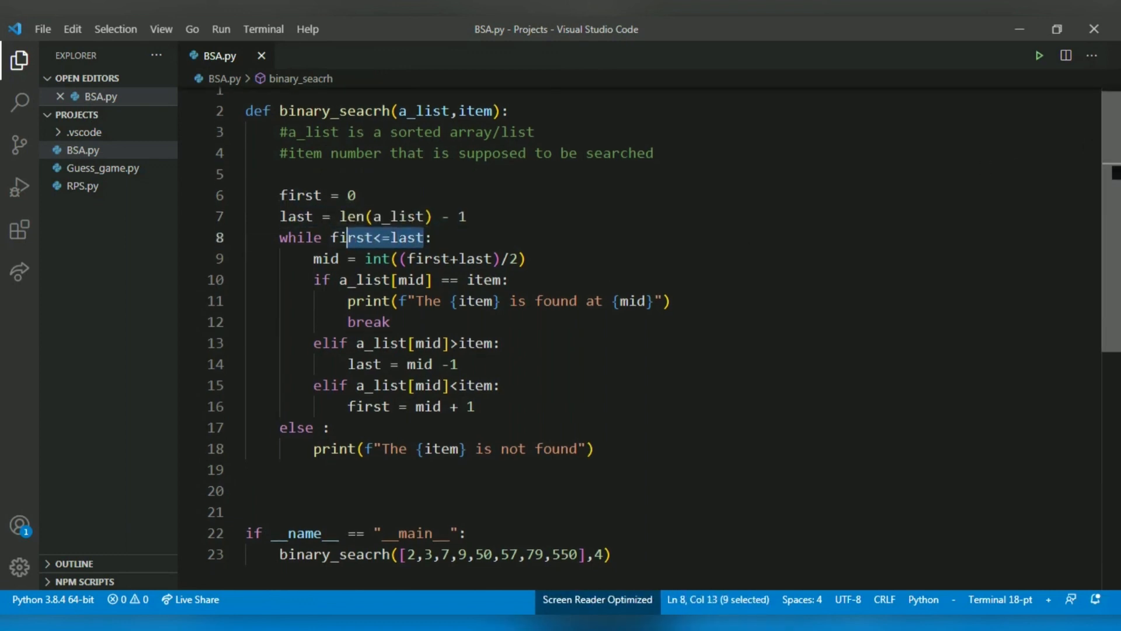
pyautogui.scroll(-3)
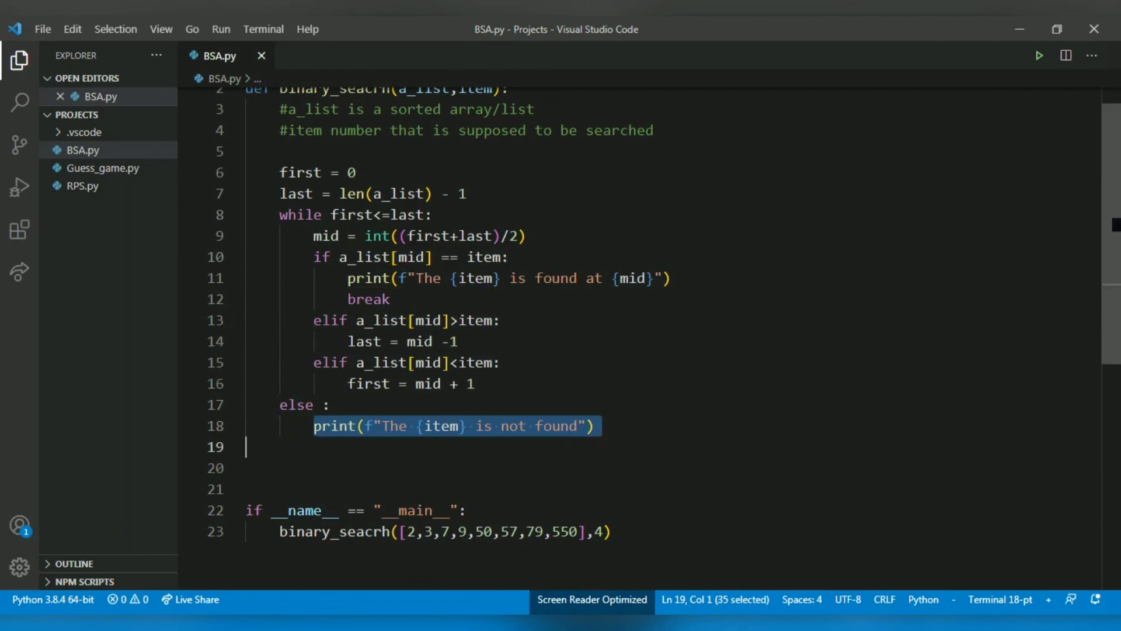
pyautogui.scroll(-3)
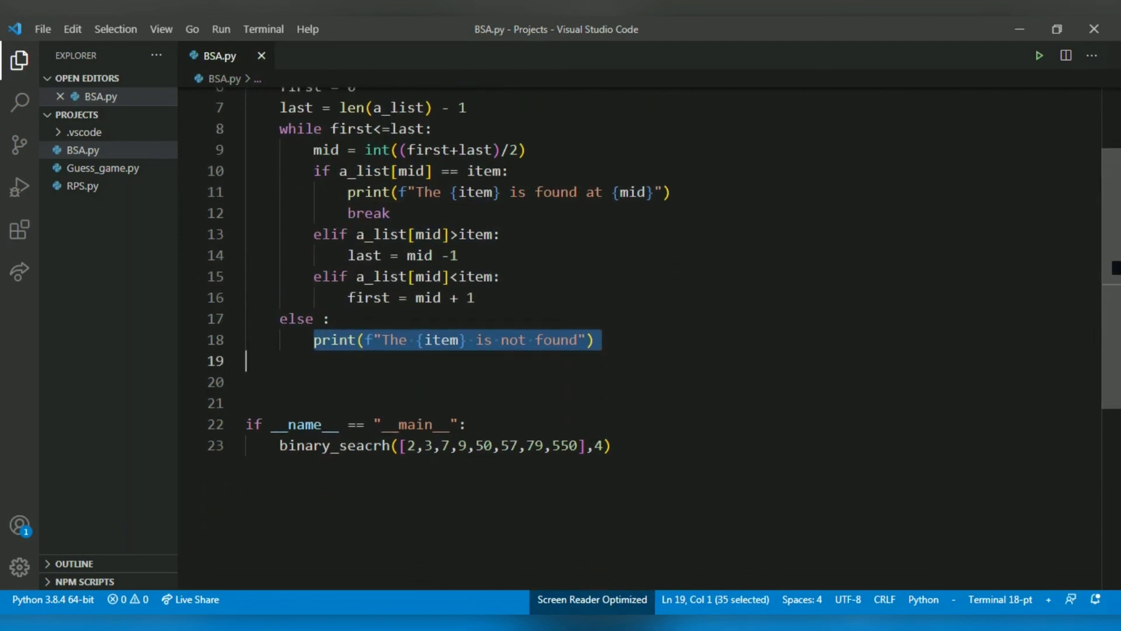